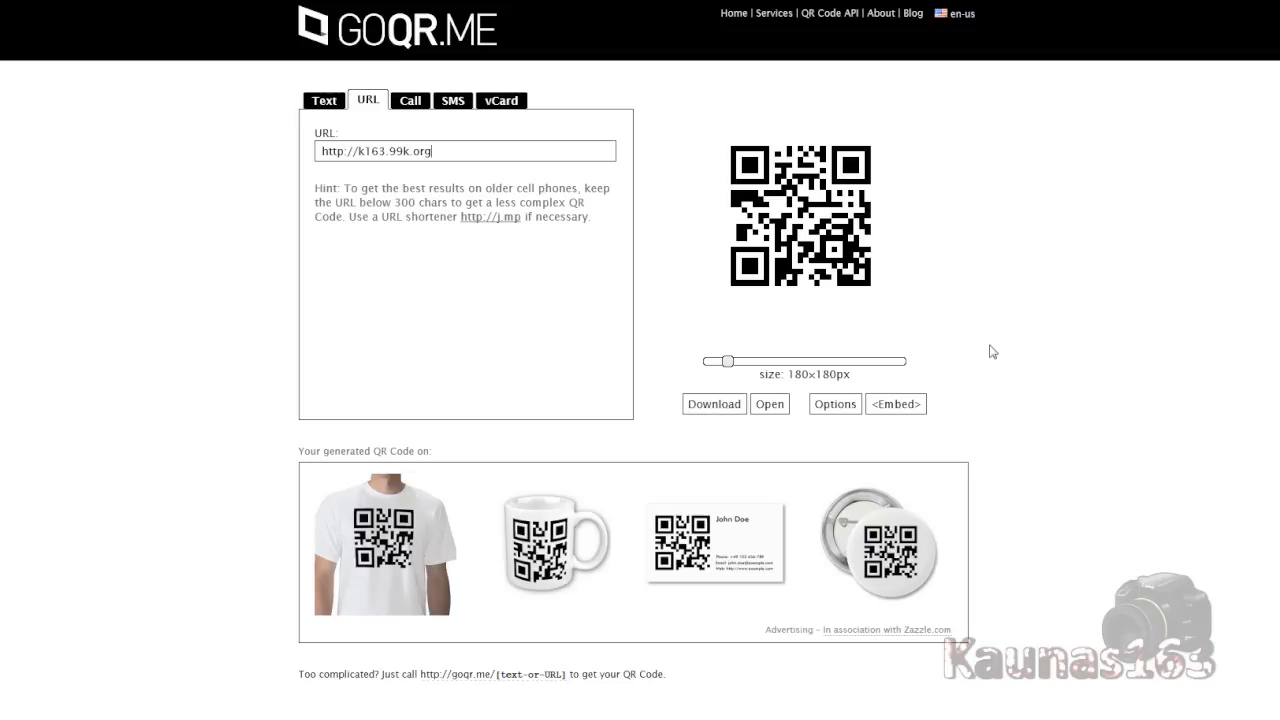
pyautogui.moveTo(997, 352)
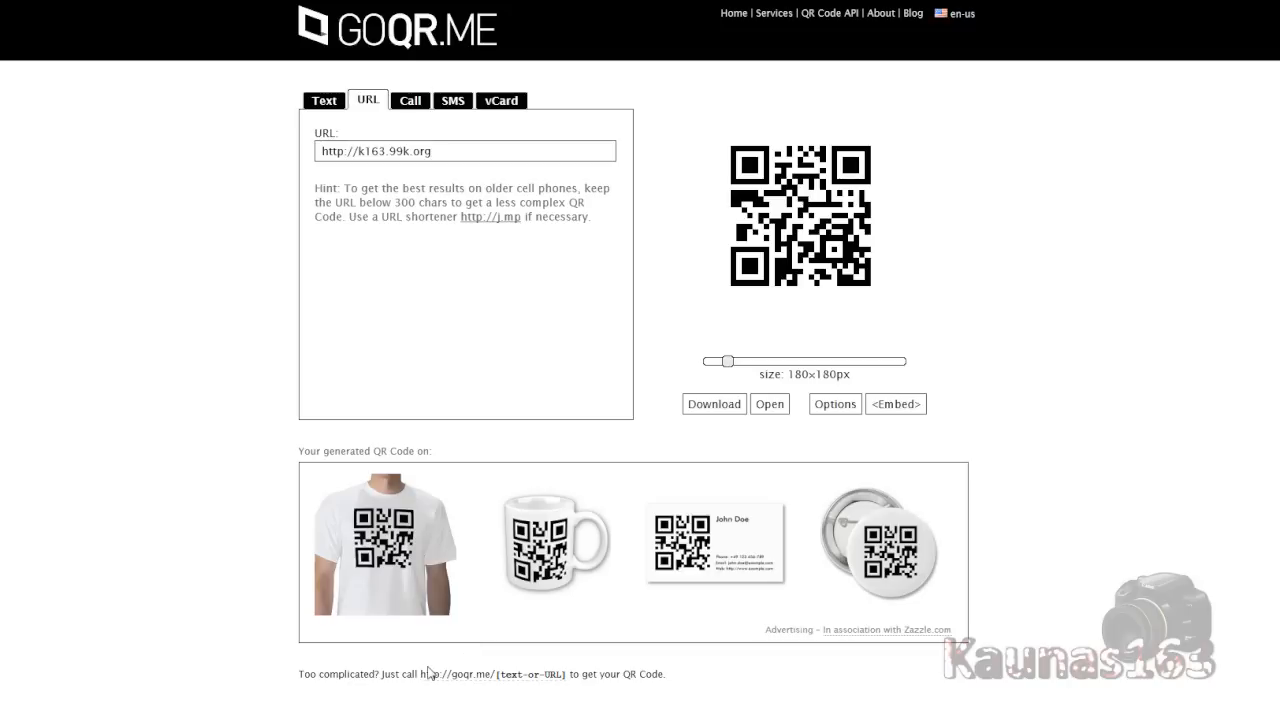
pyautogui.moveTo(177, 350)
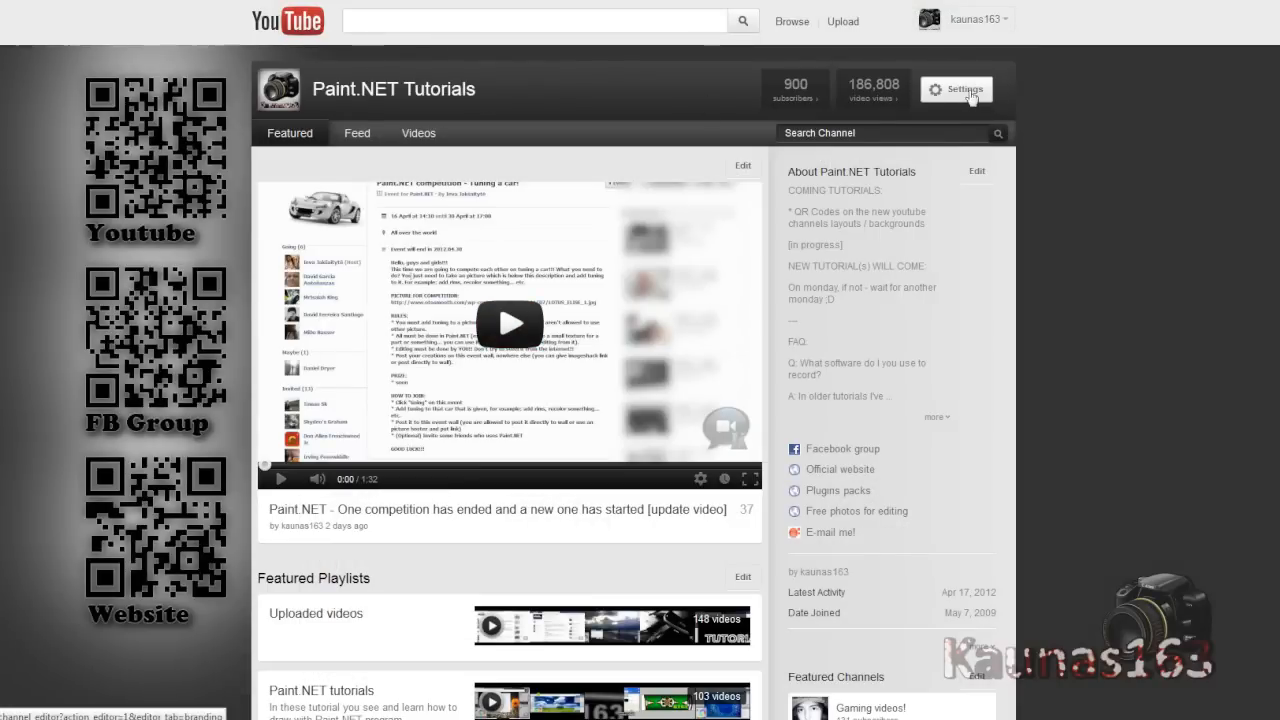
# Delete the QR code channel background, keep the dark colour, and save the channel edits.
pyautogui.click(956, 89)
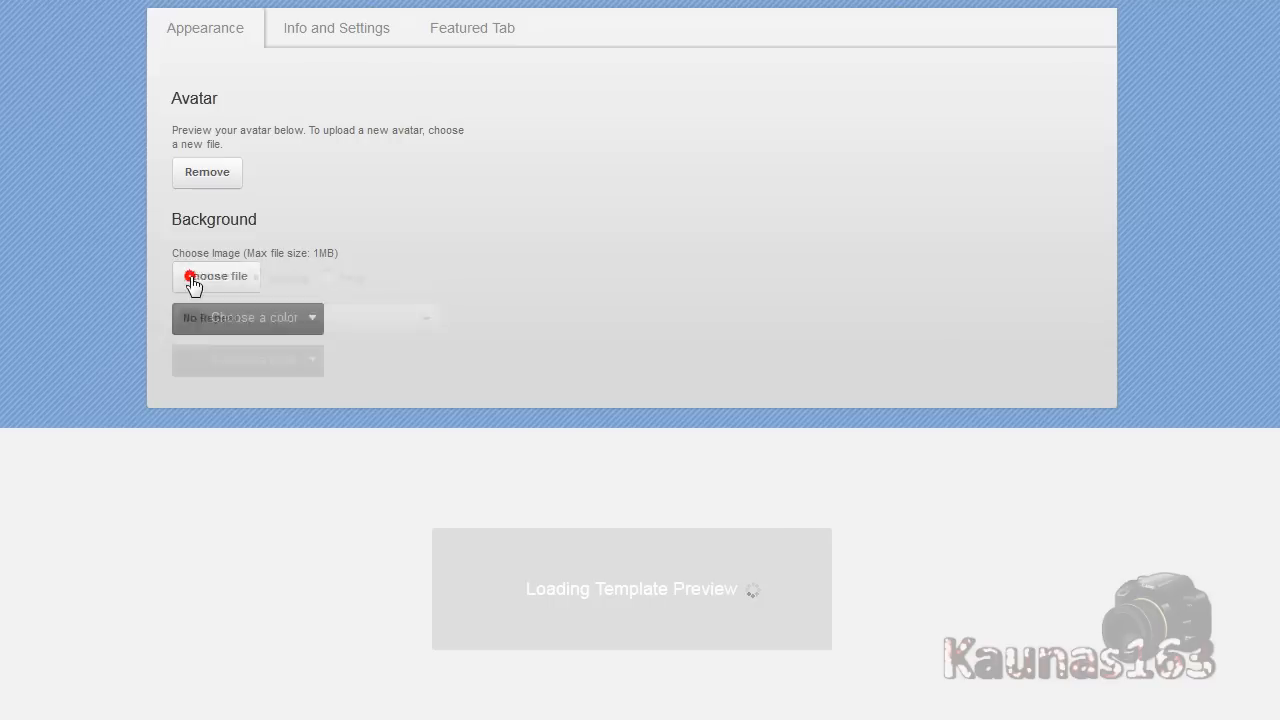
pyautogui.click(255, 317)
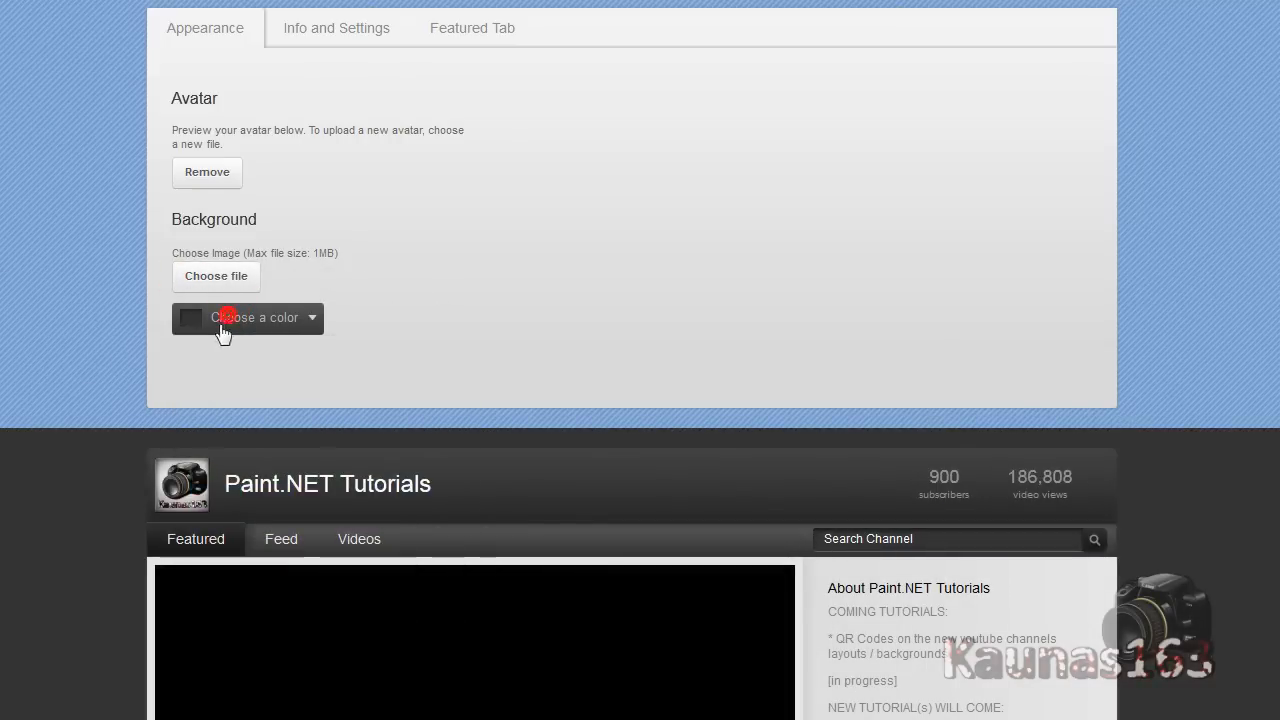
pyautogui.click(247, 318)
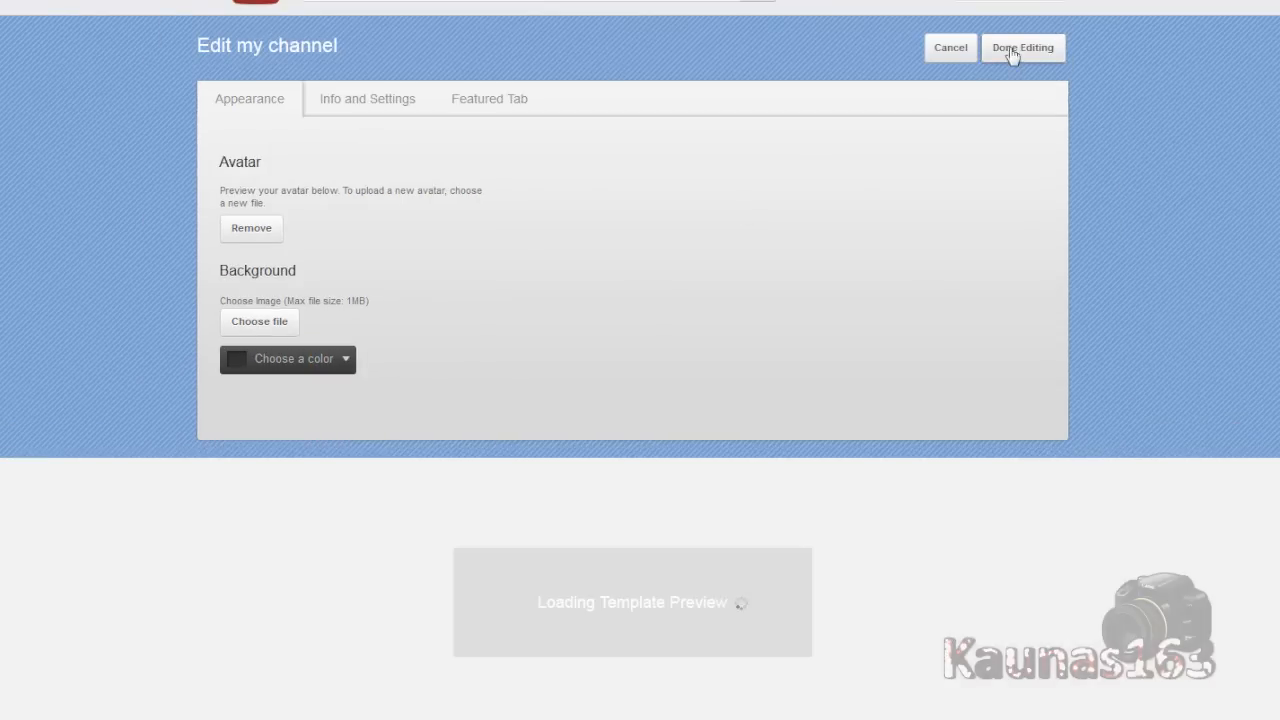
pyautogui.click(1022, 47)
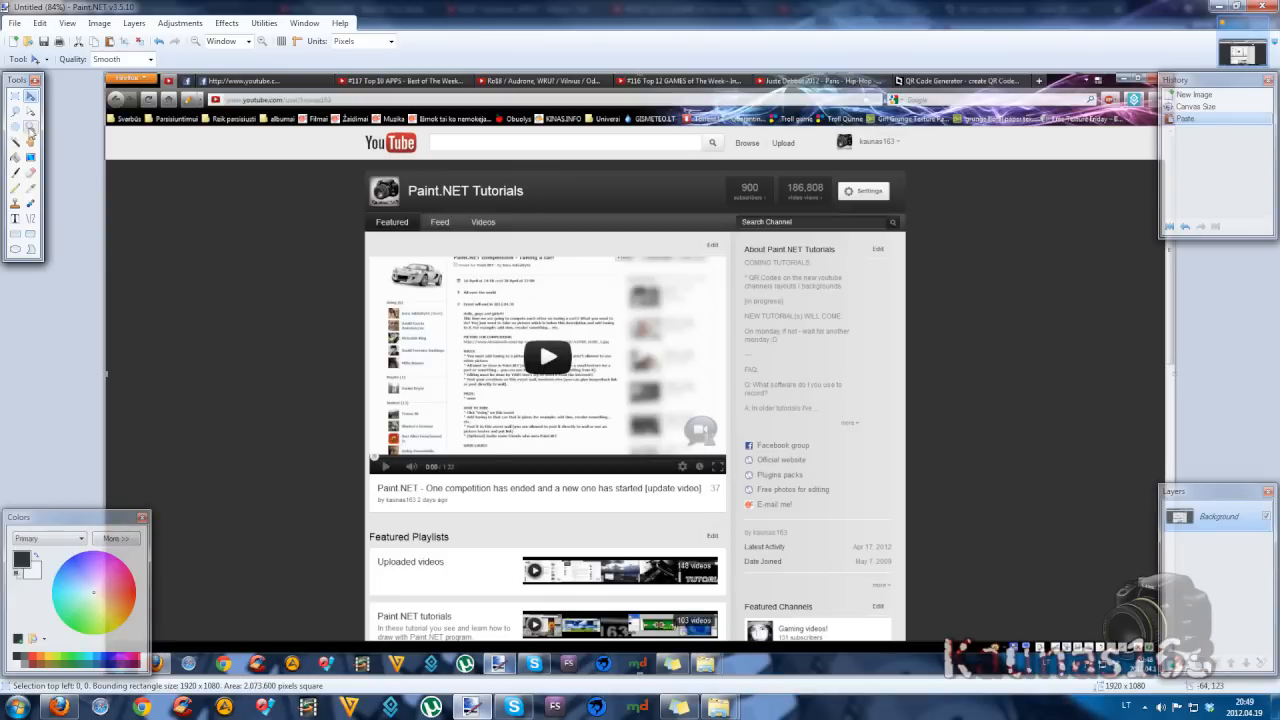
pyautogui.moveTo(30, 115)
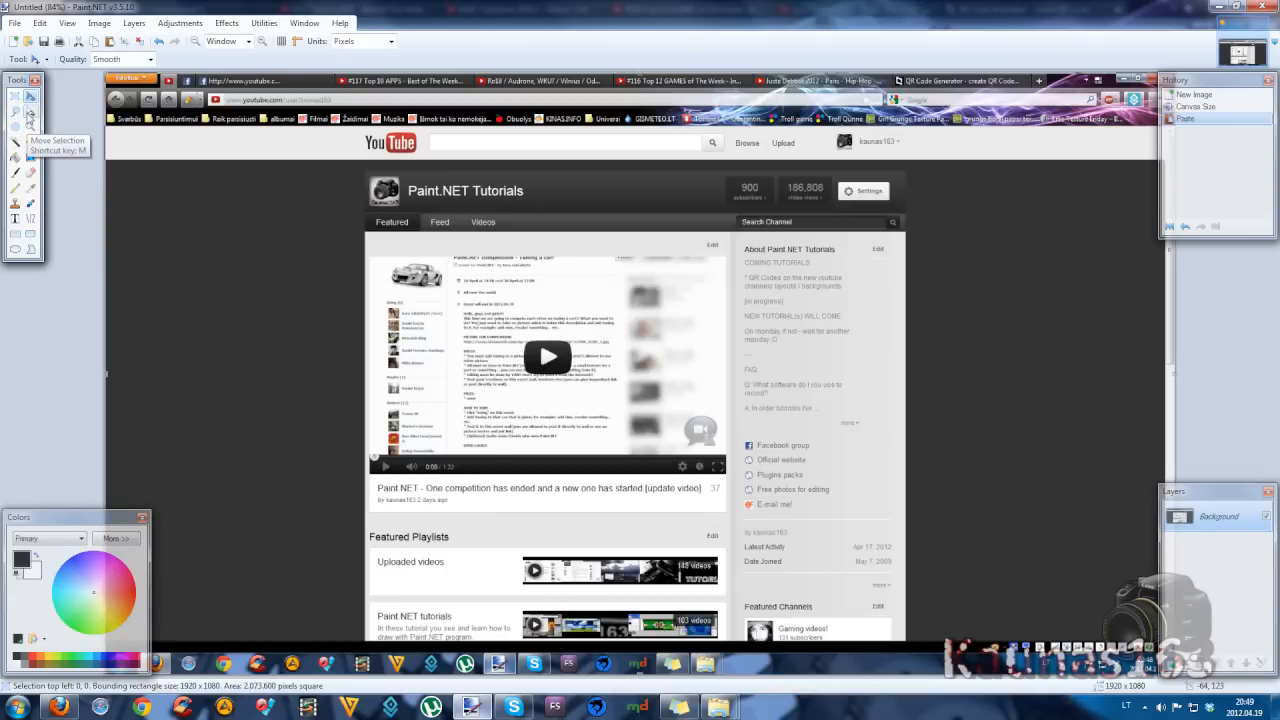
# Move the selection's top edge below the browser bars, zooming in and out to check.
pyautogui.click(263, 41)
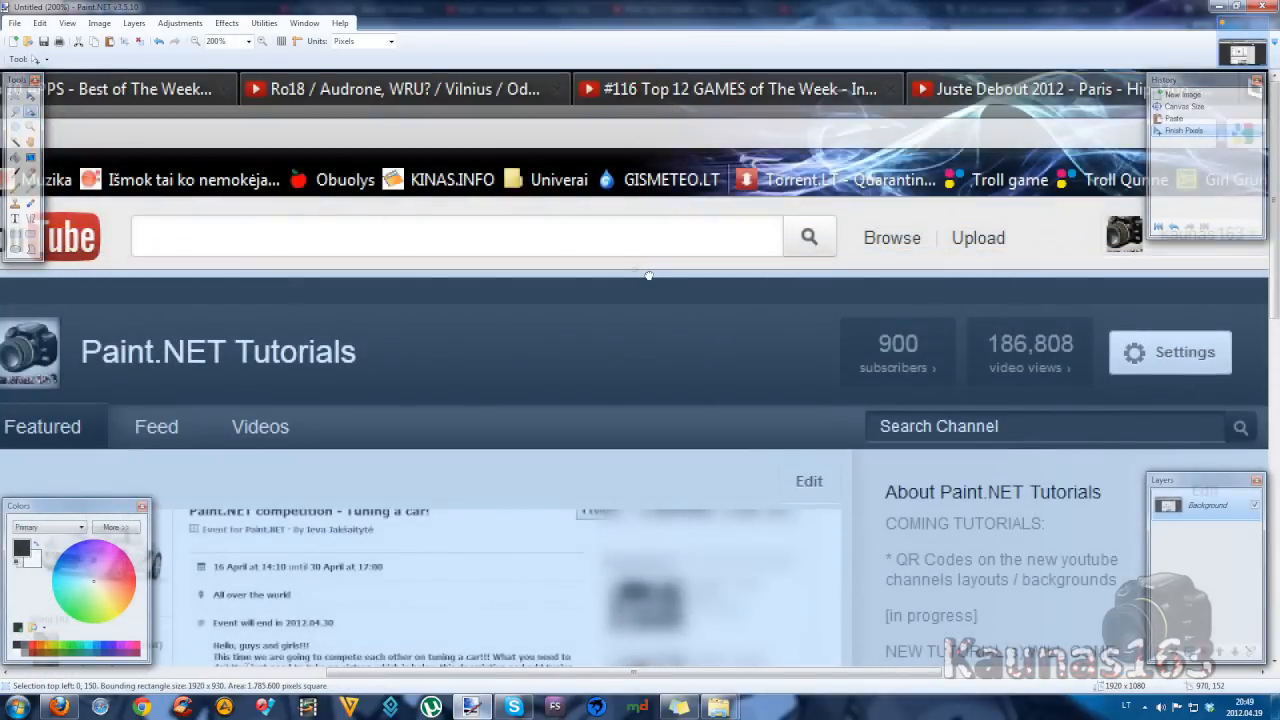
pyautogui.click(261, 41)
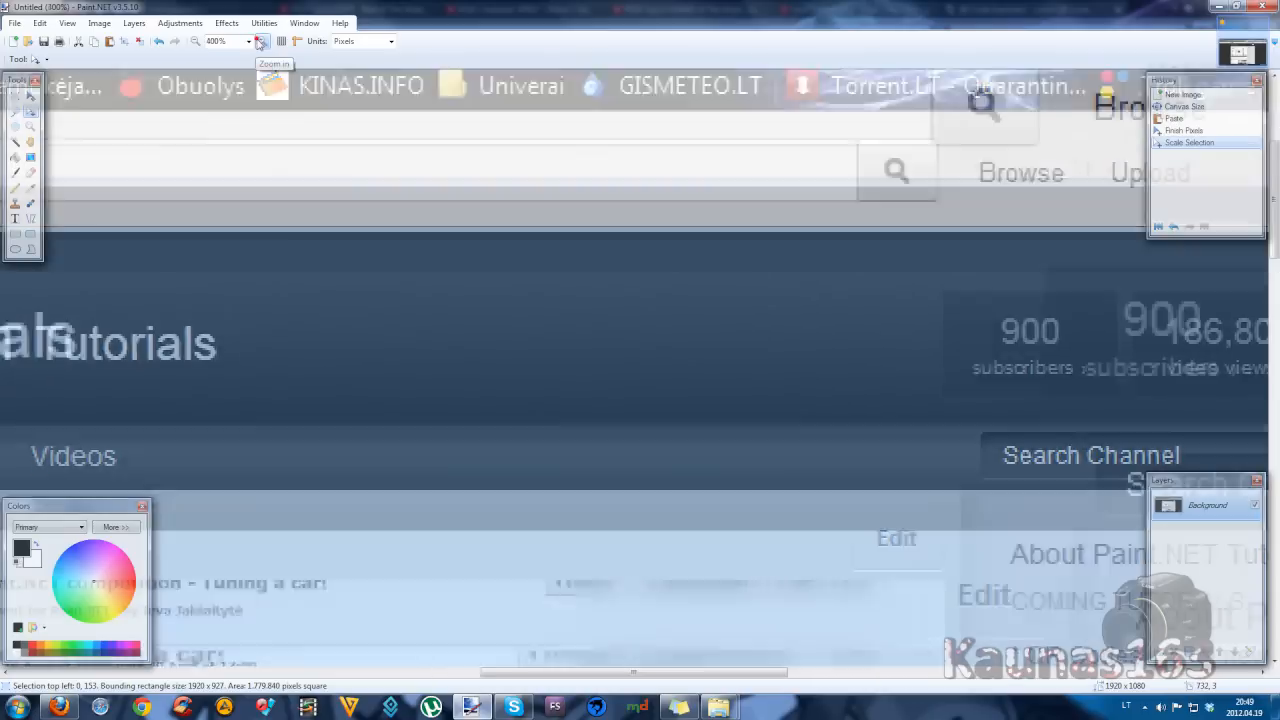
pyautogui.click(262, 41)
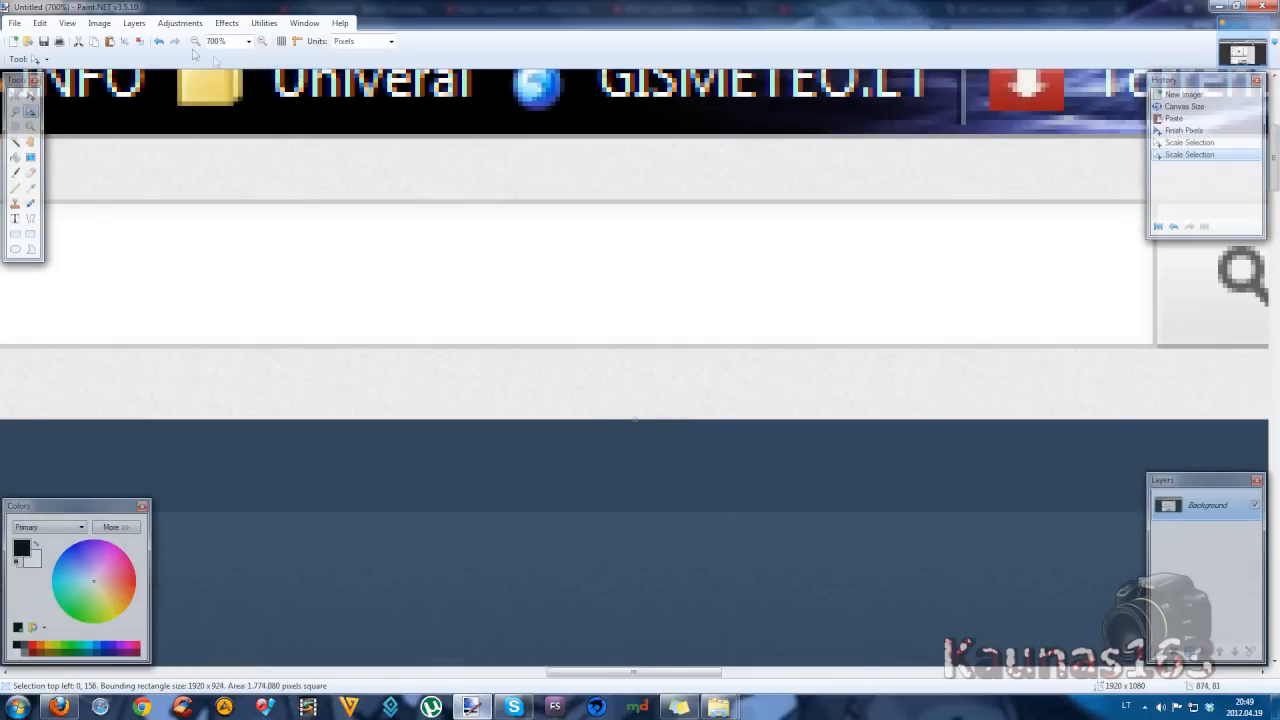
pyautogui.click(196, 41)
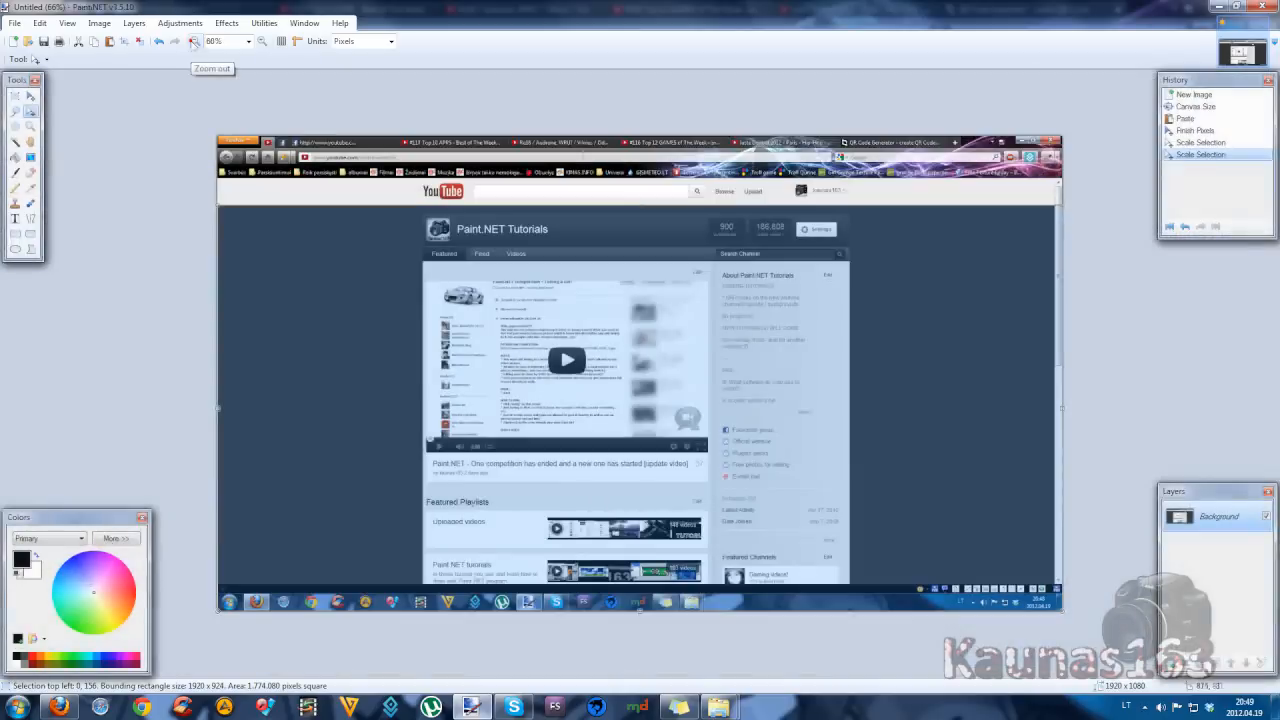
pyautogui.click(263, 41)
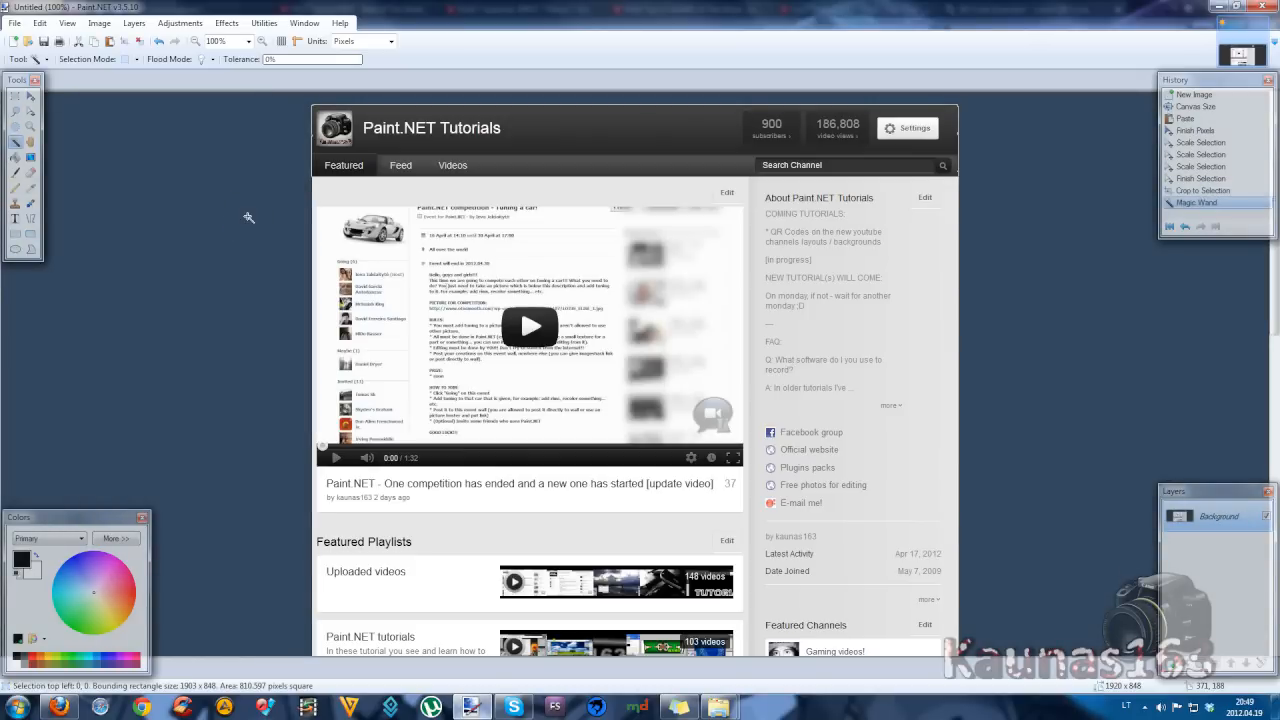
pyautogui.moveTo(270, 477)
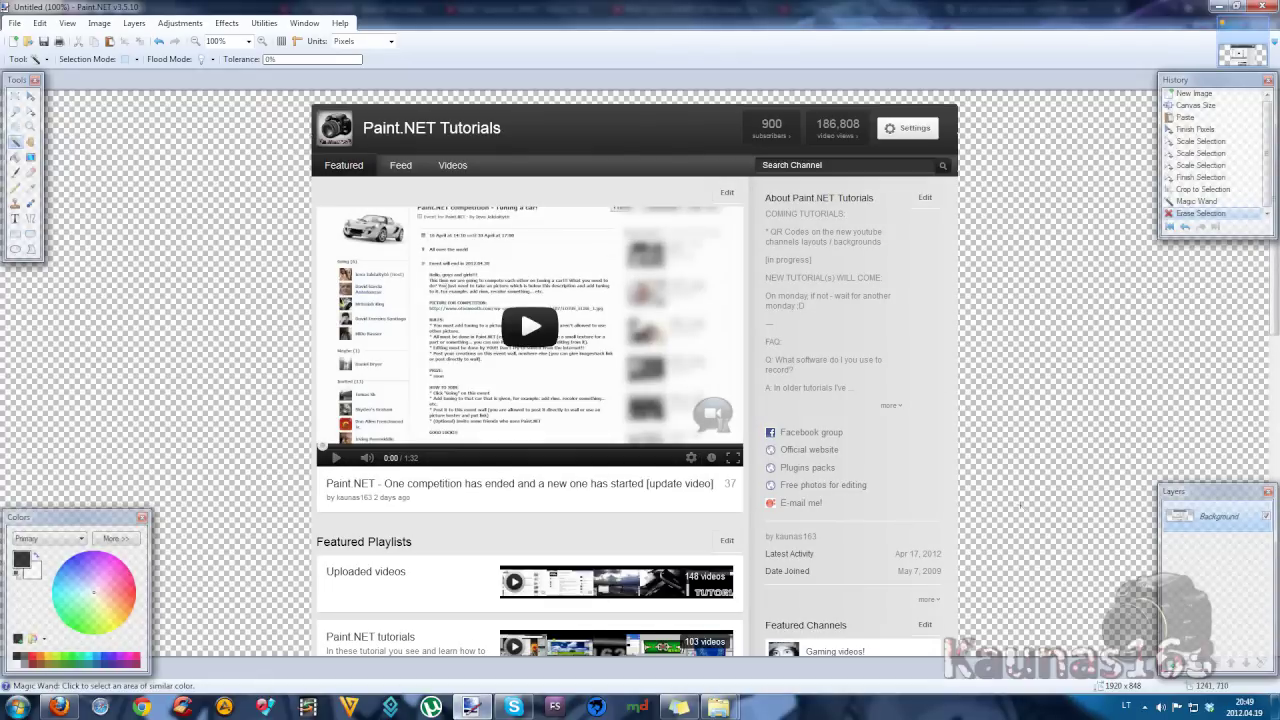
# Rectangle-select a leftover strip at the top of the page for removal.
pyautogui.click(17, 93)
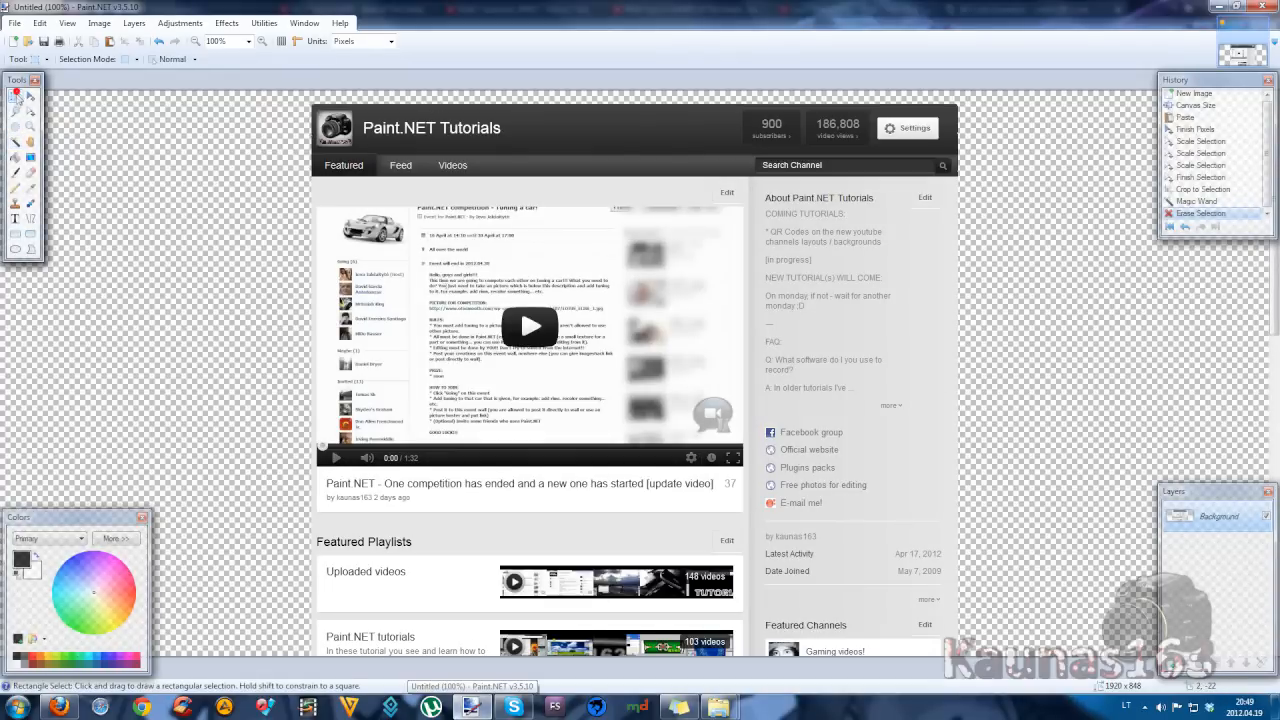
pyautogui.moveTo(1215, 80); pyautogui.dragTo(690, 140)
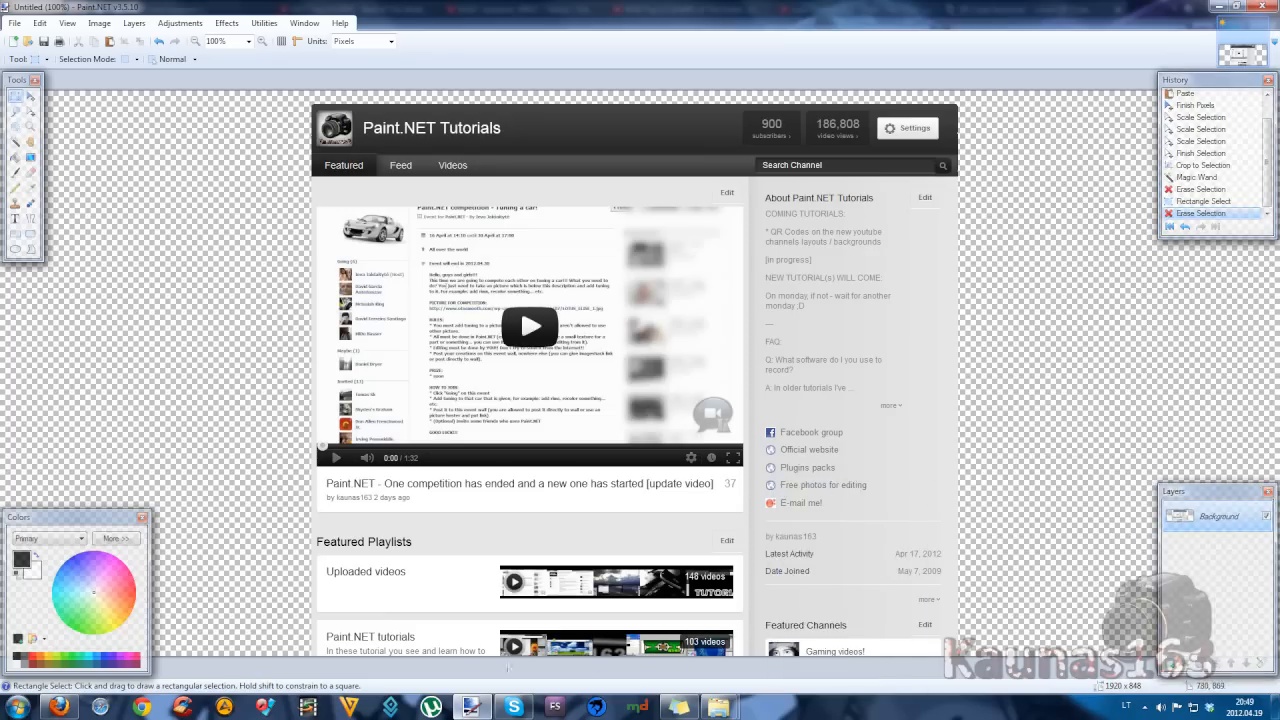
pyautogui.click(226, 22)
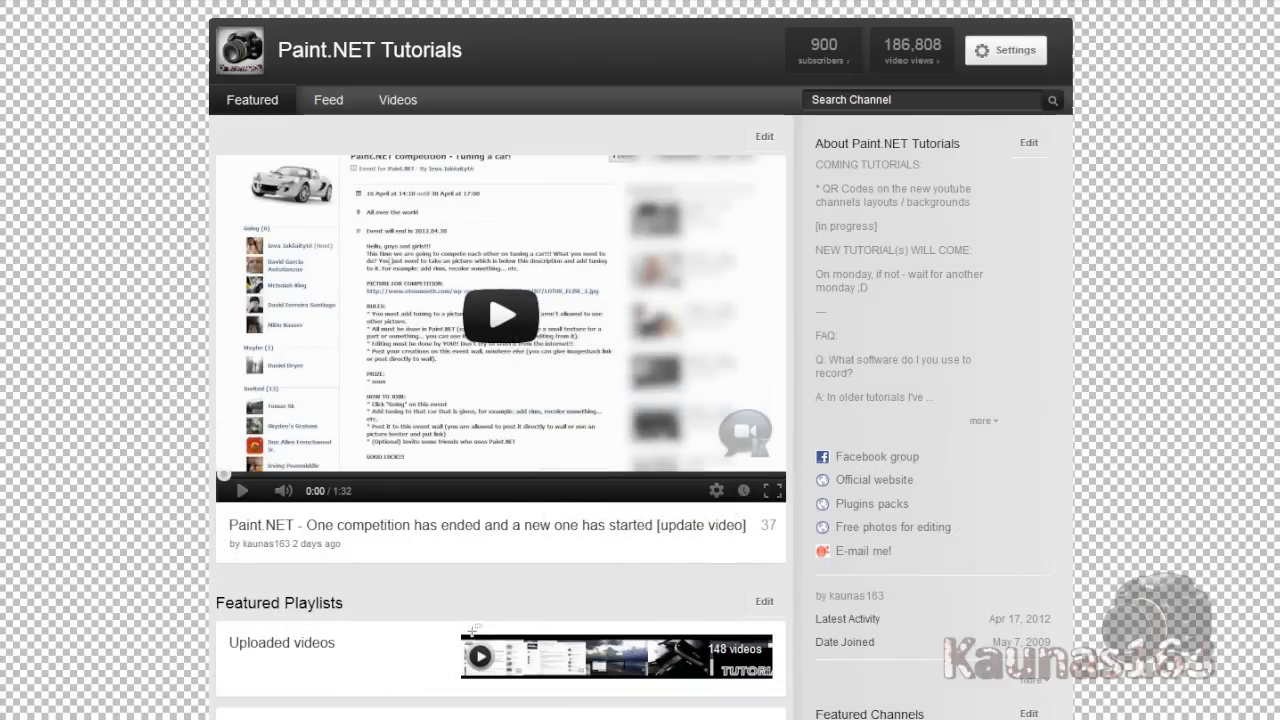
pyautogui.moveTo(563, 567)
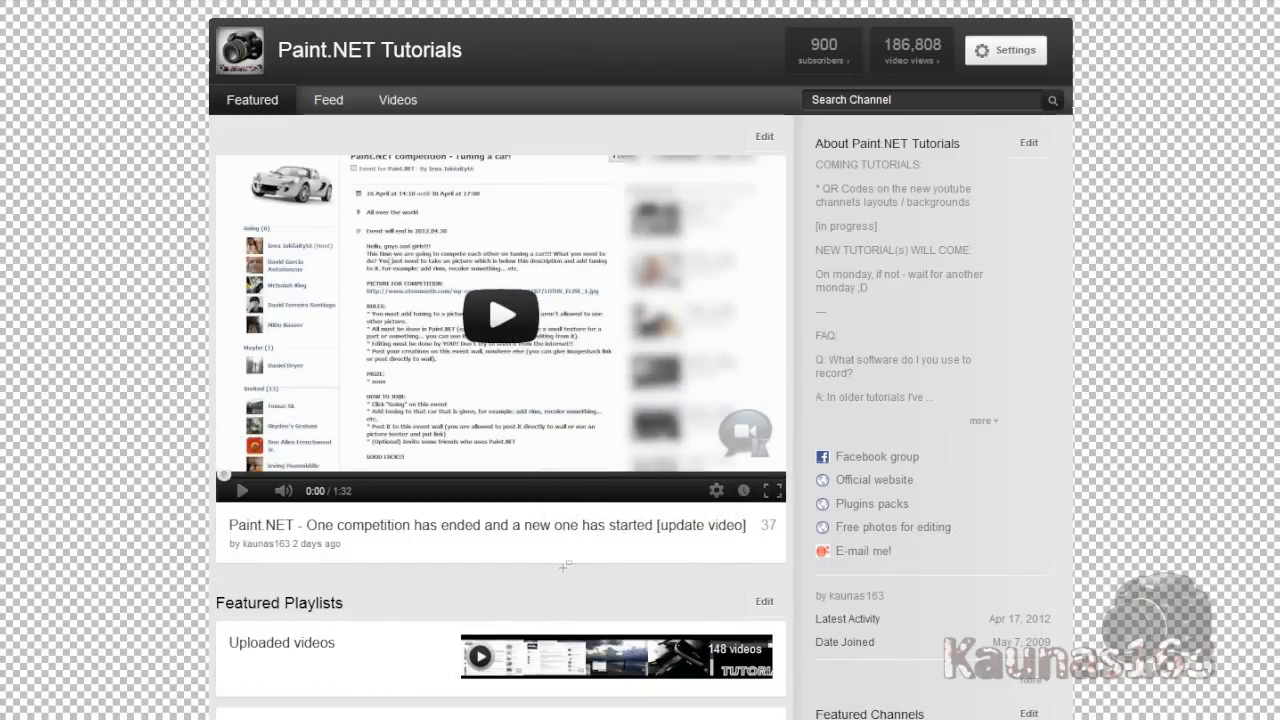
# Resize the canvas to 1920 × 2000 and Magic Wand-select the added white space below.
pyautogui.click(165, 37)
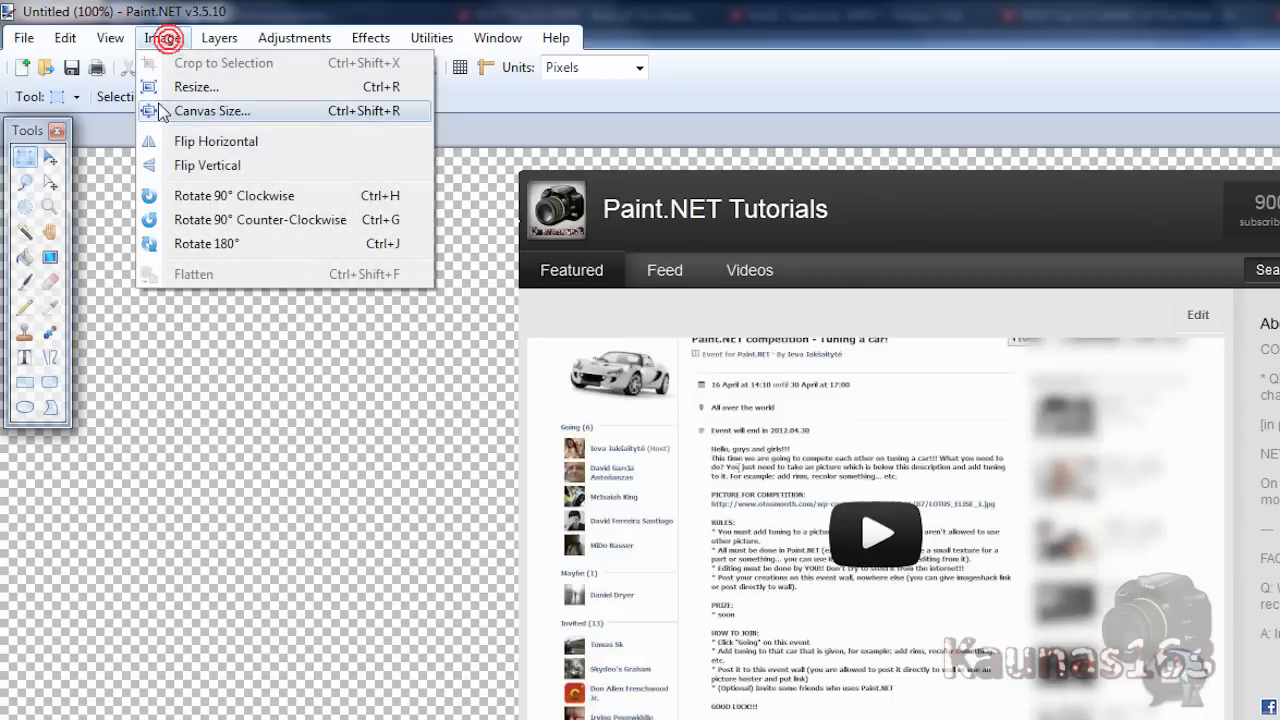
pyautogui.click(212, 111)
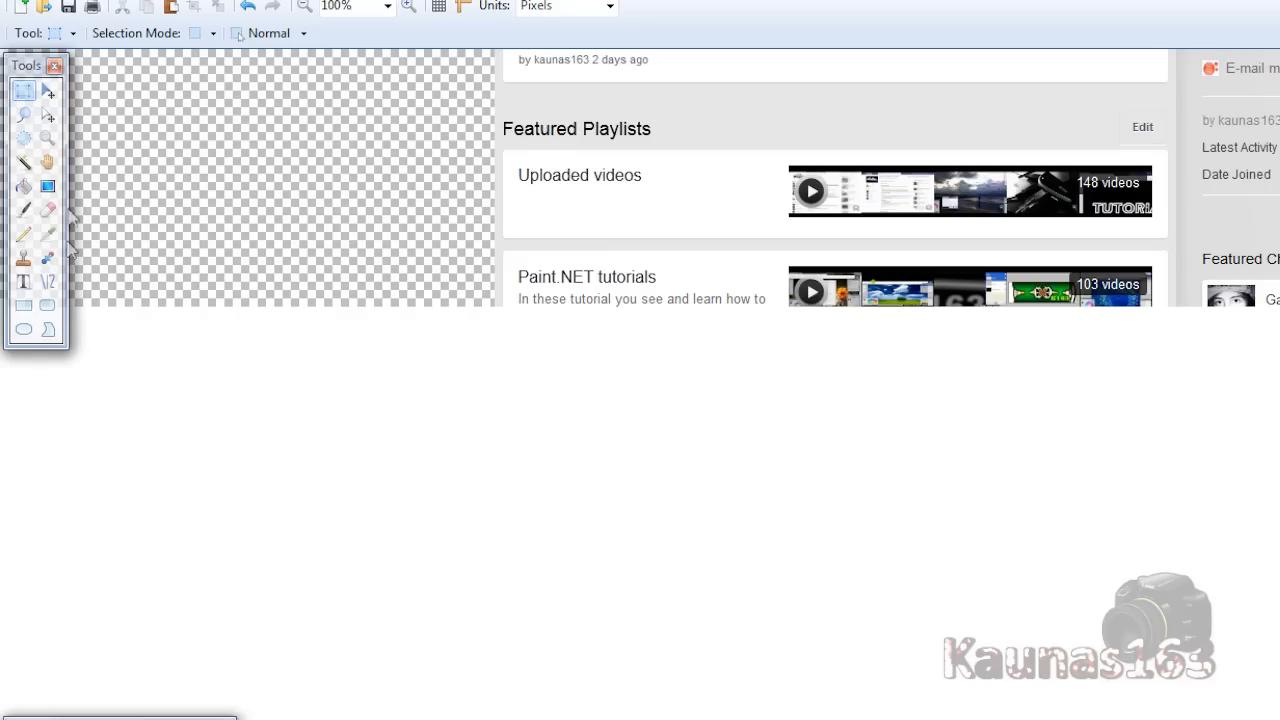
pyautogui.click(23, 162)
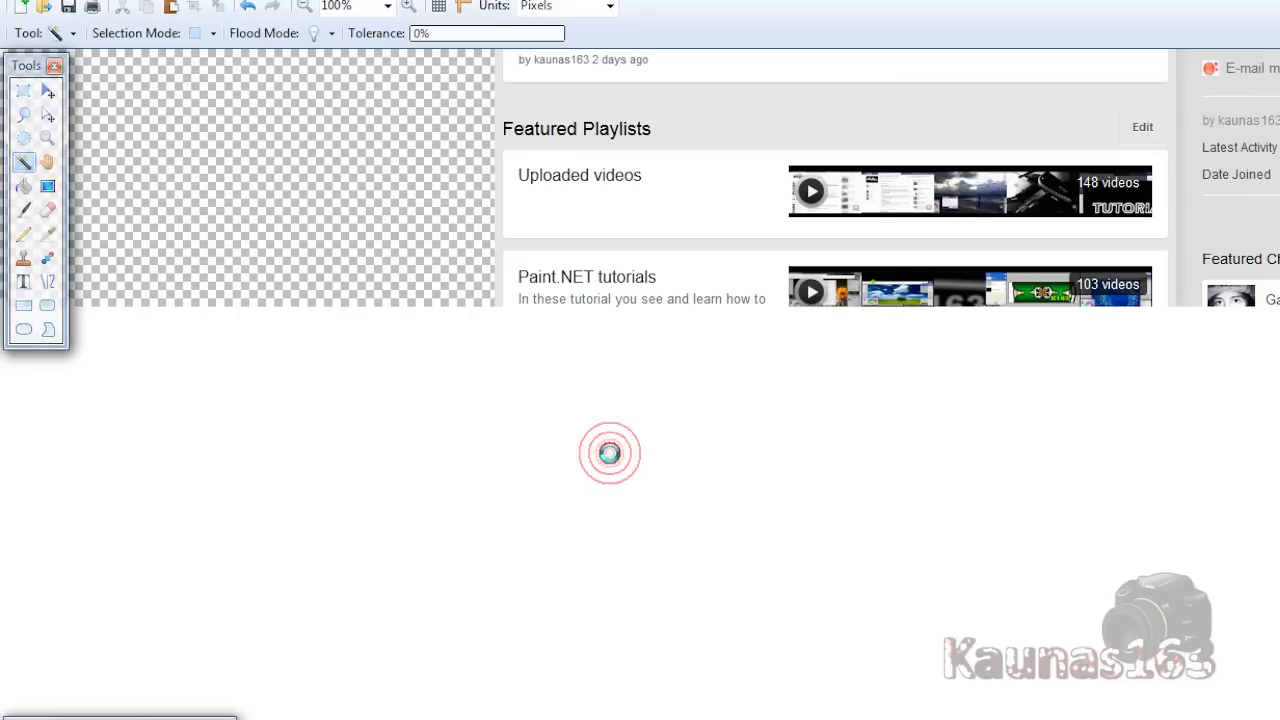
pyautogui.click(610, 453)
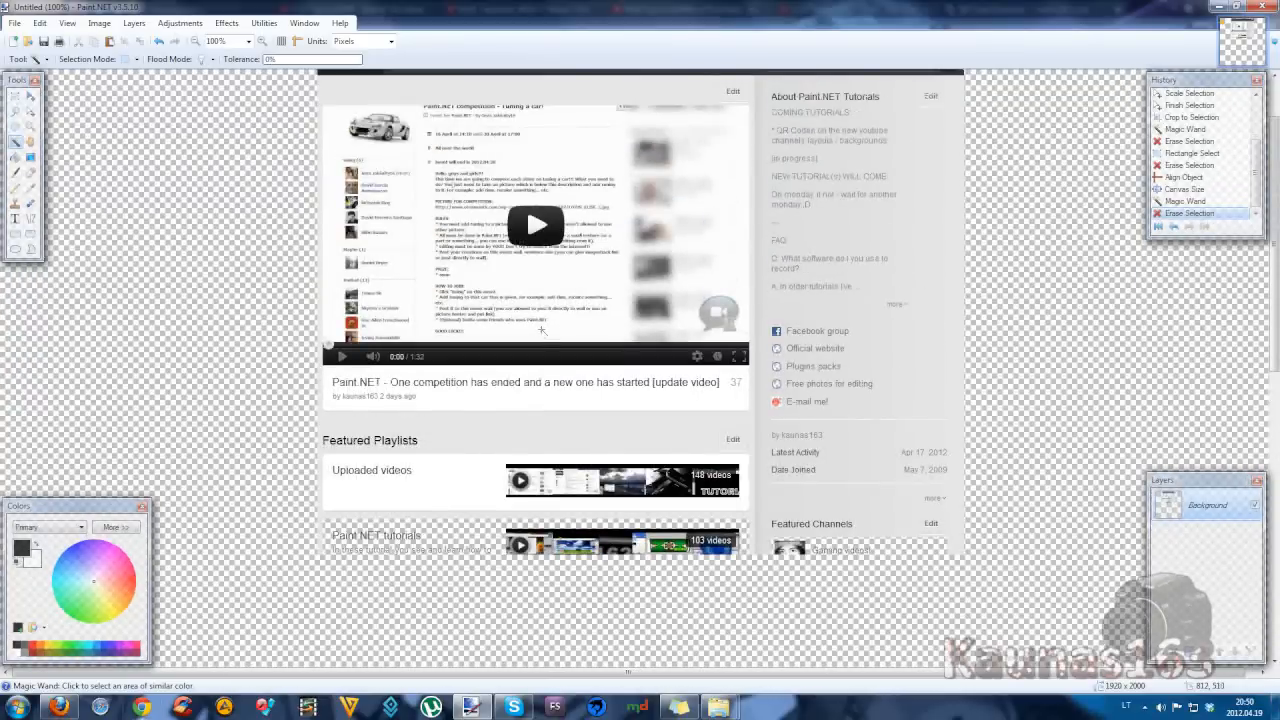
pyautogui.scroll(-3)
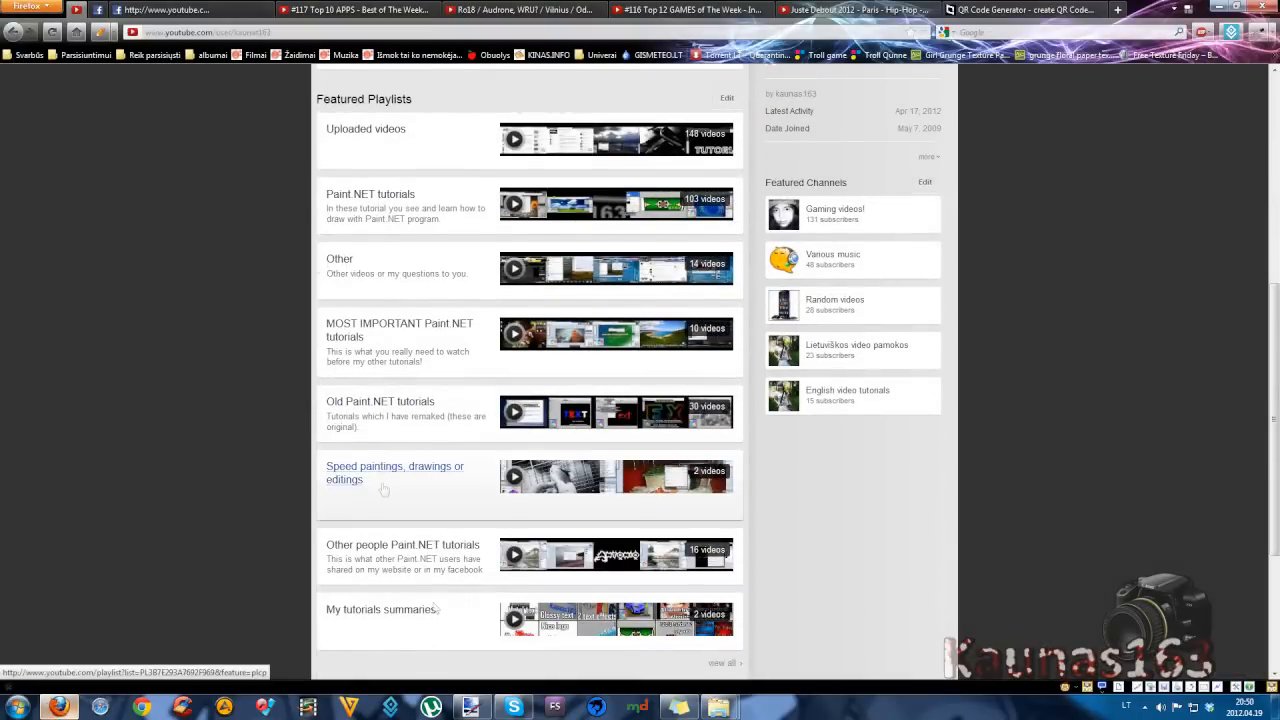
pyautogui.click(470, 707)
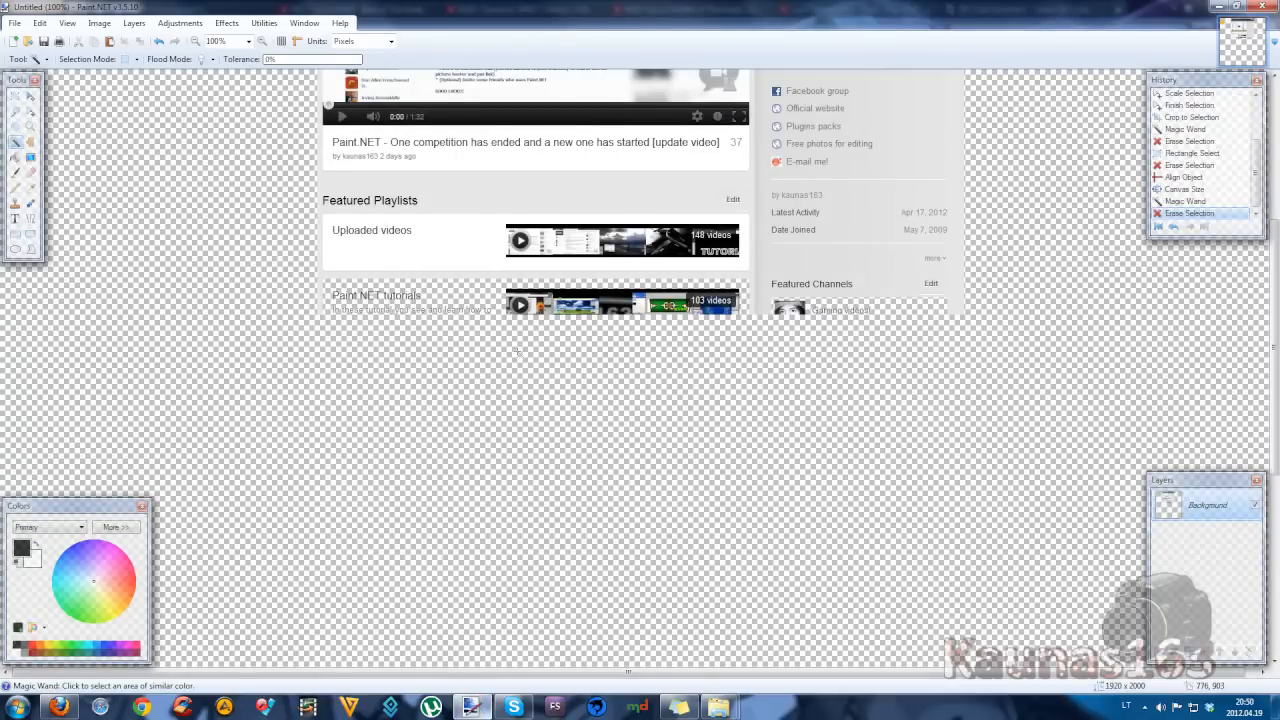
pyautogui.click(39, 22)
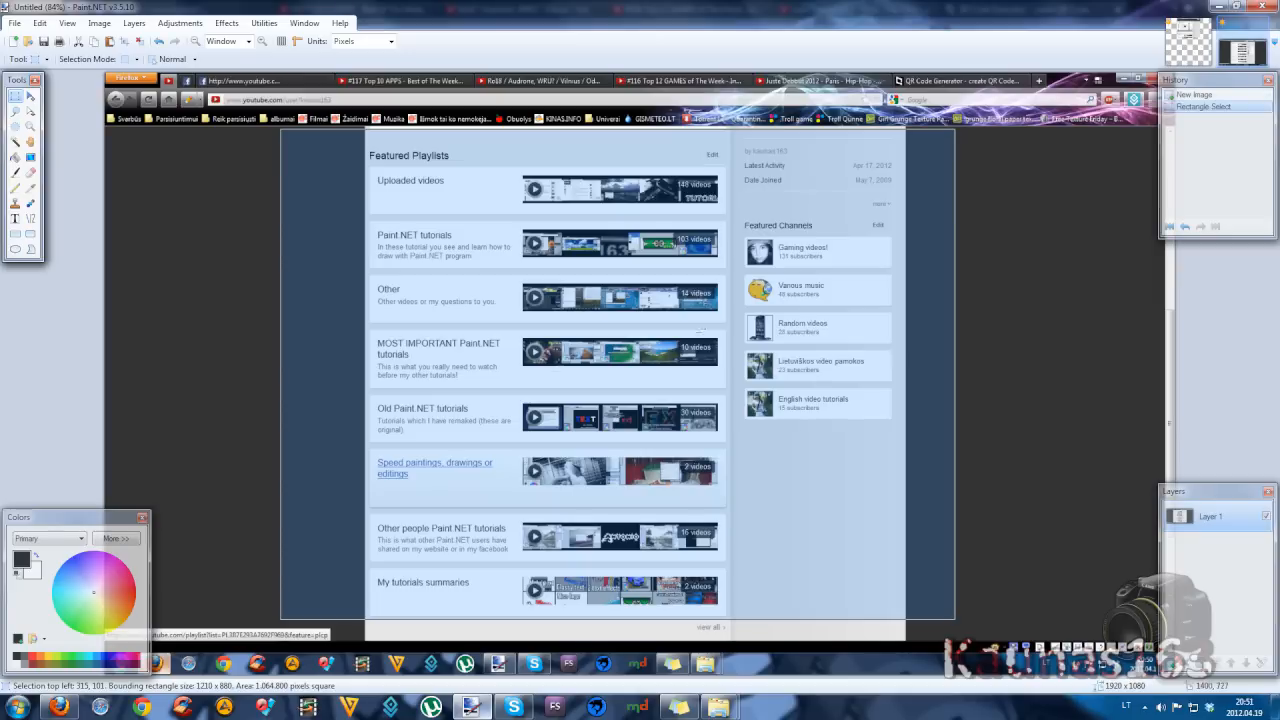
pyautogui.moveTo(310, 185)
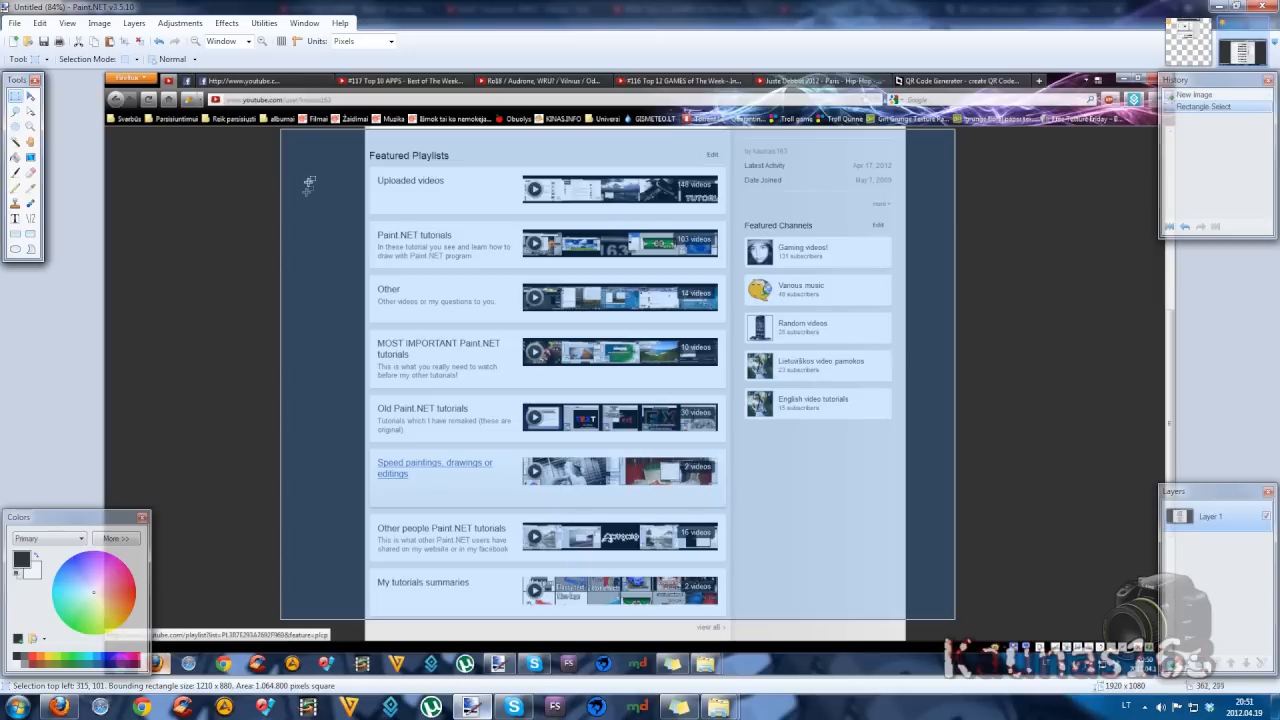
pyautogui.moveTo(928, 250)
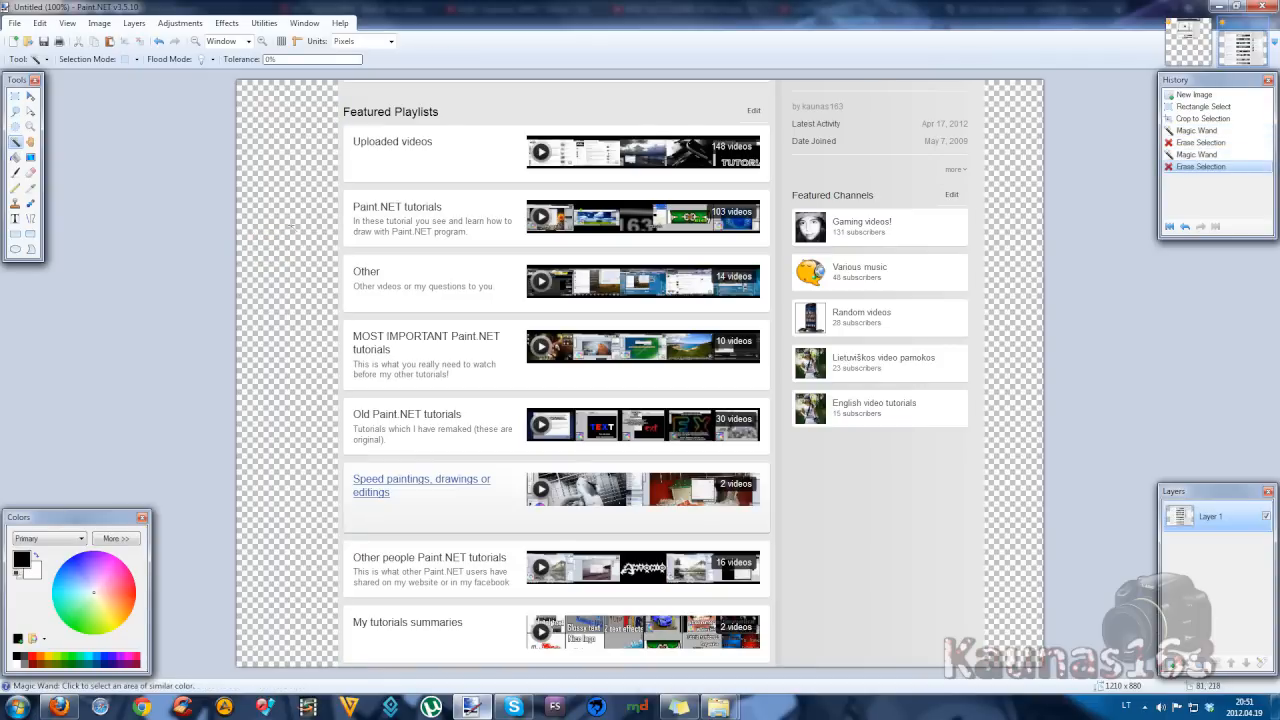
pyautogui.moveTo(113, 104)
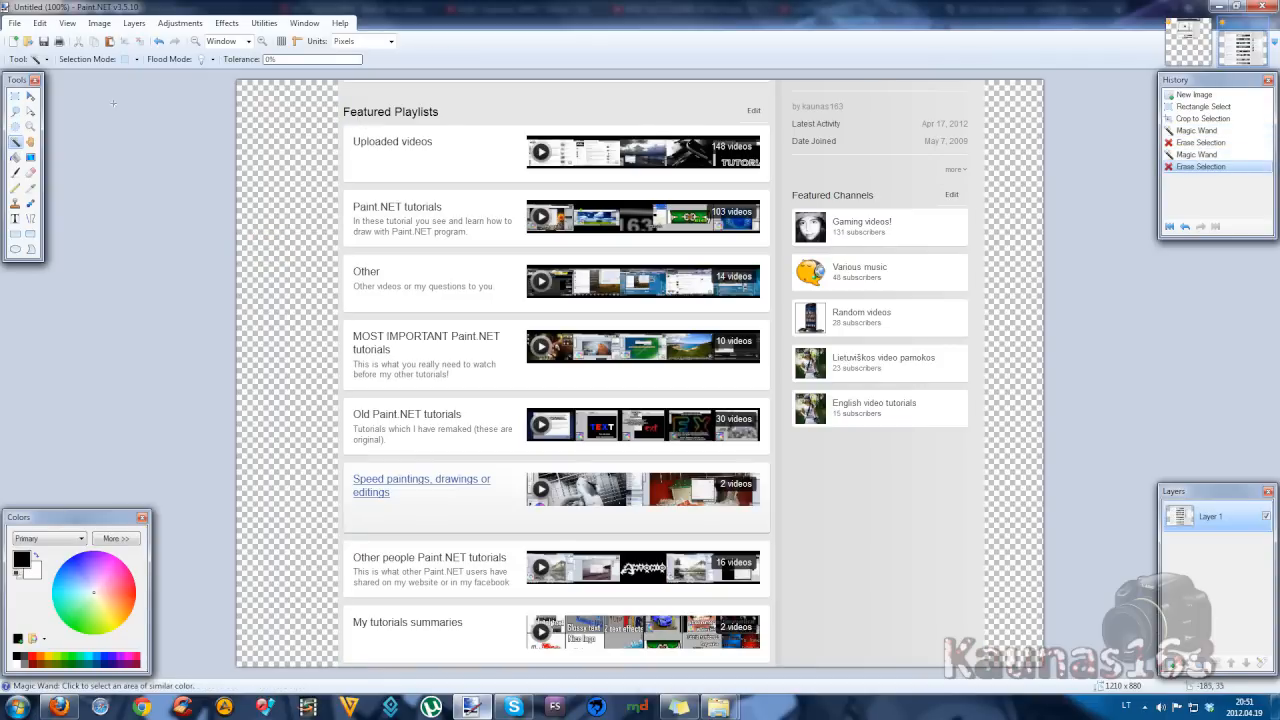
# Begin cropping the page screenshot from Paint.NET's menu bar.
pyautogui.click(39, 22)
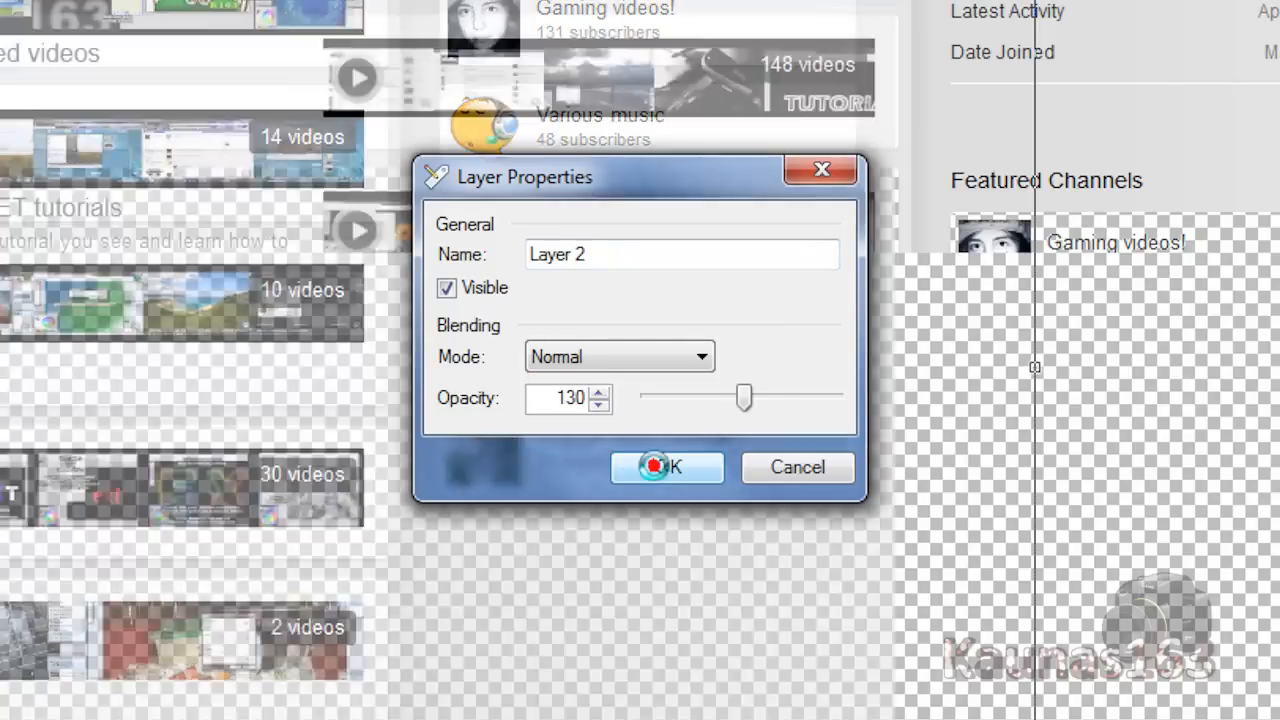
# Confirm an opacity of 130 for the pasted page layer.
pyautogui.click(666, 467)
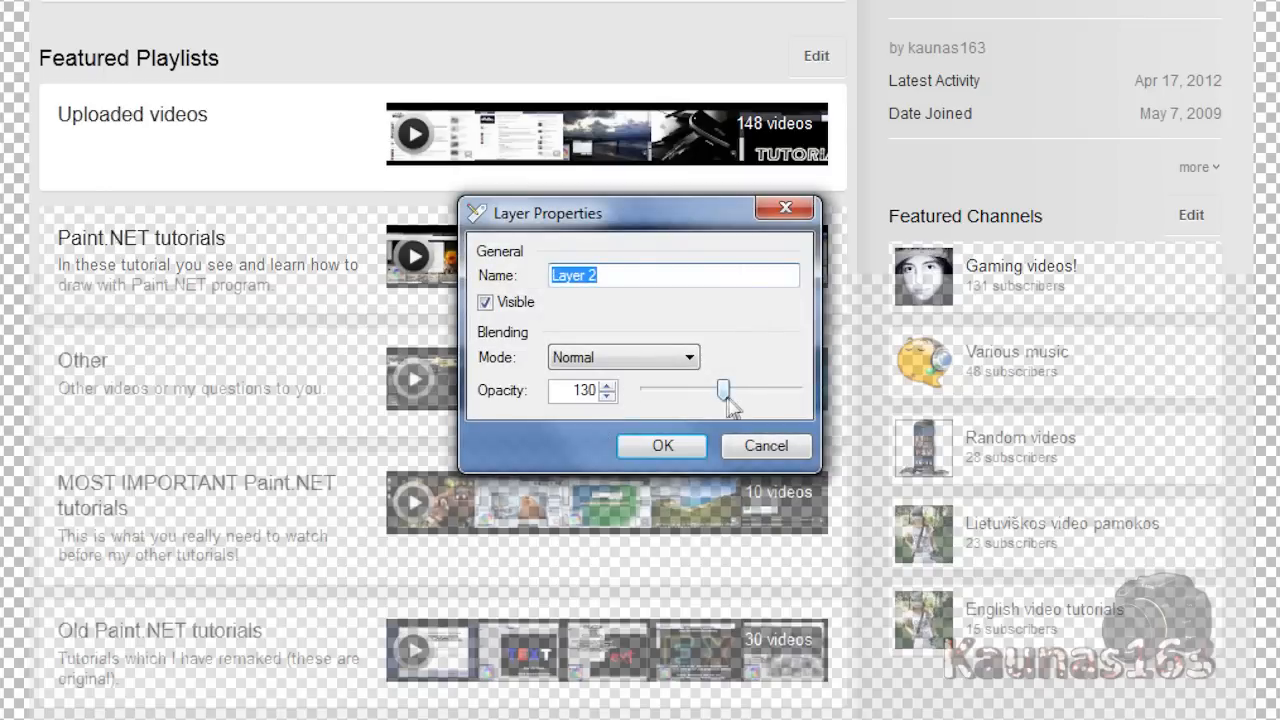
pyautogui.click(661, 445)
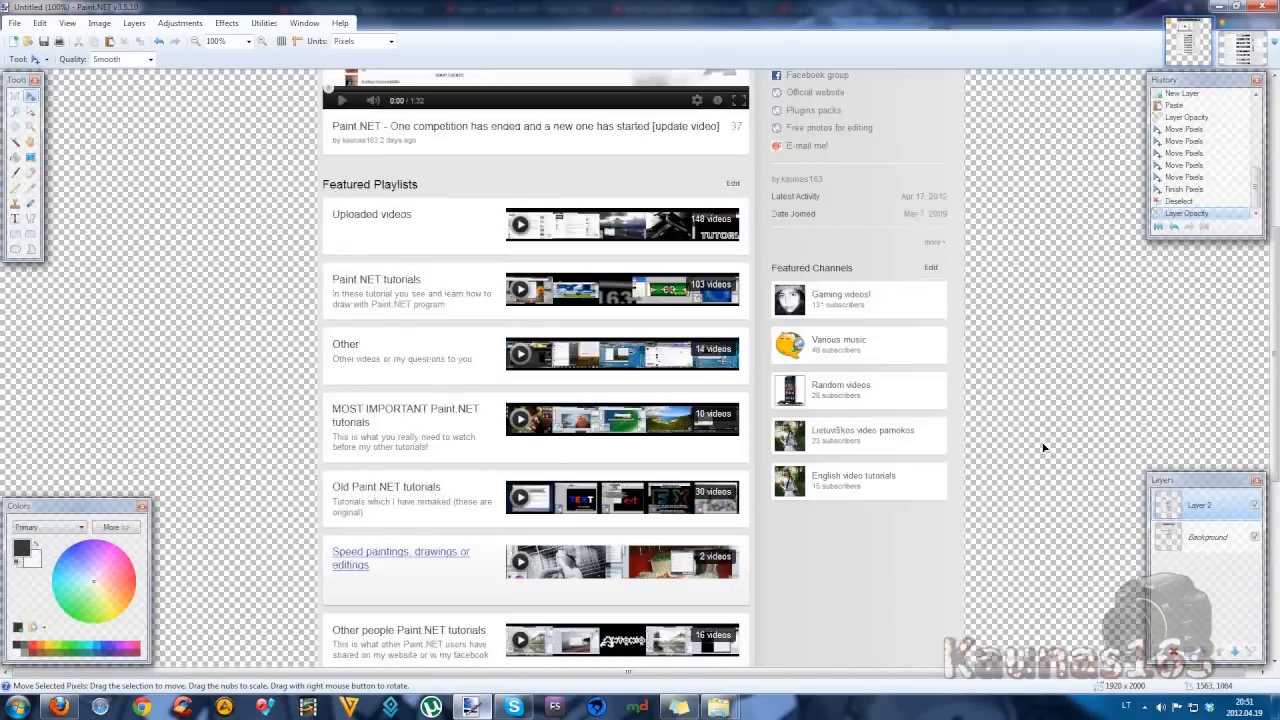
pyautogui.scroll(-3)
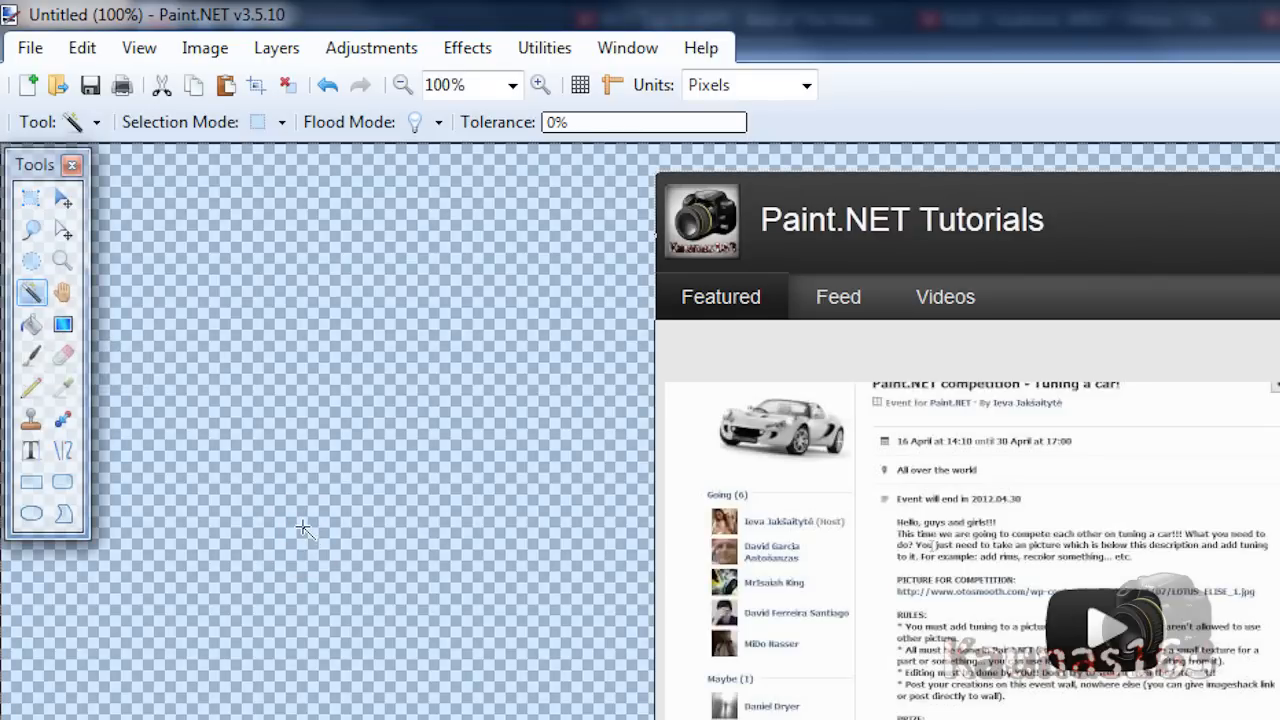
# Select the transparent surroundings and fill the page shape solid black.
pyautogui.click(82, 47)
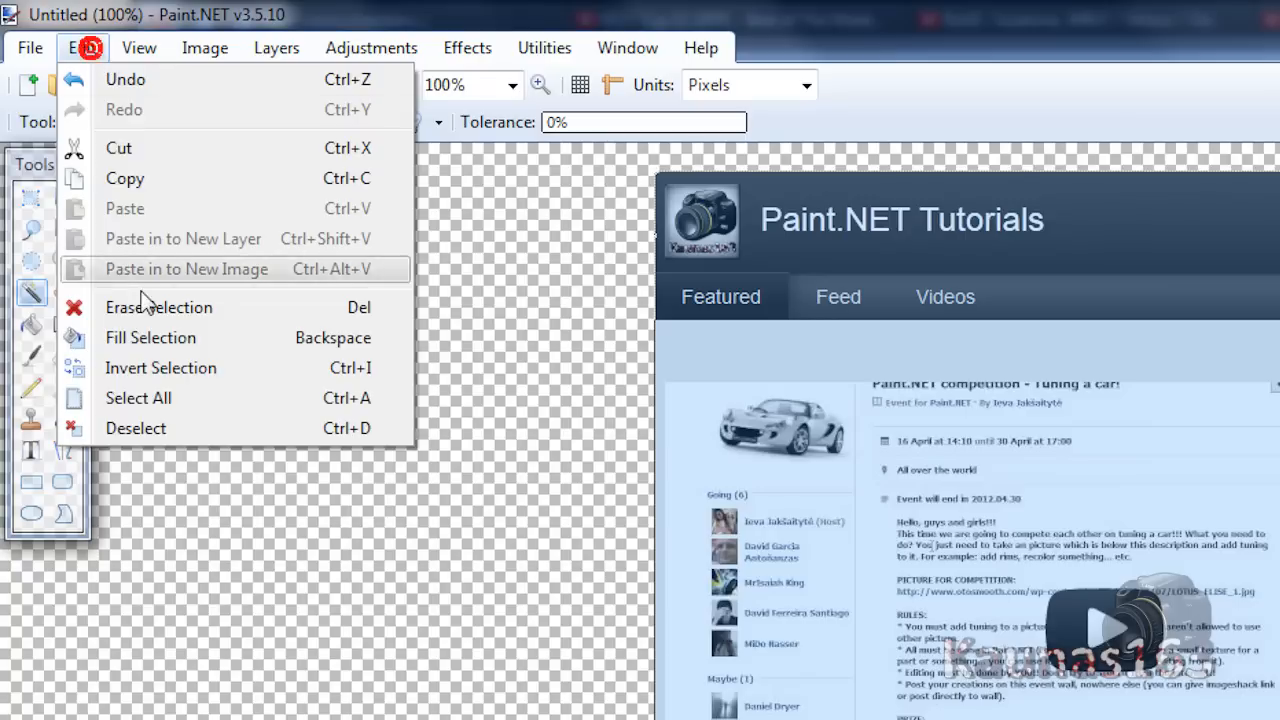
pyautogui.moveTo(150, 337)
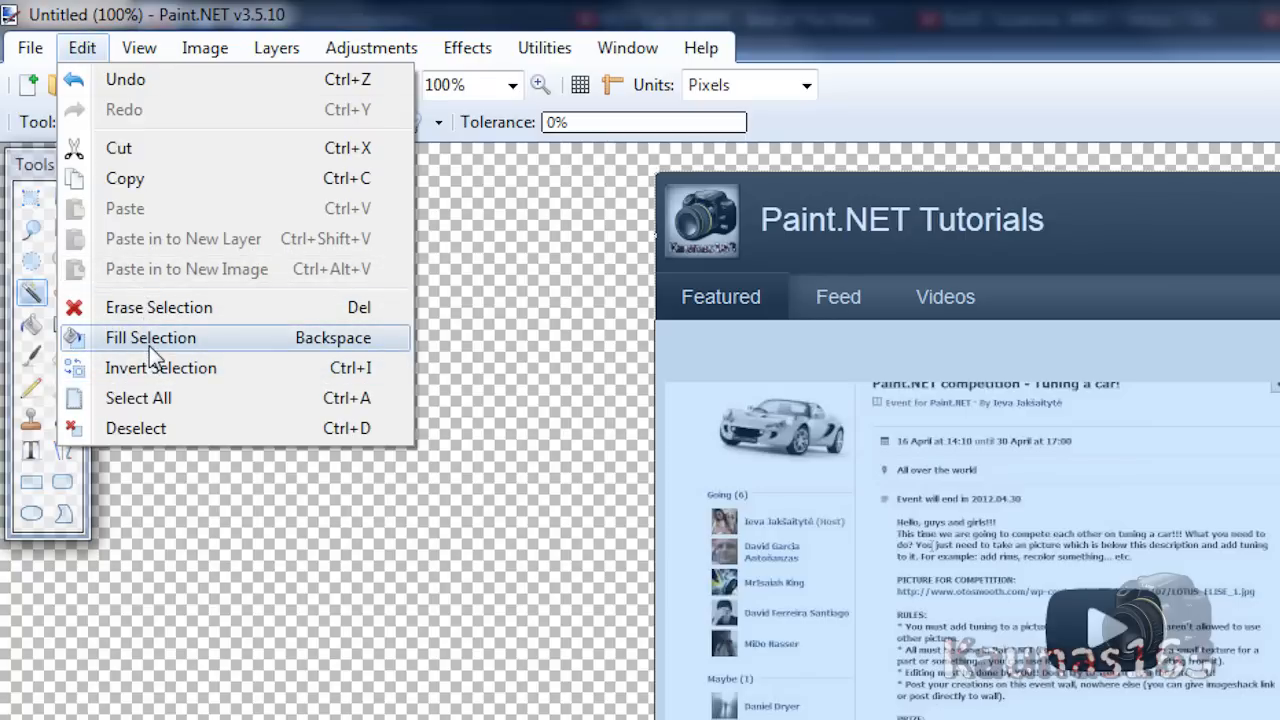
pyautogui.click(151, 337)
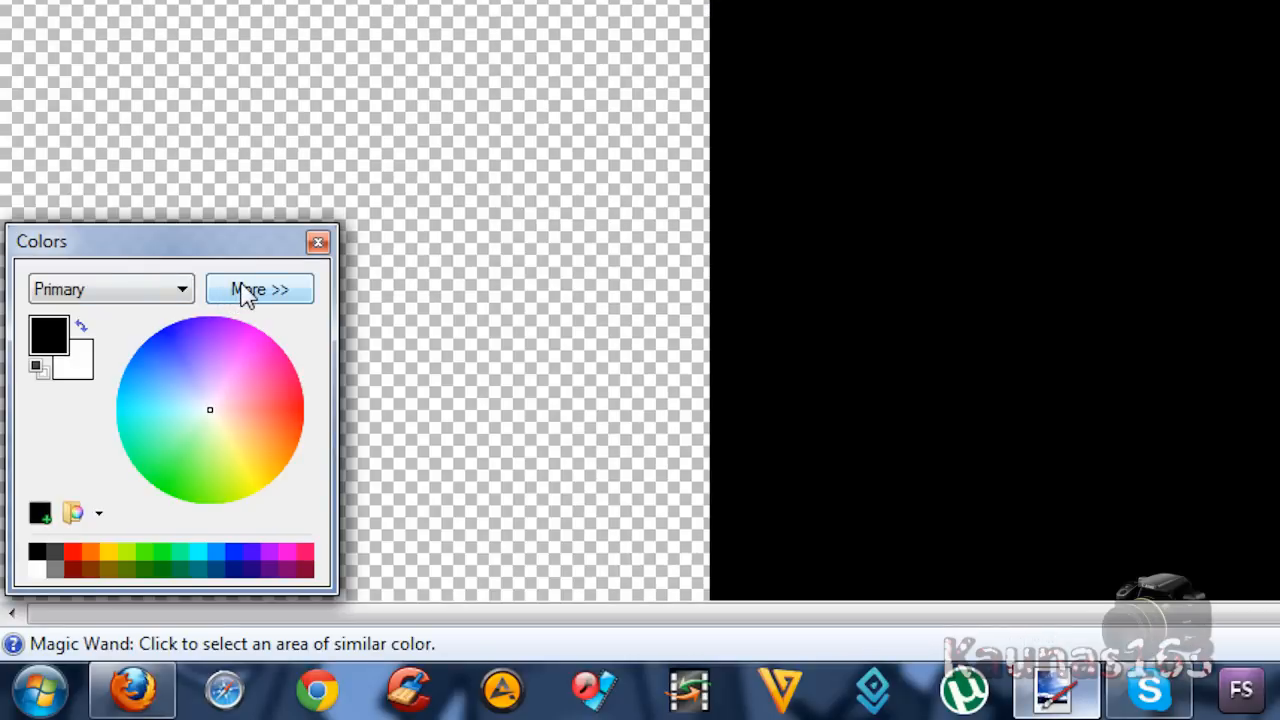
# Enter hex 333333 in the Colors window's expanded settings, then collapse them.
pyautogui.click(259, 289)
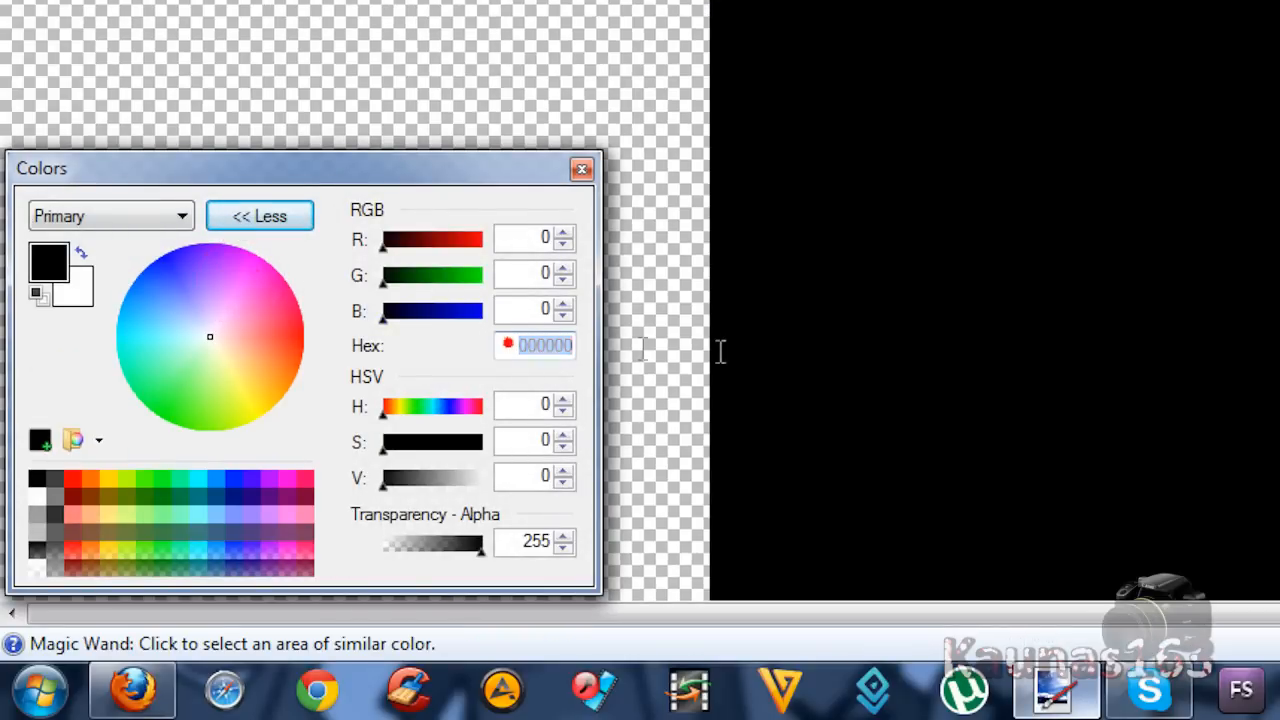
pyautogui.click(160, 258)
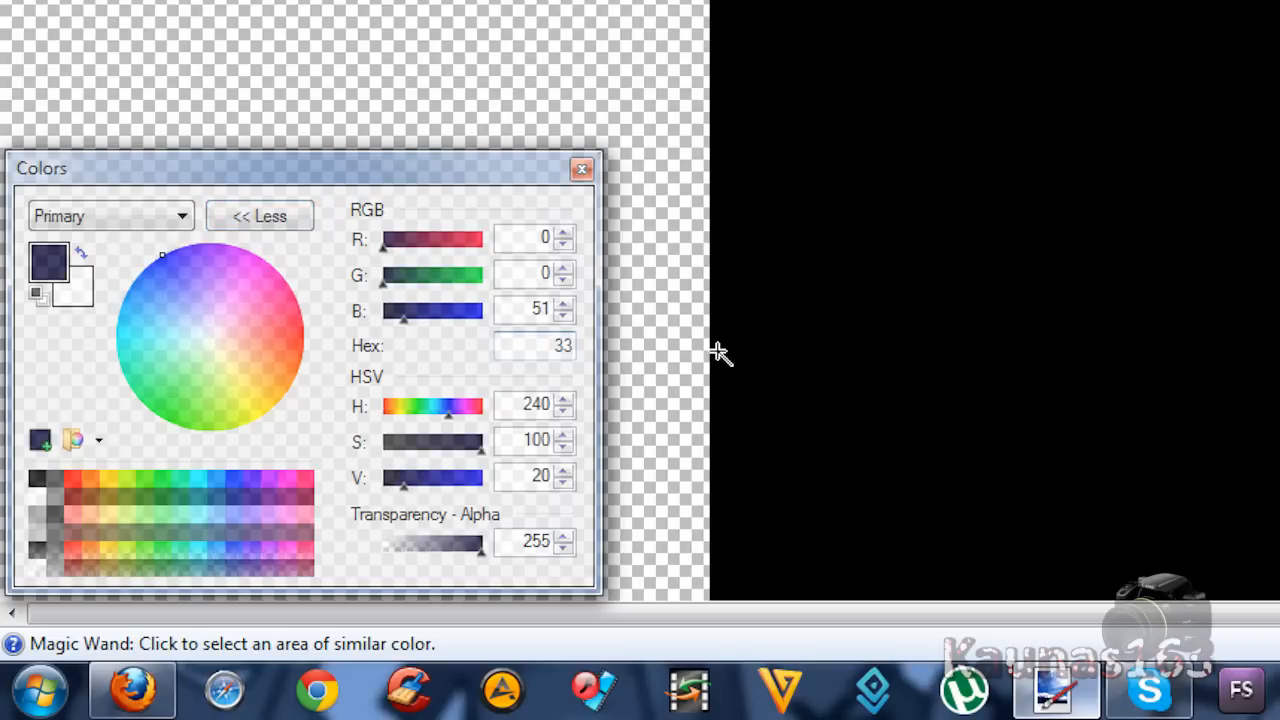
pyautogui.click(210, 336)
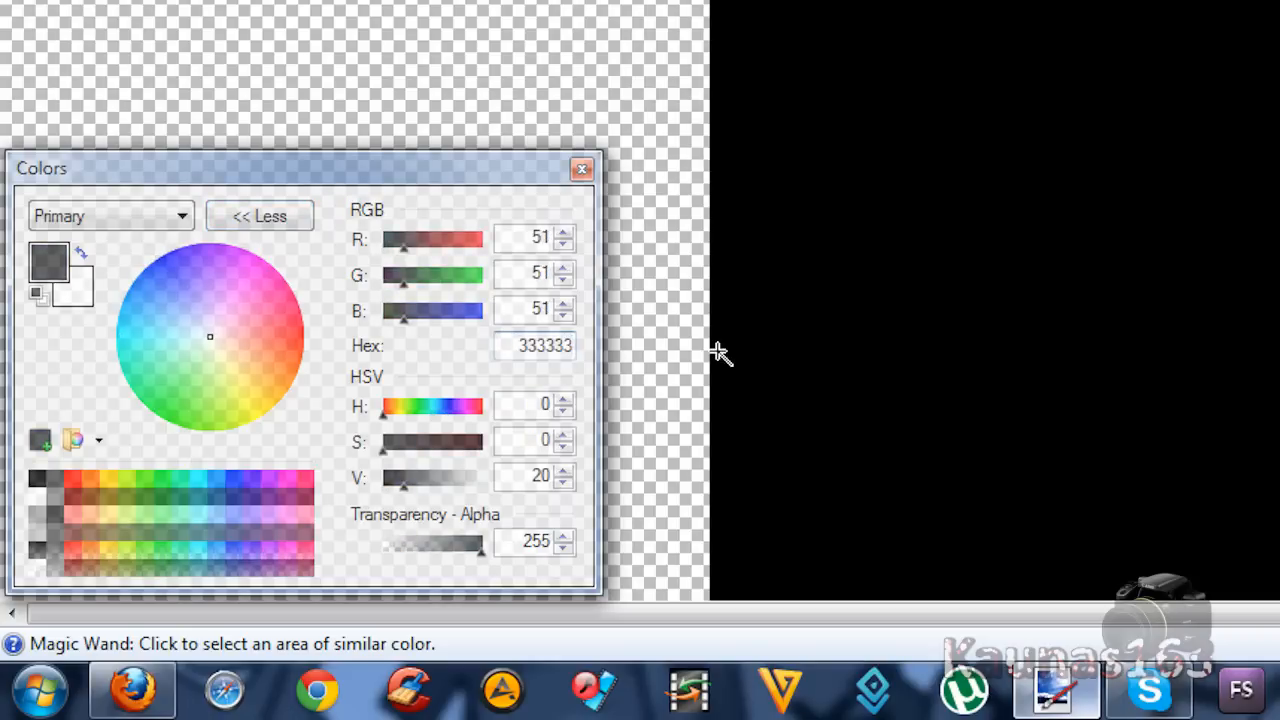
pyautogui.click(259, 215)
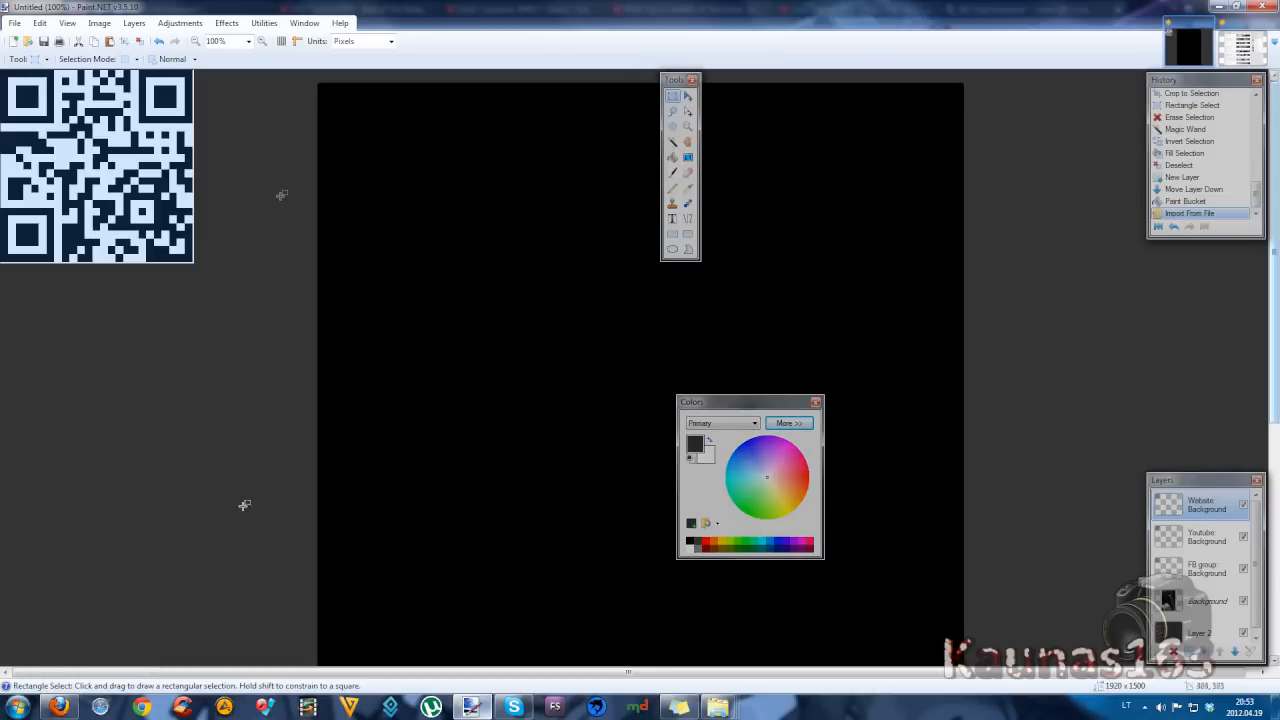
# Draw a rectangular selection around the QR code column at the left edge.
pyautogui.moveTo(185, 430); pyautogui.dragTo(249, 505)
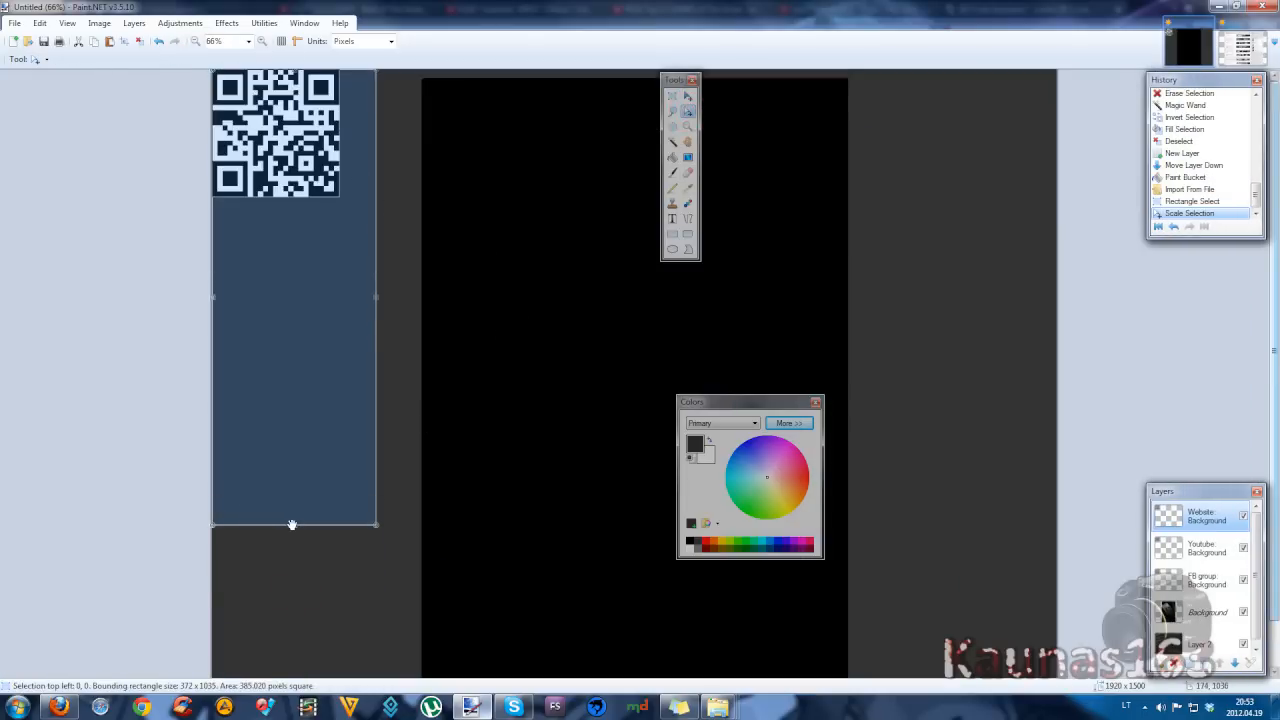
# Drag the selection's bottom edge down to about 372 × 1105 pixels.
pyautogui.moveTo(291, 525); pyautogui.dragTo(293, 555)
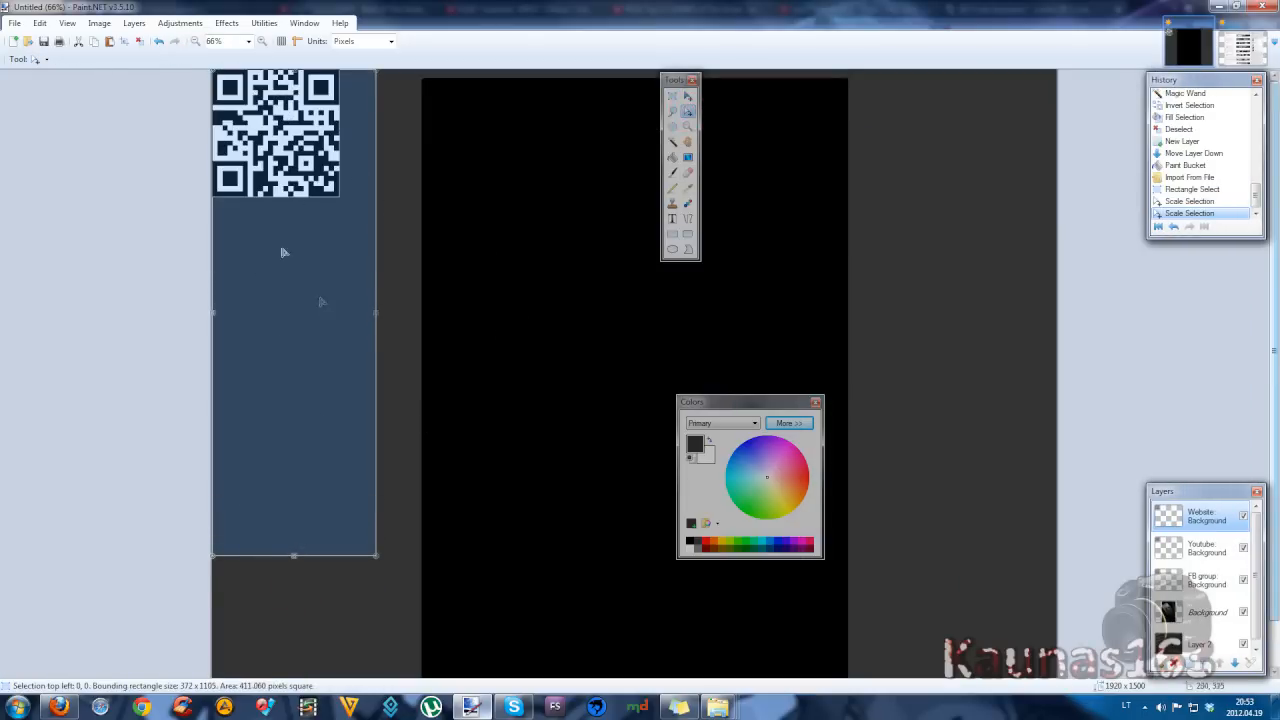
pyautogui.moveTo(276, 217)
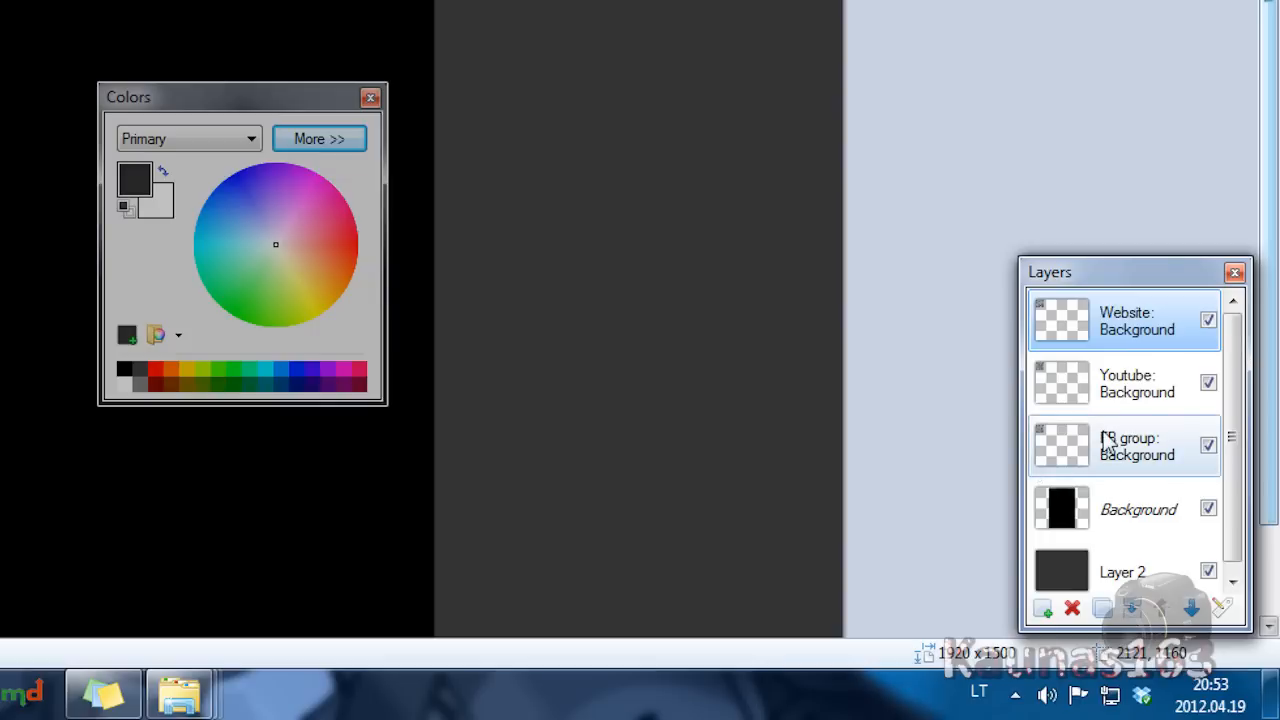
# Align the first QR code to Top Center using Effects > Align Object.
pyautogui.click(145, 35)
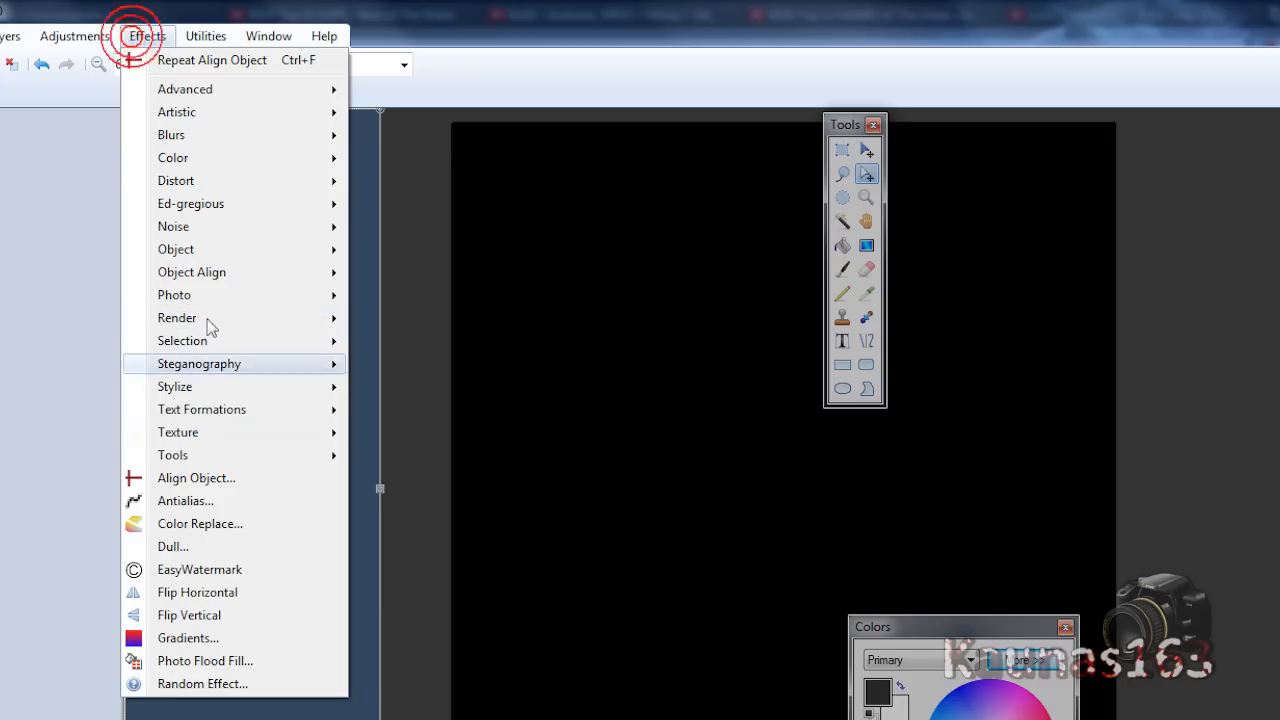
pyautogui.moveTo(196, 477)
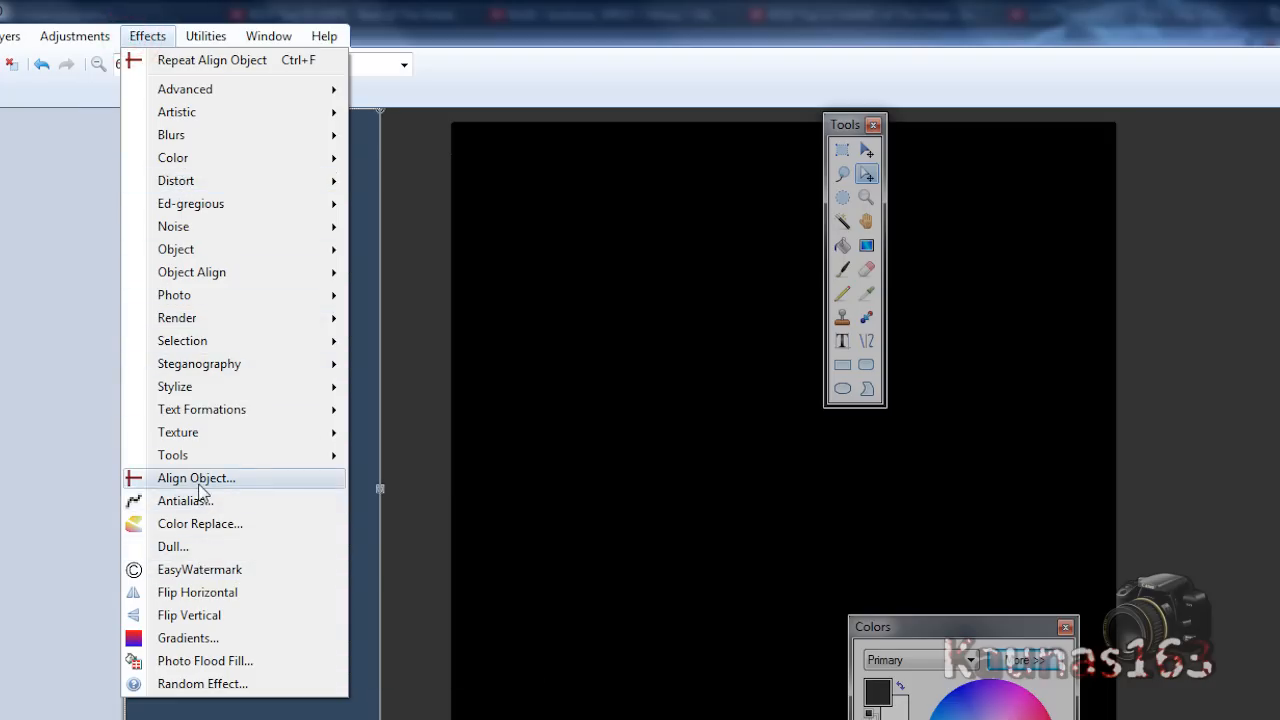
pyautogui.click(196, 477)
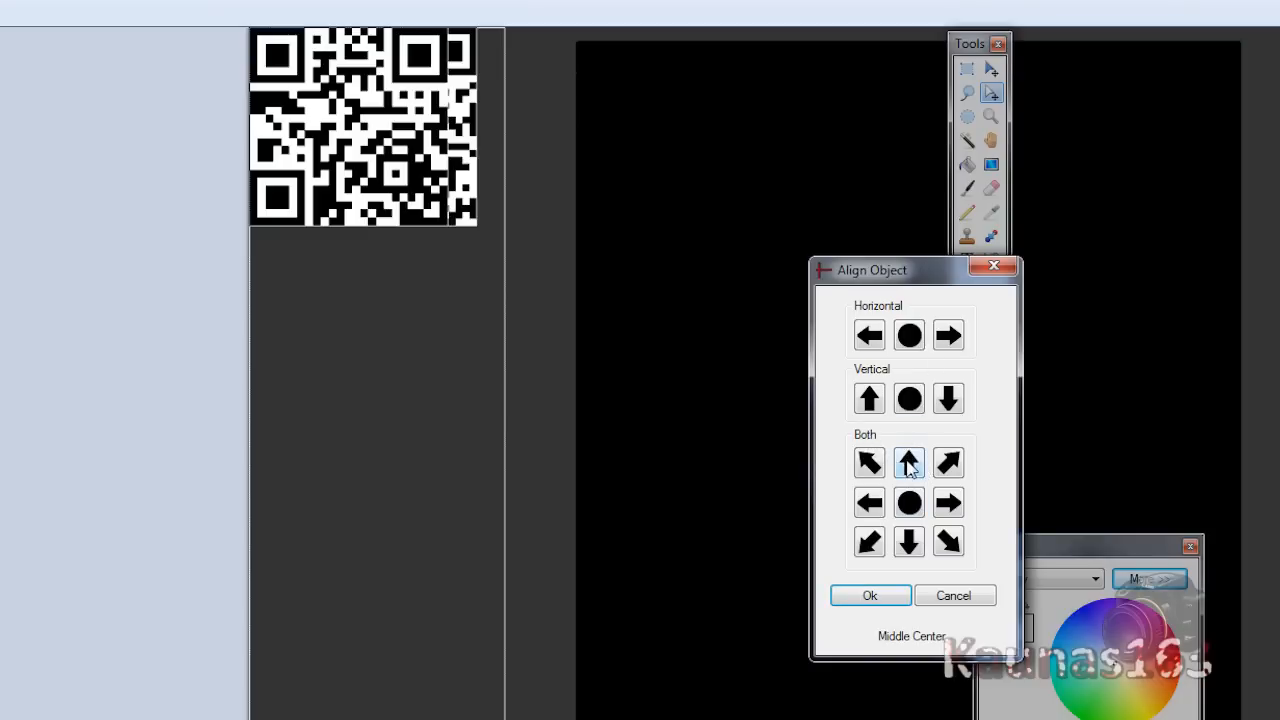
pyautogui.click(908, 461)
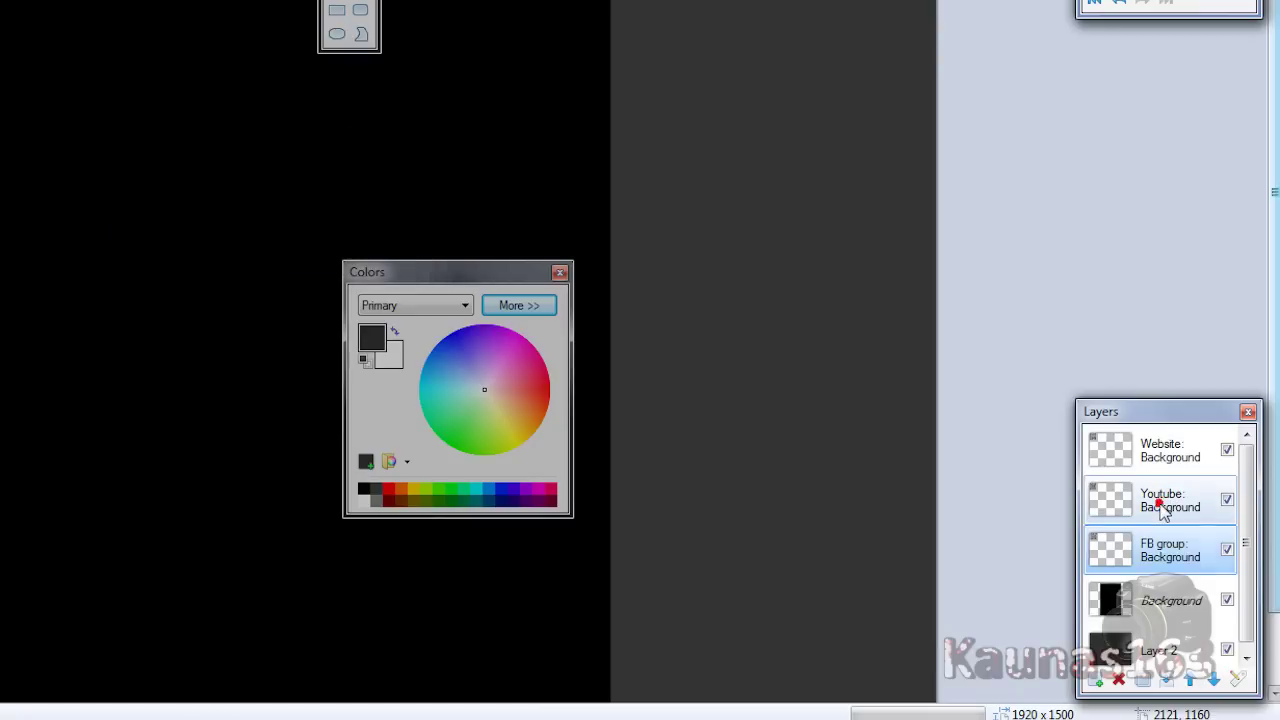
# Align the Youtube QR code layer with Align Object.
pyautogui.click(252, 31)
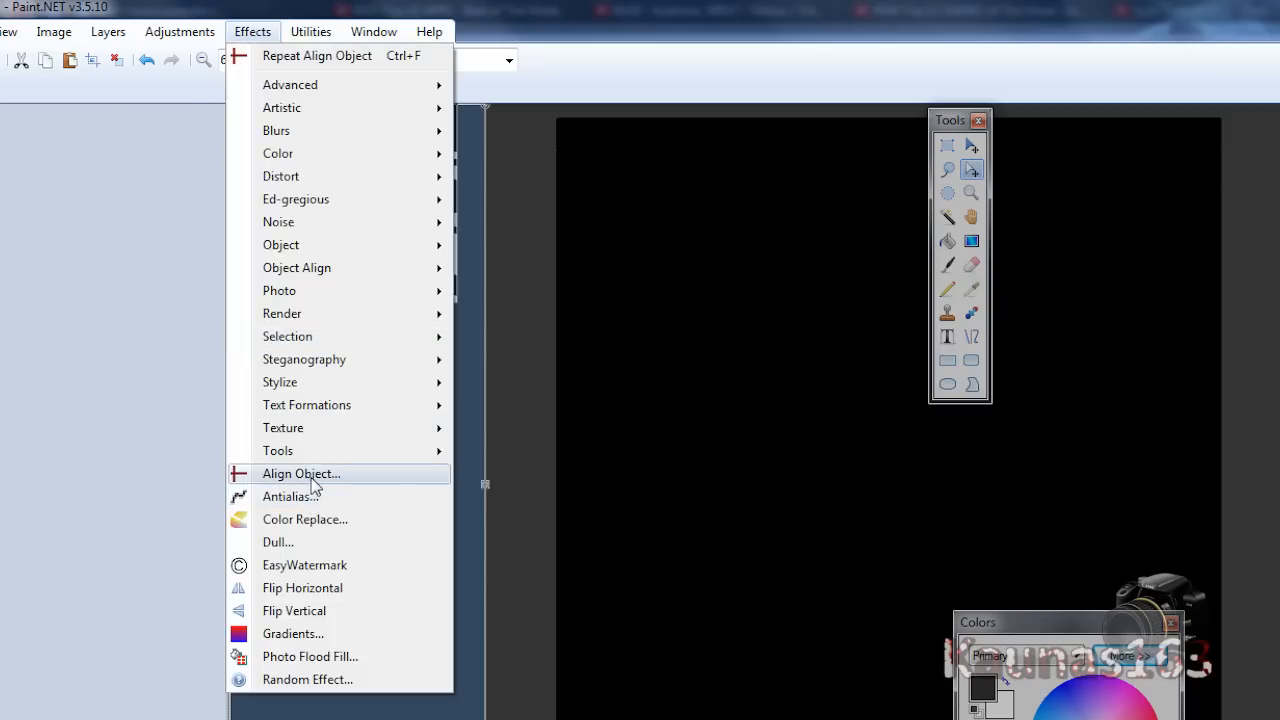
pyautogui.click(301, 473)
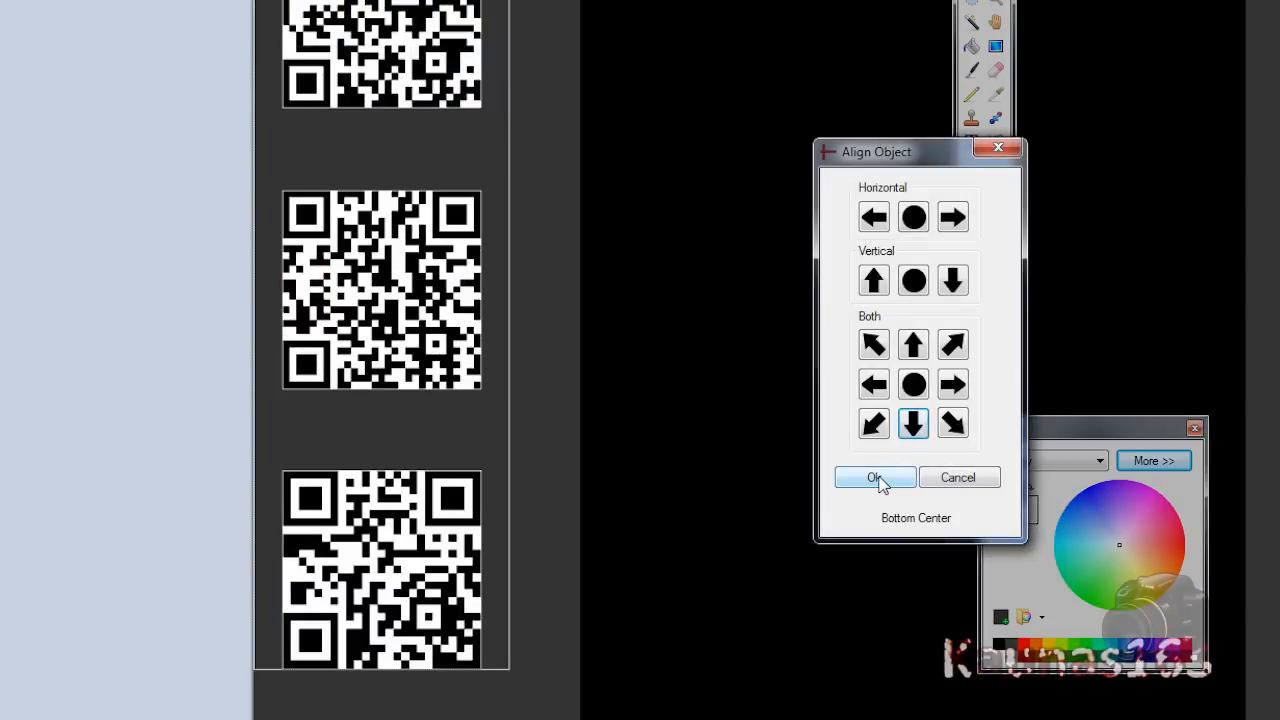
pyautogui.click(874, 477)
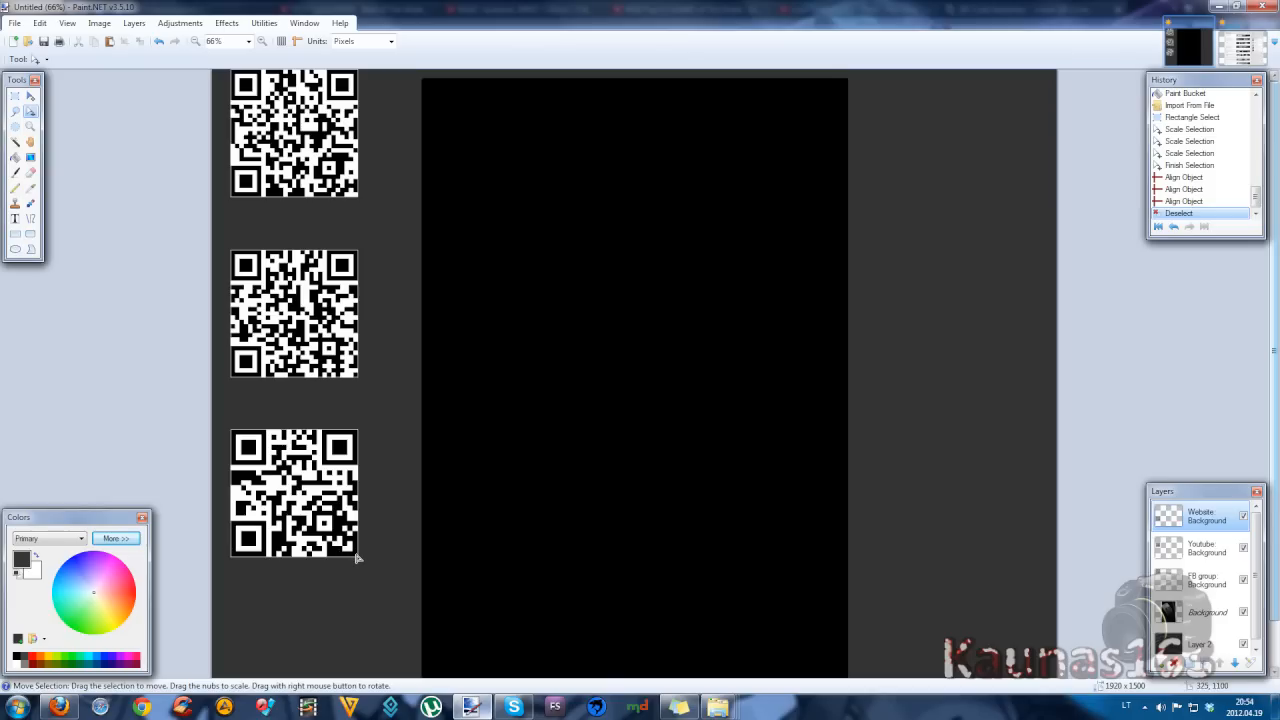
pyautogui.moveTo(766, 447)
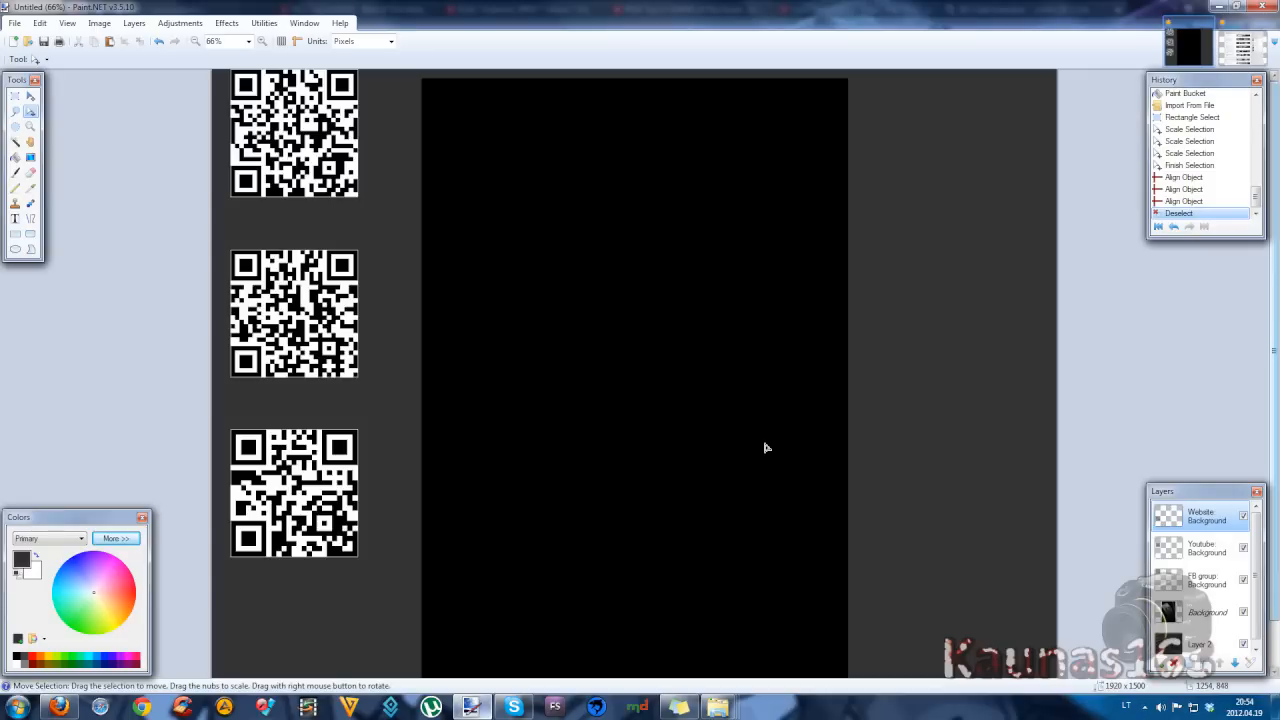
pyautogui.moveTo(1082, 560)
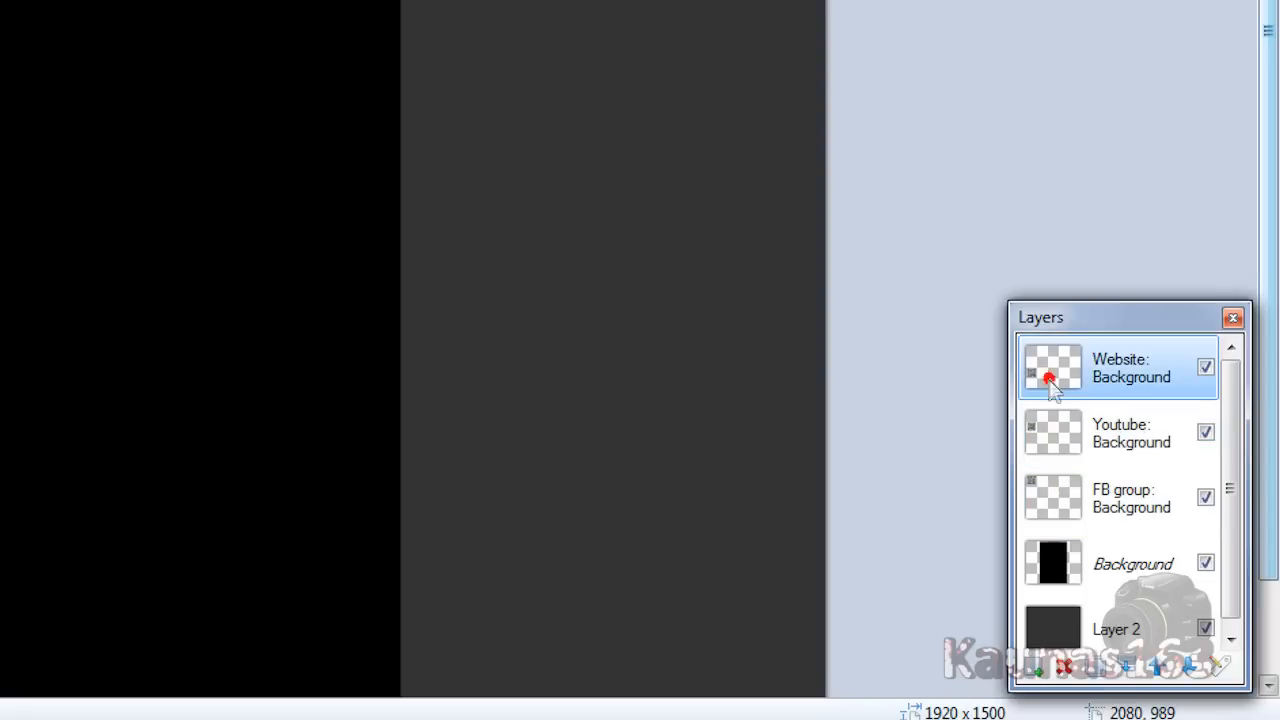
# Rename the QR layers 'FB group: top', 'Youtube: center' and 'Website: bottom'.
pyautogui.click(1120, 498)
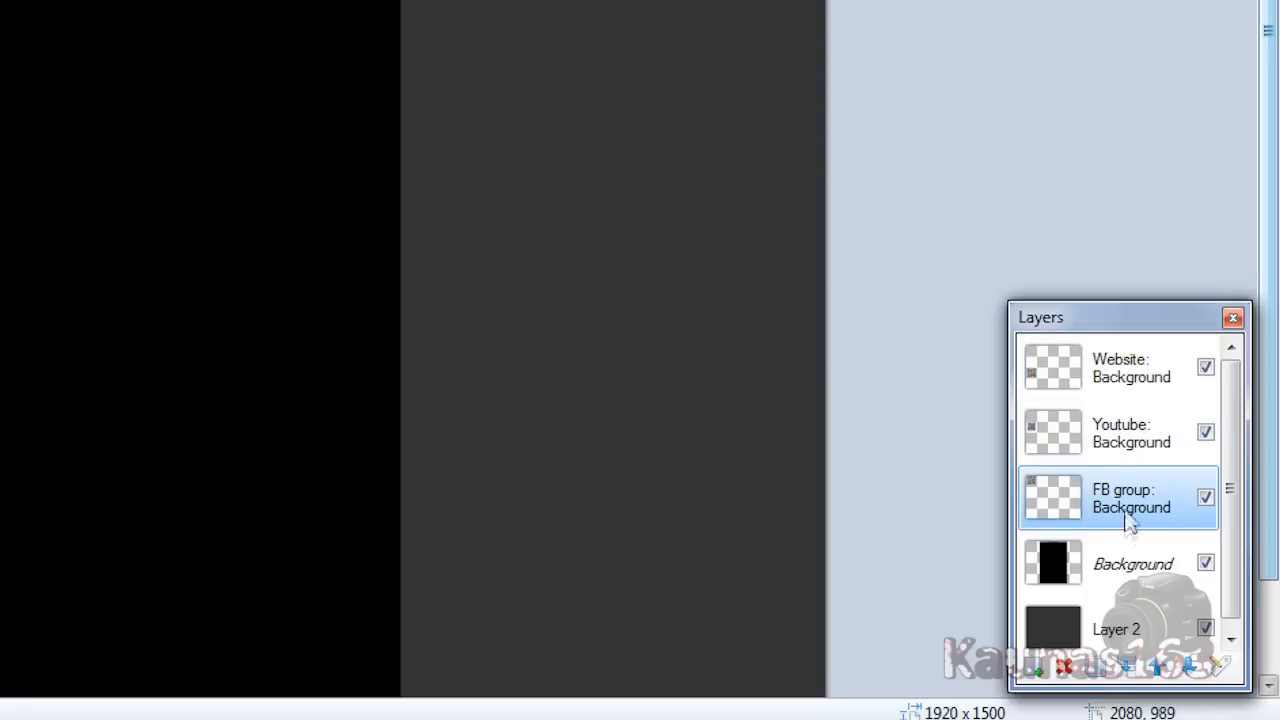
pyautogui.moveTo(1070, 502)
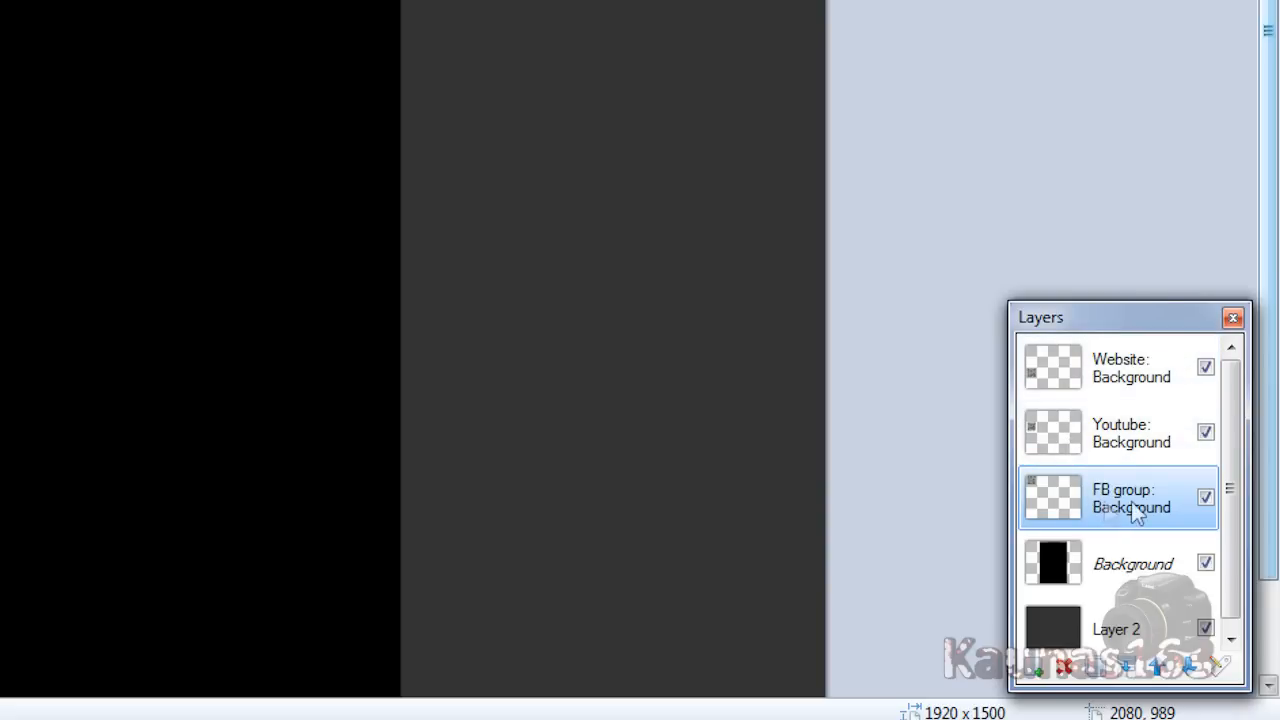
pyautogui.doubleClick(1118, 498)
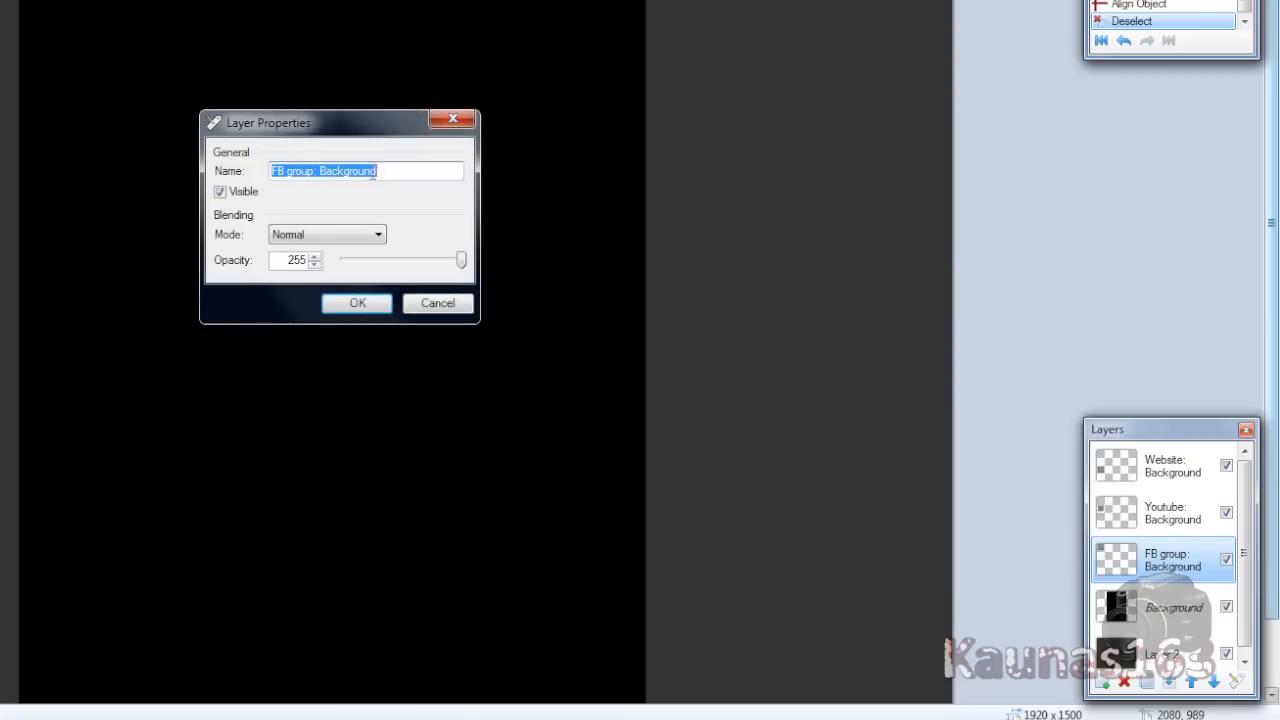
pyautogui.write('FB group: top')
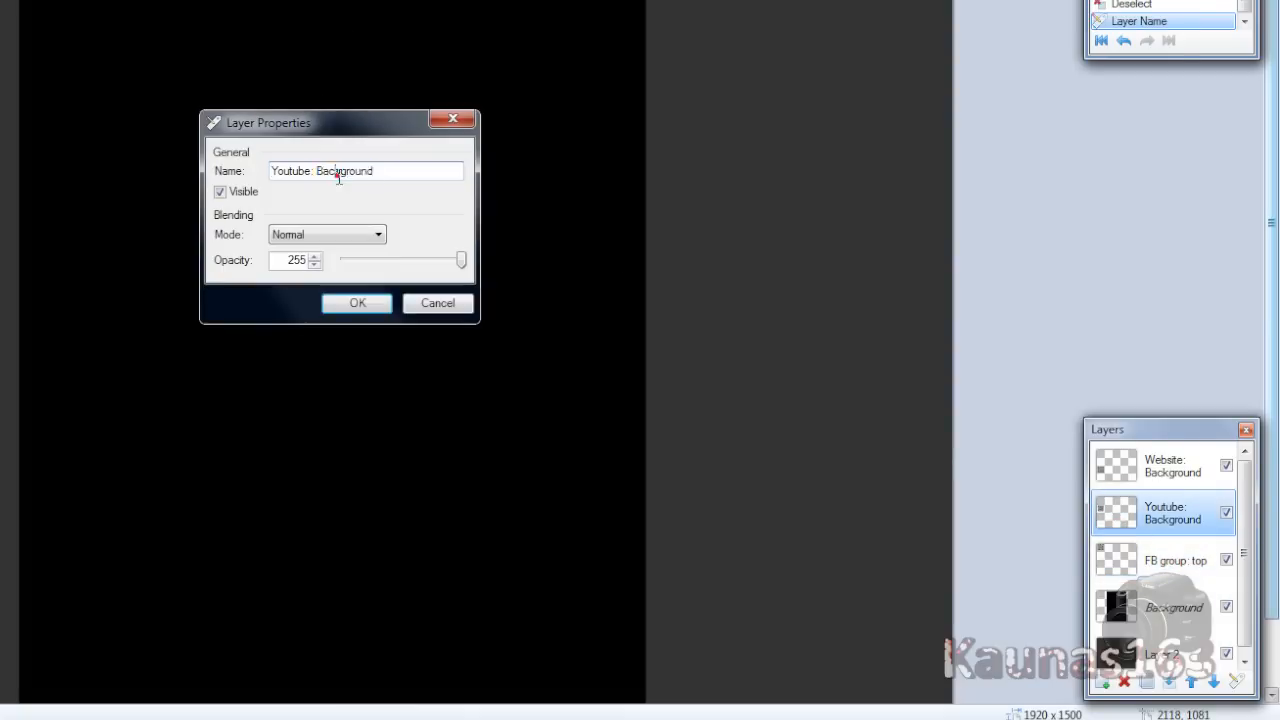
pyautogui.click(357, 303)
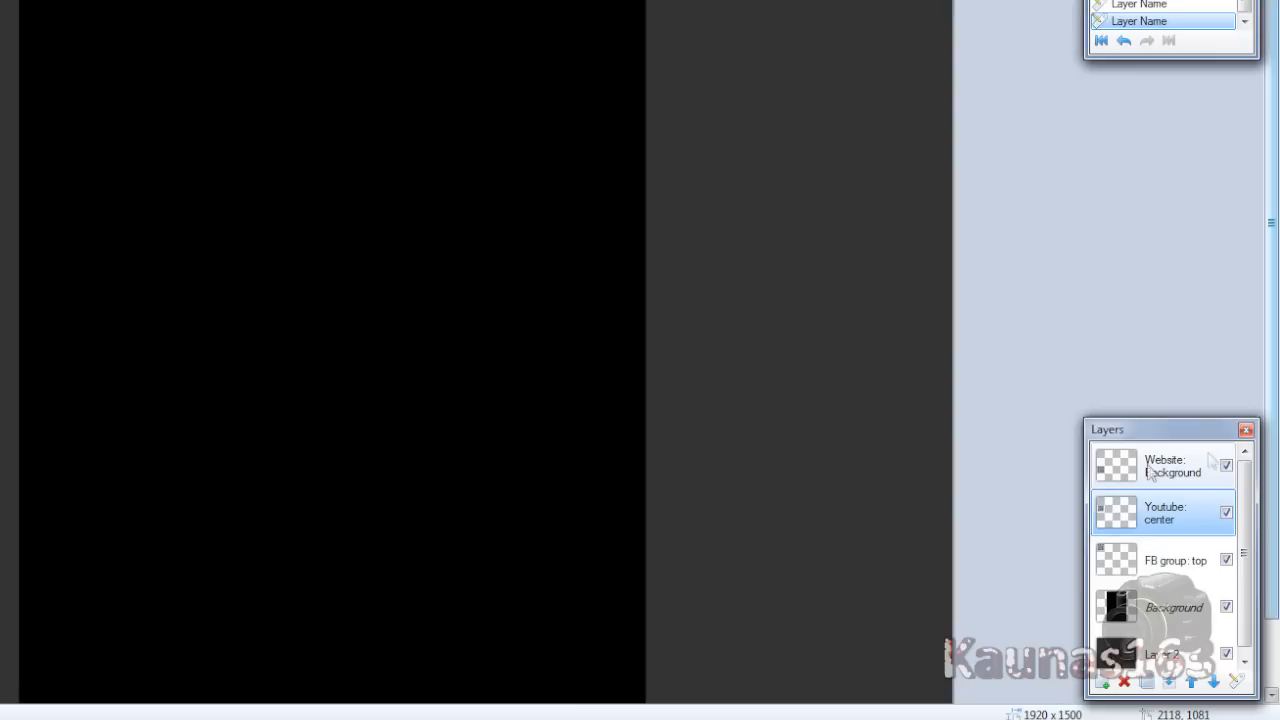
pyautogui.doubleClick(1164, 466)
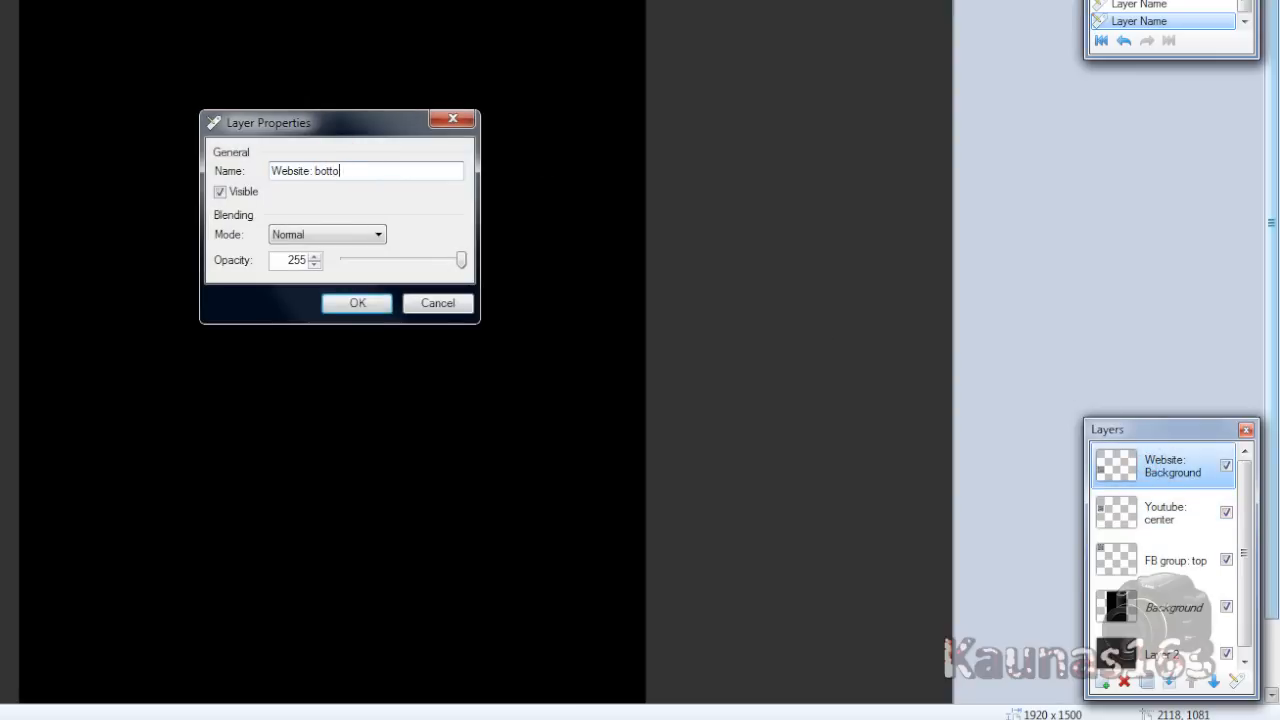
pyautogui.click(357, 303)
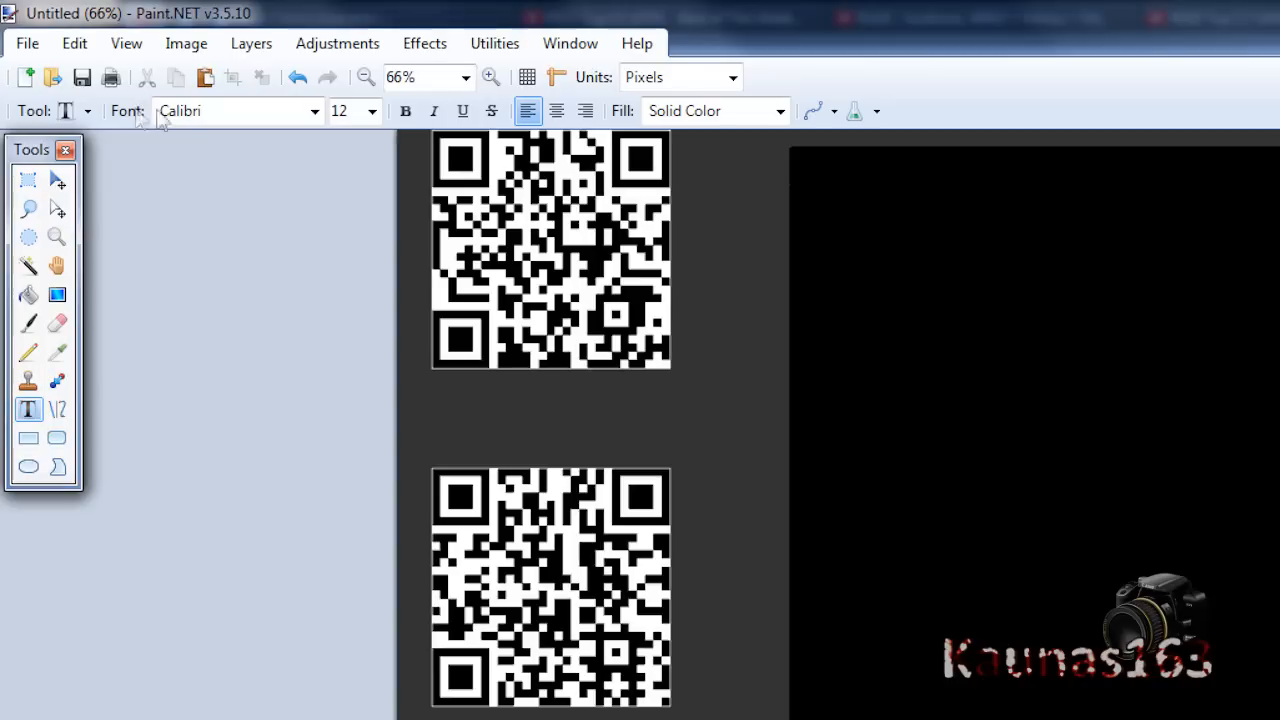
# Pick a bold label font and type the 'Website' label under its QR code.
pyautogui.click(315, 111)
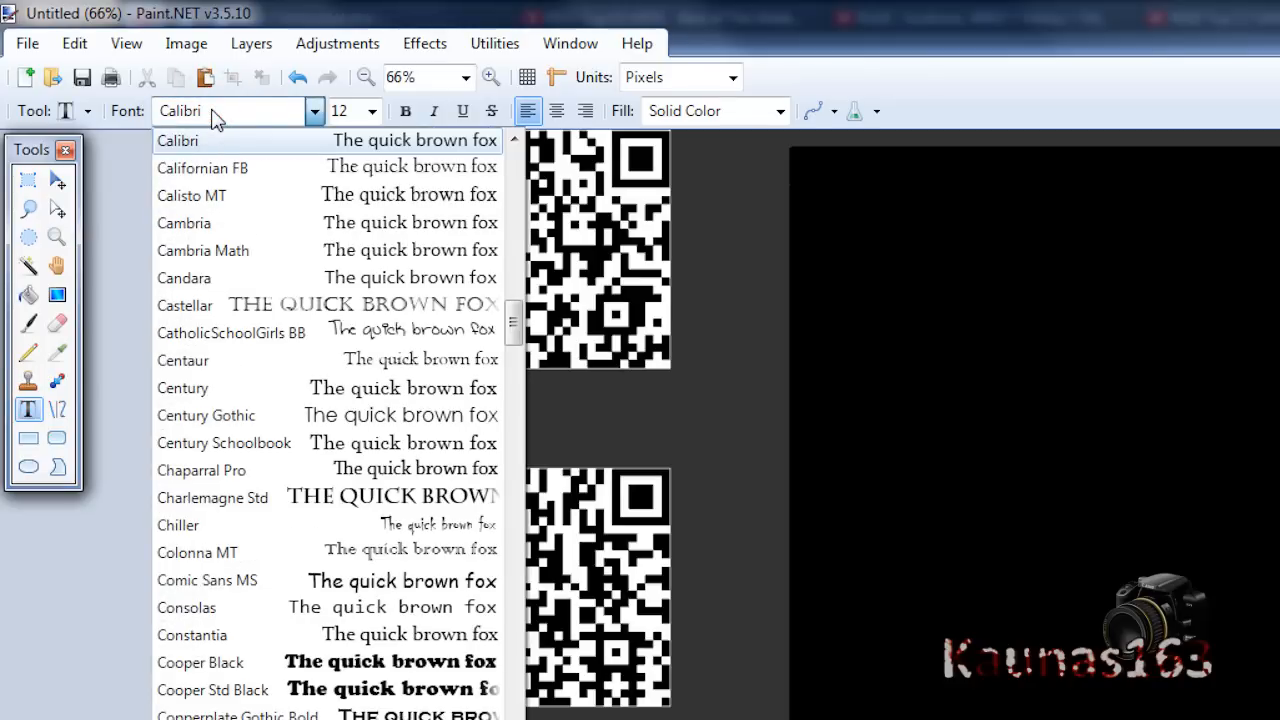
pyautogui.click(200, 662)
pyautogui.write('Facebook group')
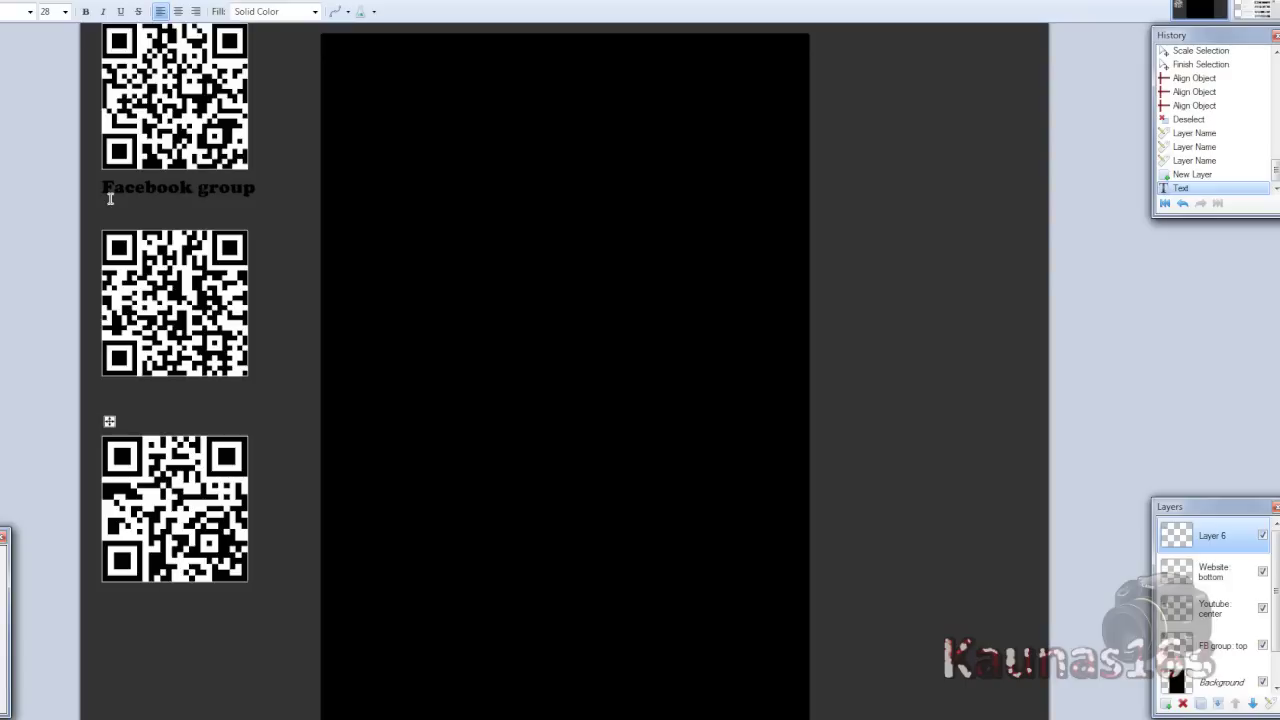
pyautogui.moveTo(345, 371)
pyautogui.write('Youtube')
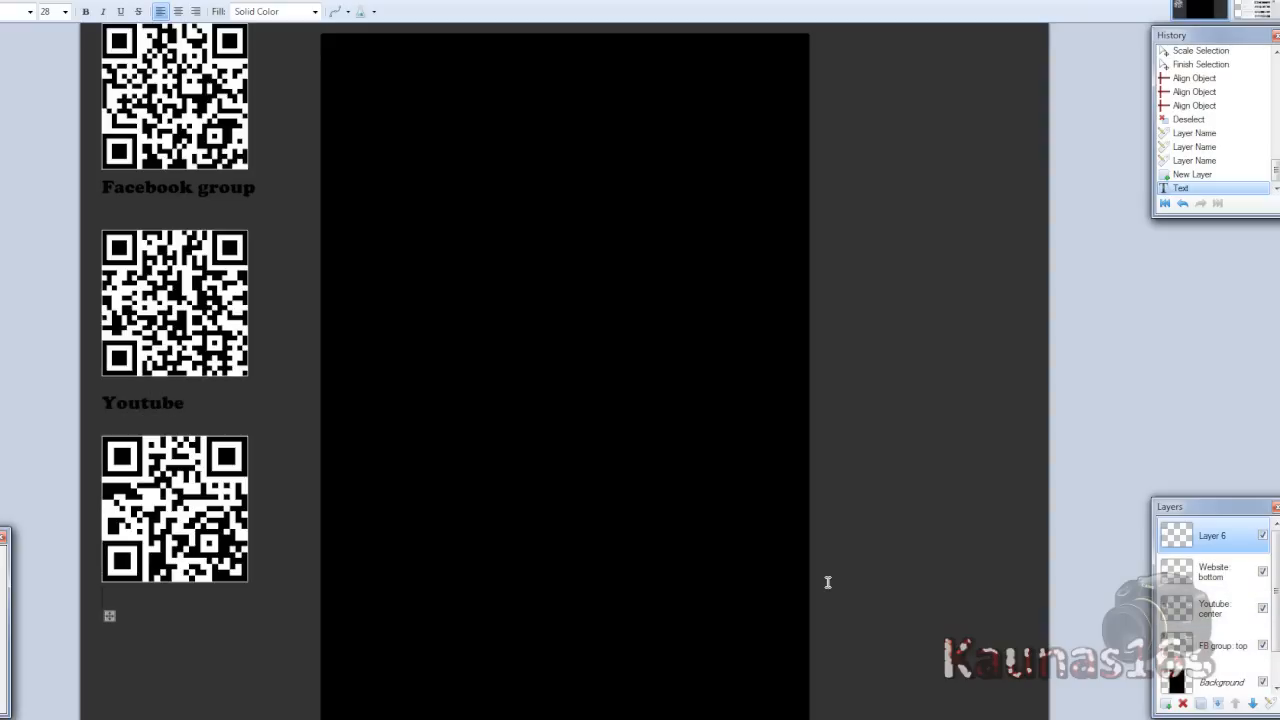
pyautogui.write('We')
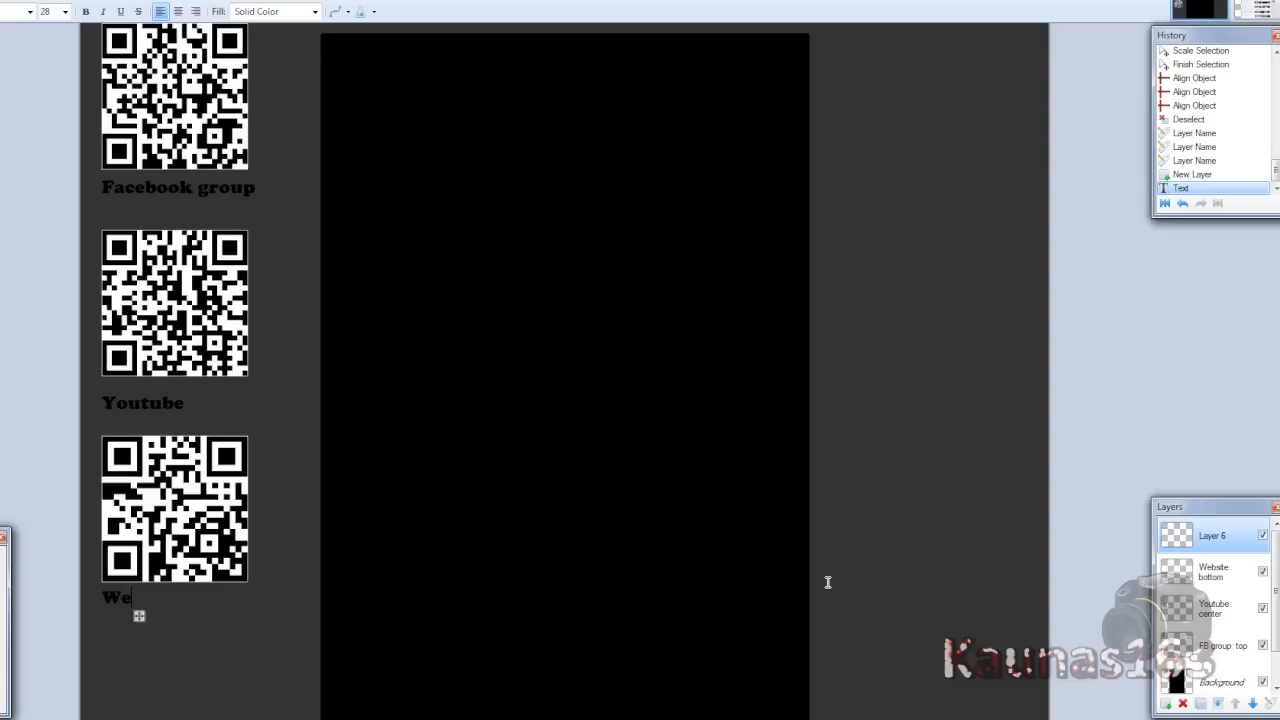
pyautogui.write('bsite')
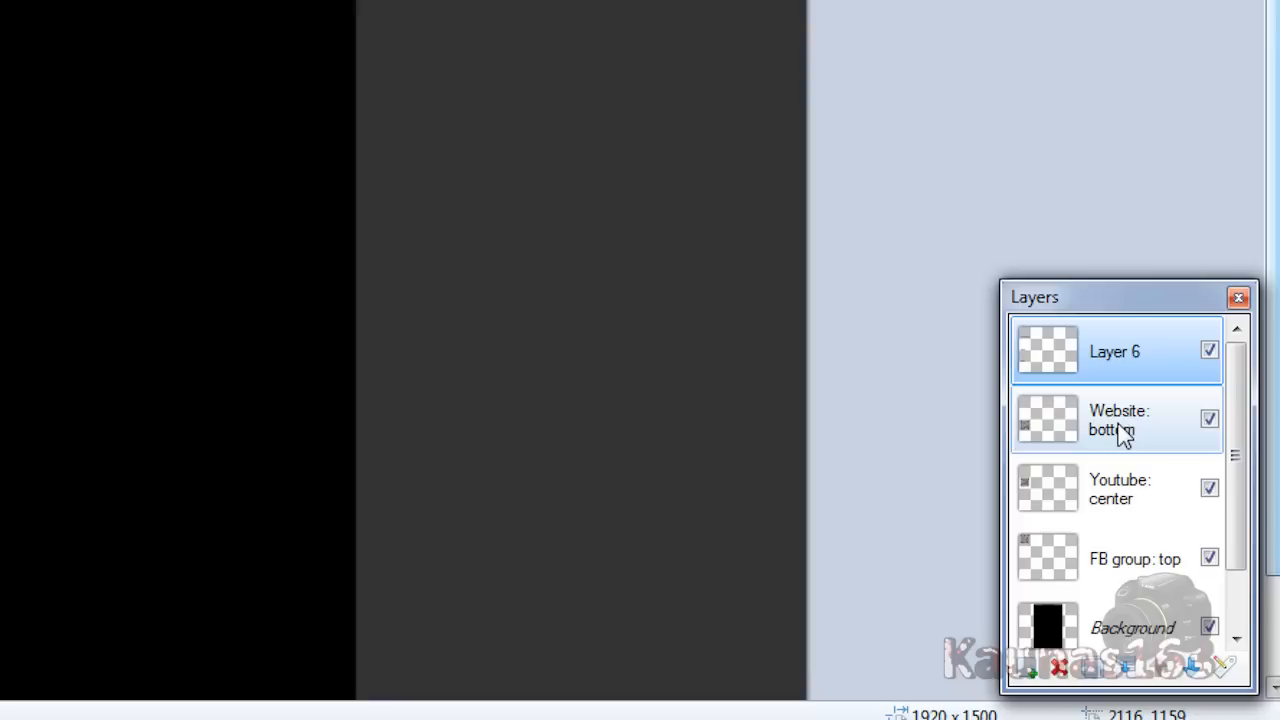
pyautogui.click(1120, 420)
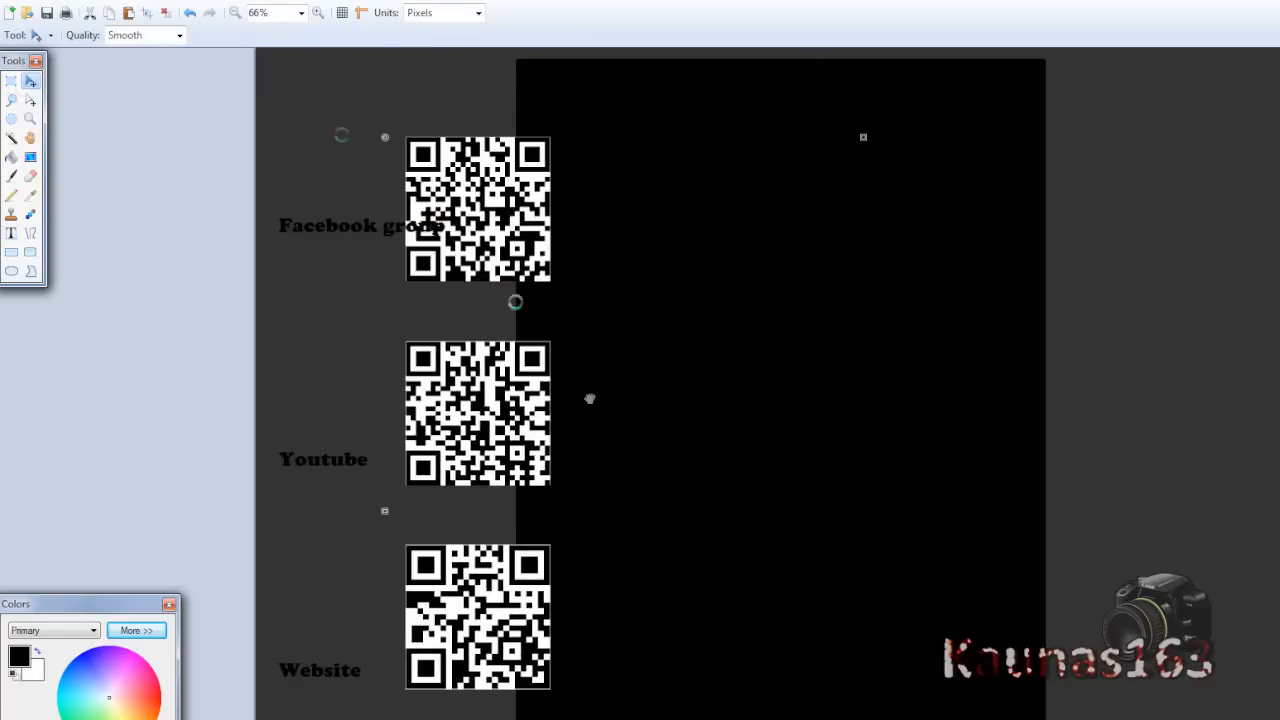
pyautogui.click(165, 12)
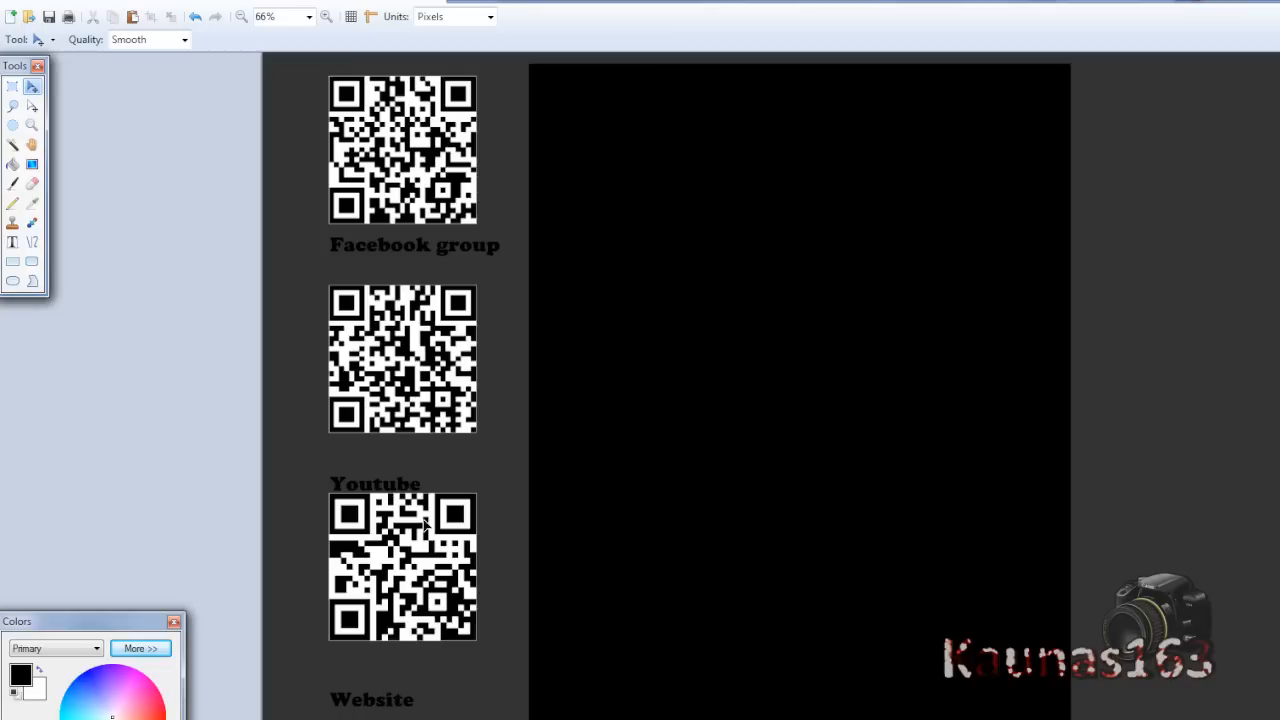
pyautogui.moveTo(409, 452)
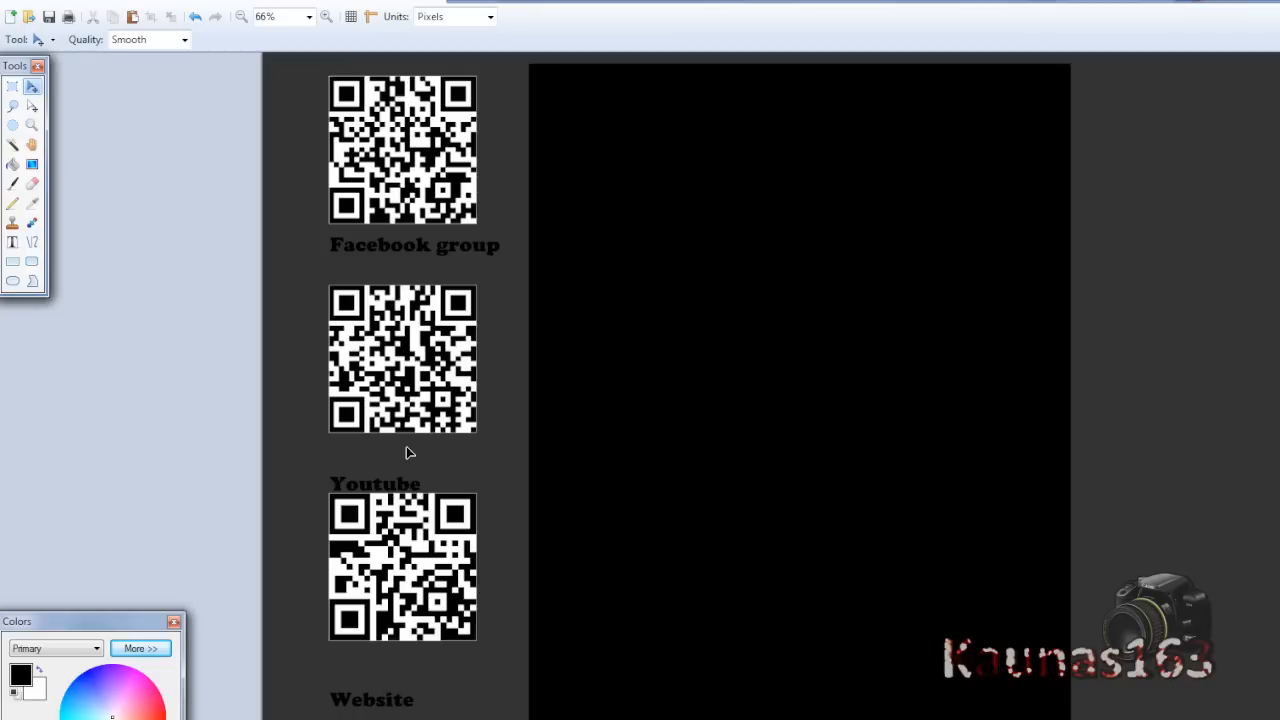
pyautogui.moveTo(13, 88)
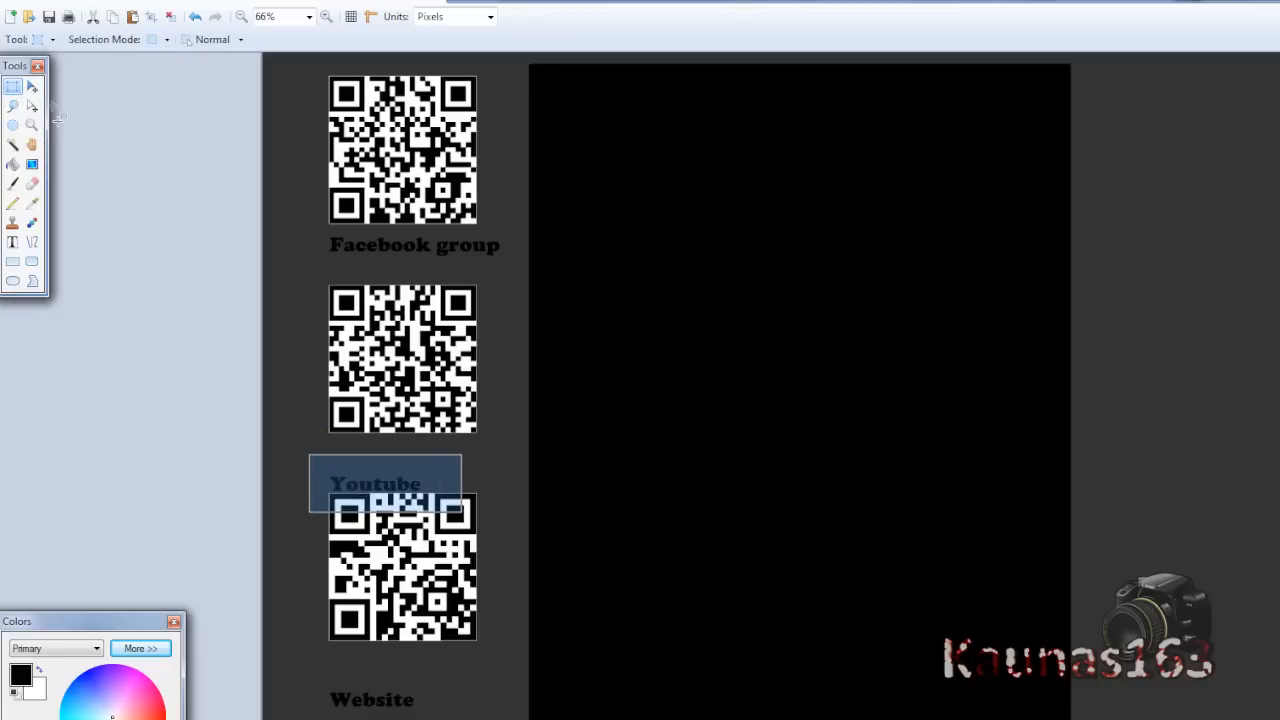
pyautogui.moveTo(32, 86)
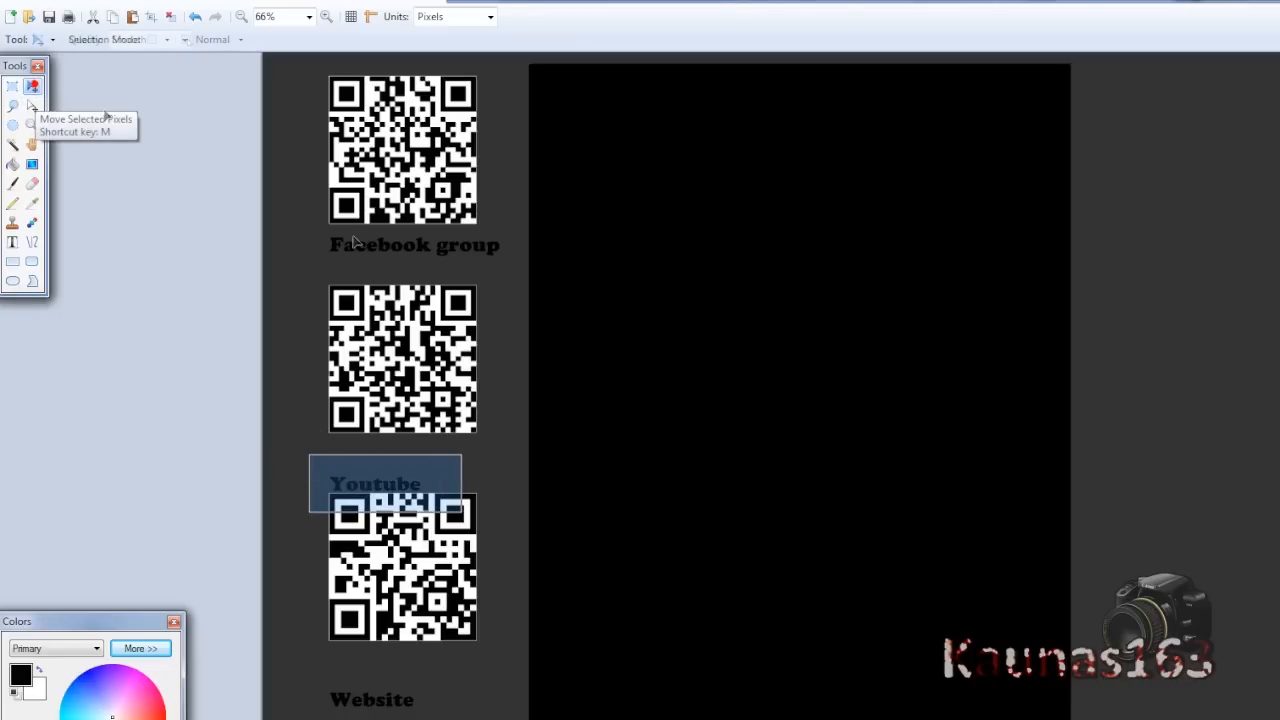
# Drag the Youtube label up beneath its QR code, then select the Website label.
pyautogui.click(32, 85)
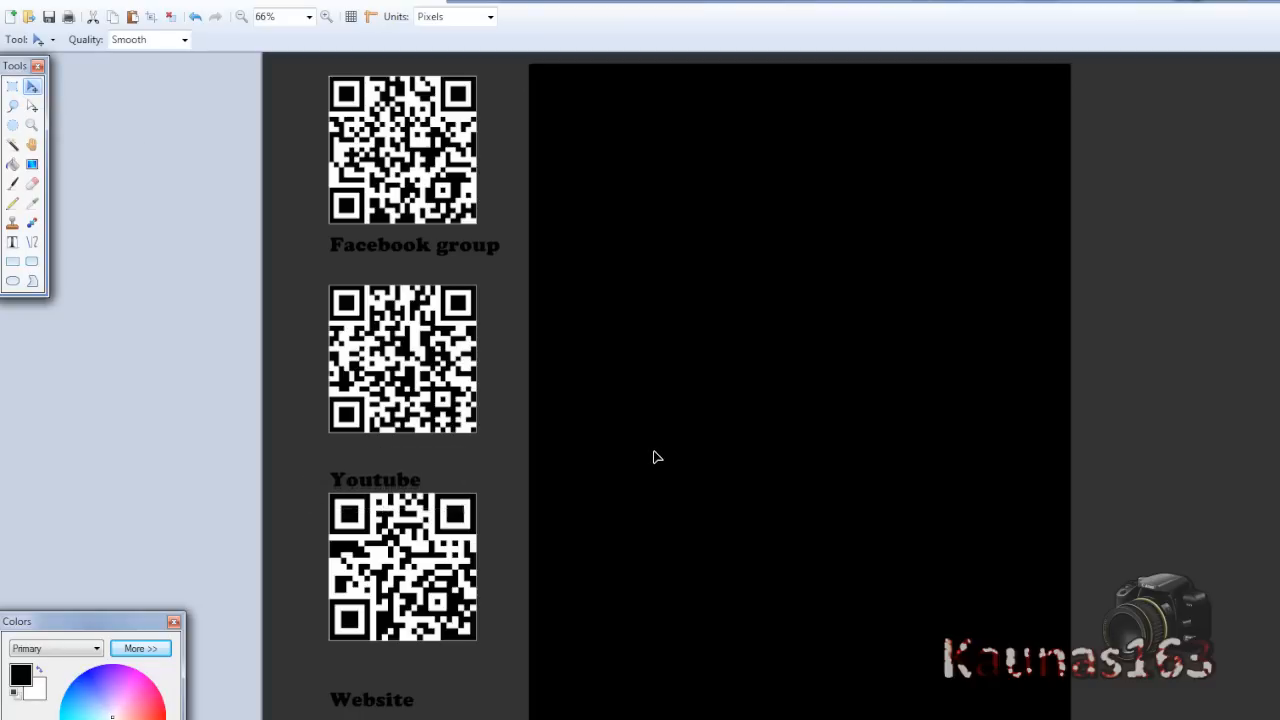
pyautogui.click(375, 472)
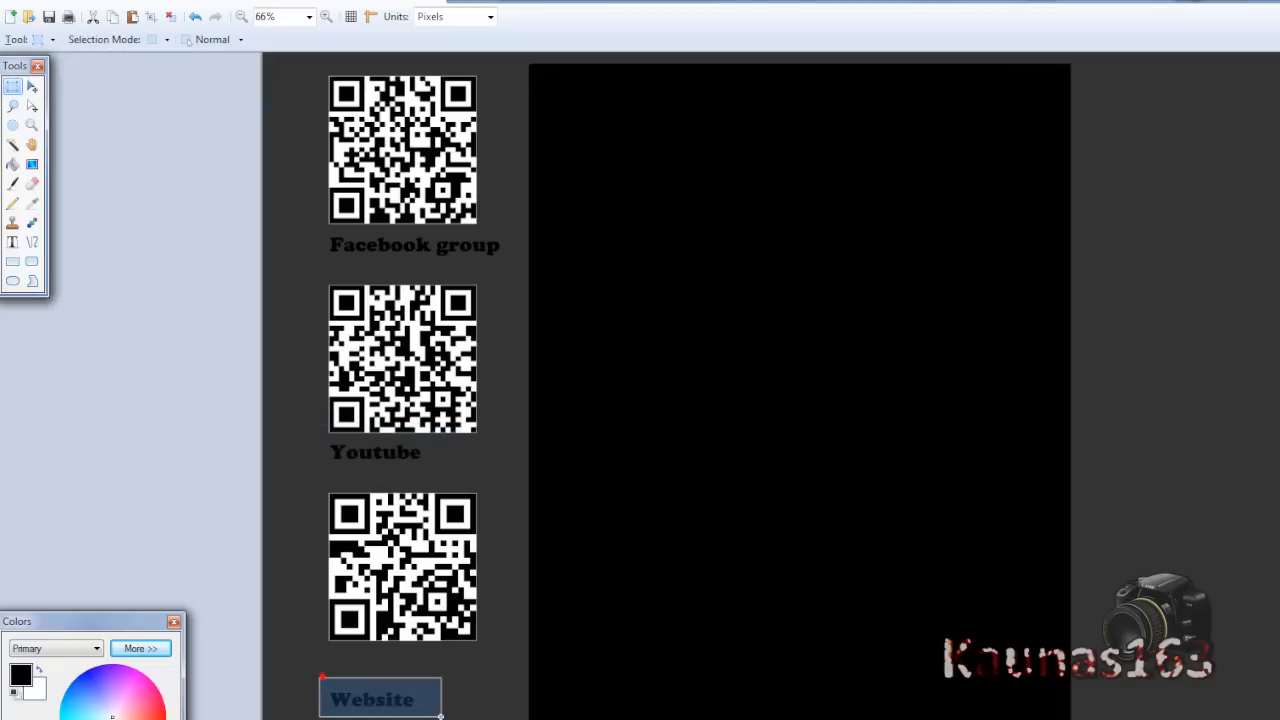
pyautogui.click(33, 85)
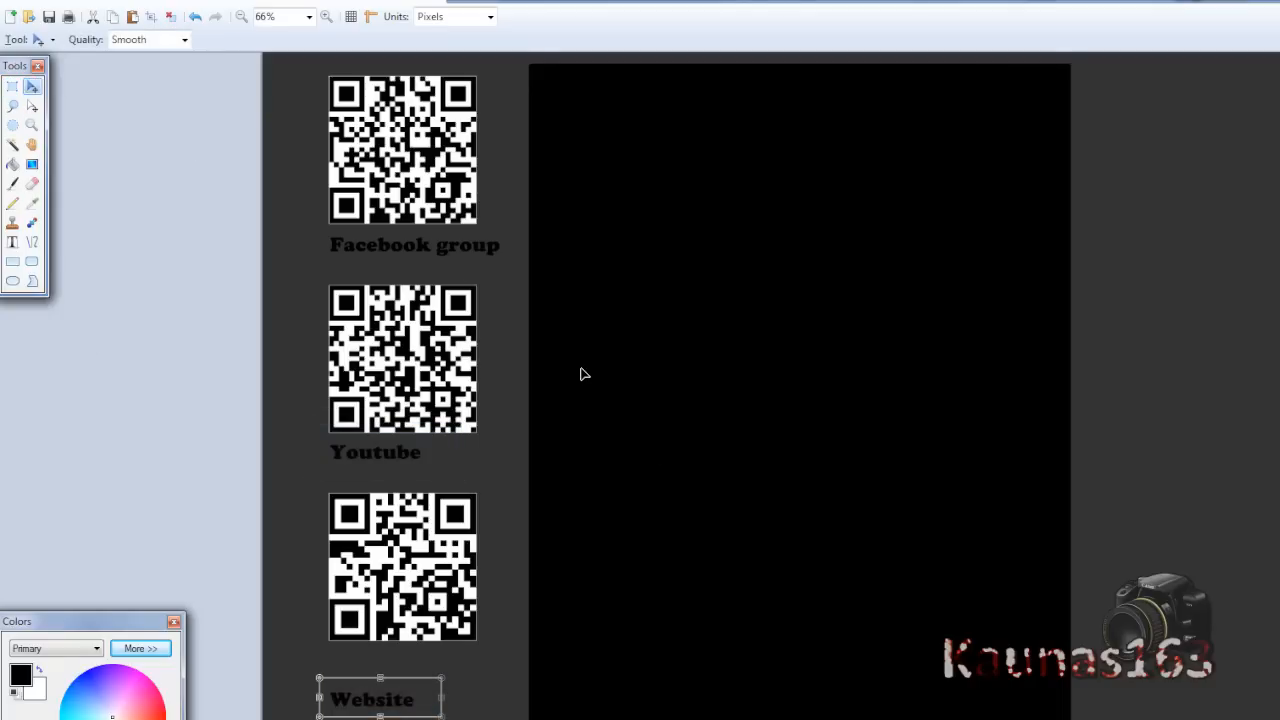
pyautogui.click(32, 183)
pyautogui.write('QR code')
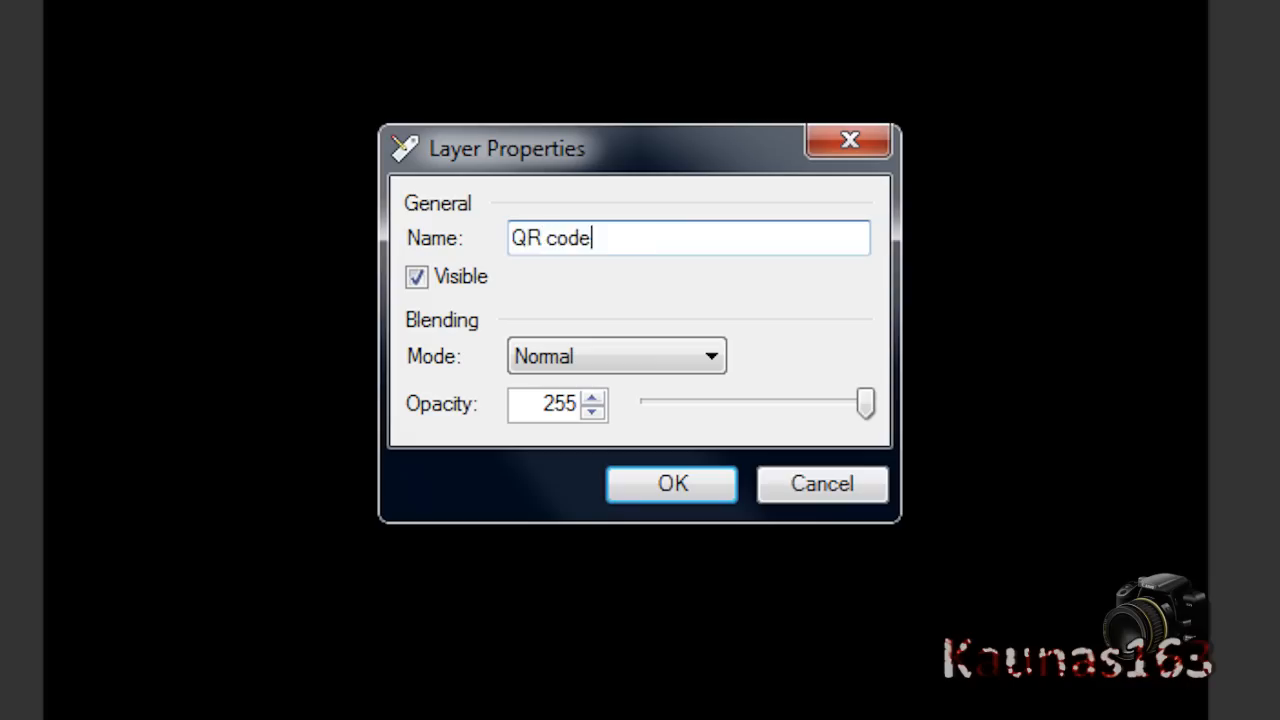
# Name the text layer 'Texts' and remove white from the QR codes with Kill Color.
pyautogui.write('Texts')
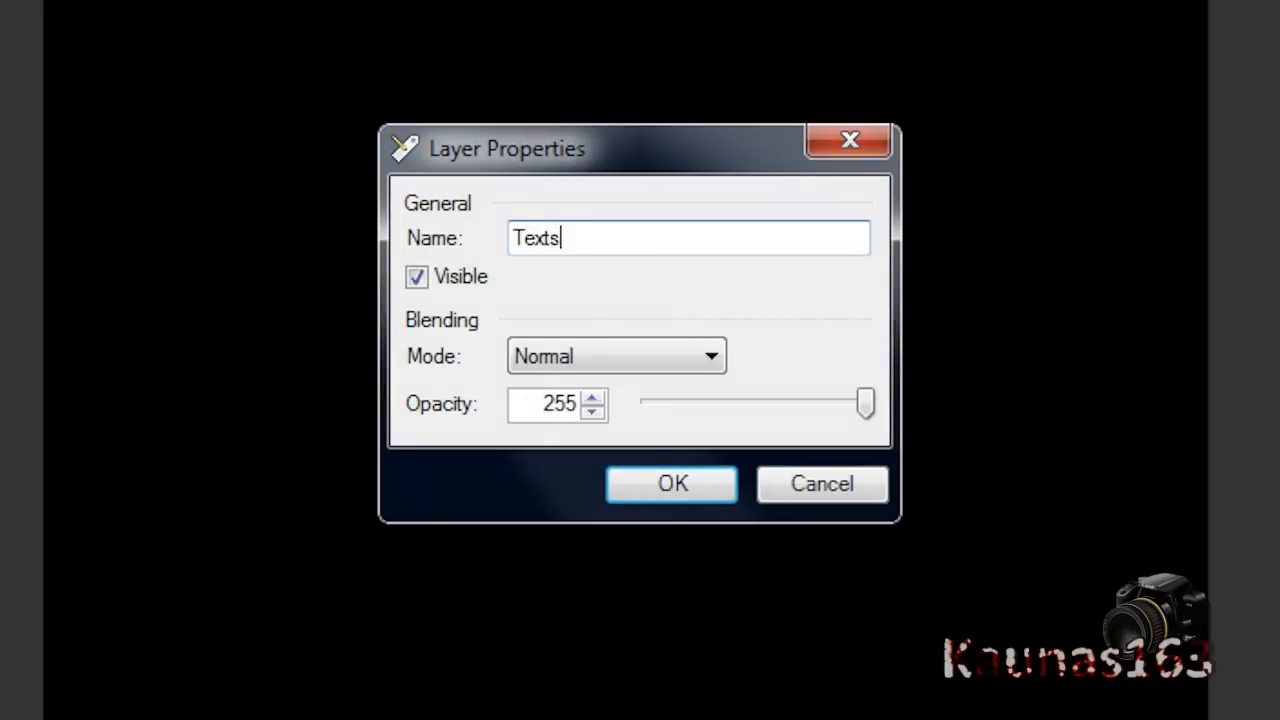
pyautogui.click(672, 484)
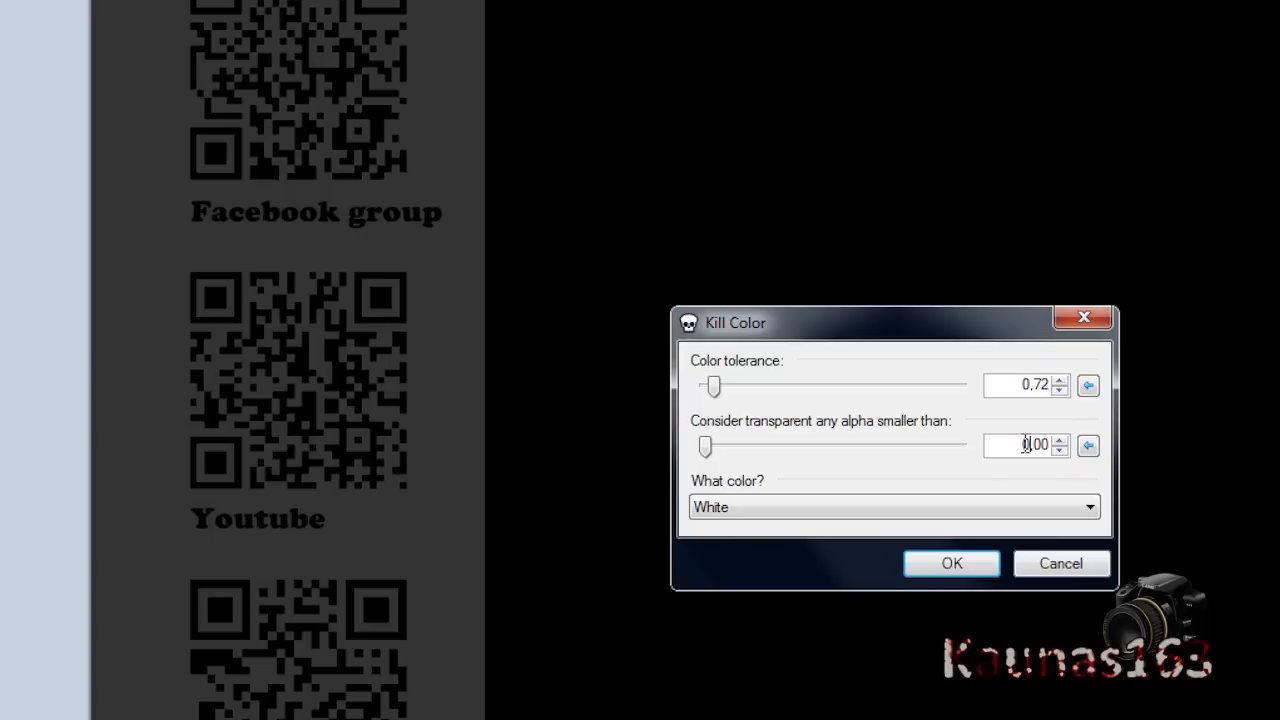
pyautogui.click(951, 563)
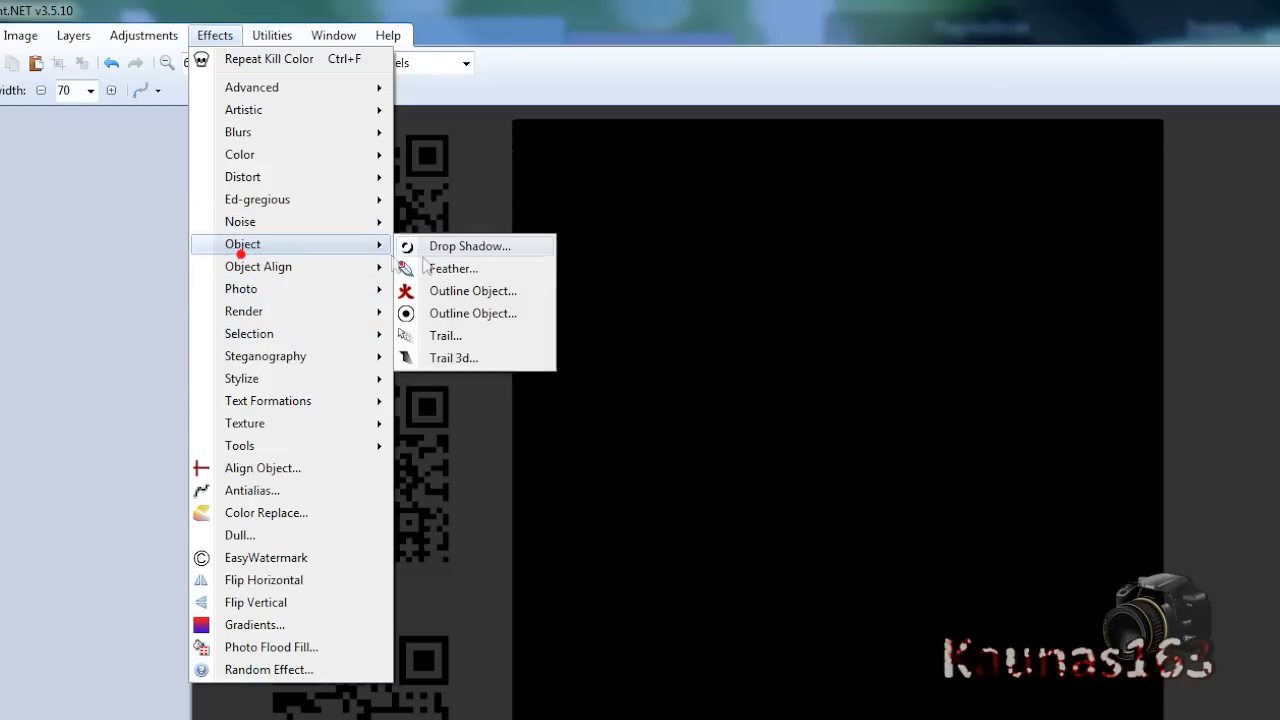
# Give the labels a white Drop Shadow glow, Soften Portrait, then a black drop shadow.
pyautogui.click(468, 245)
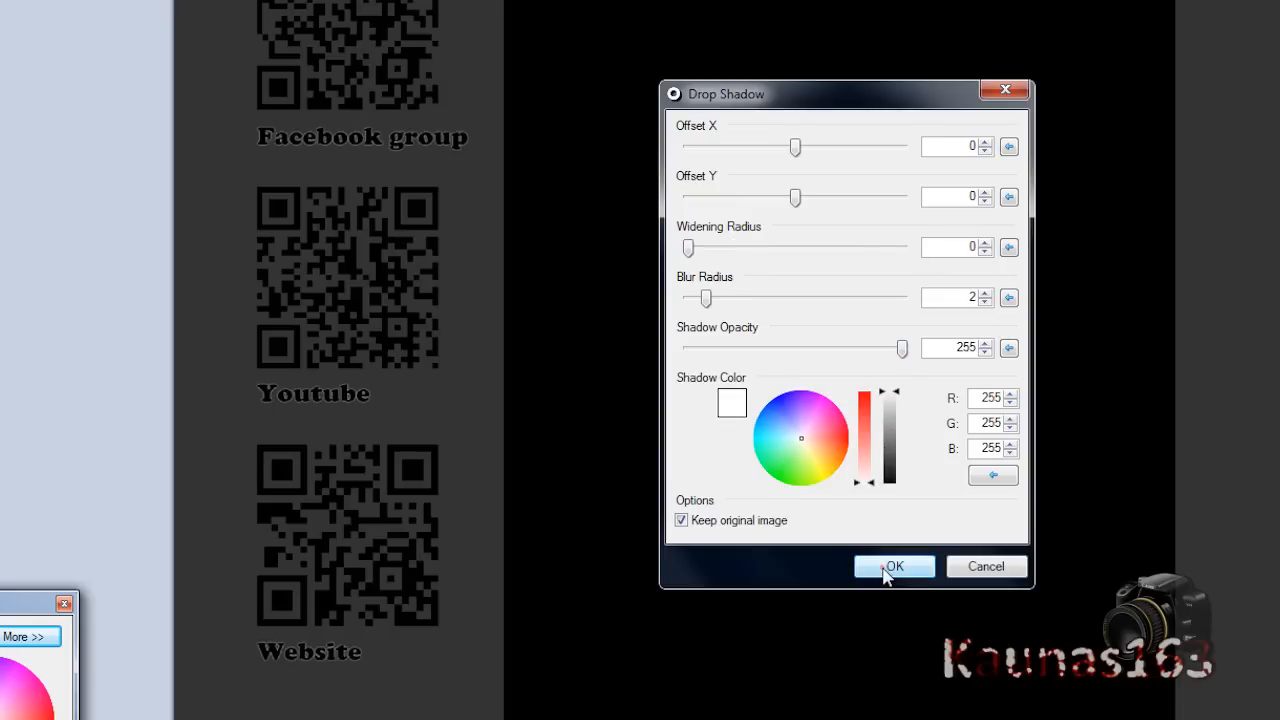
pyautogui.click(893, 566)
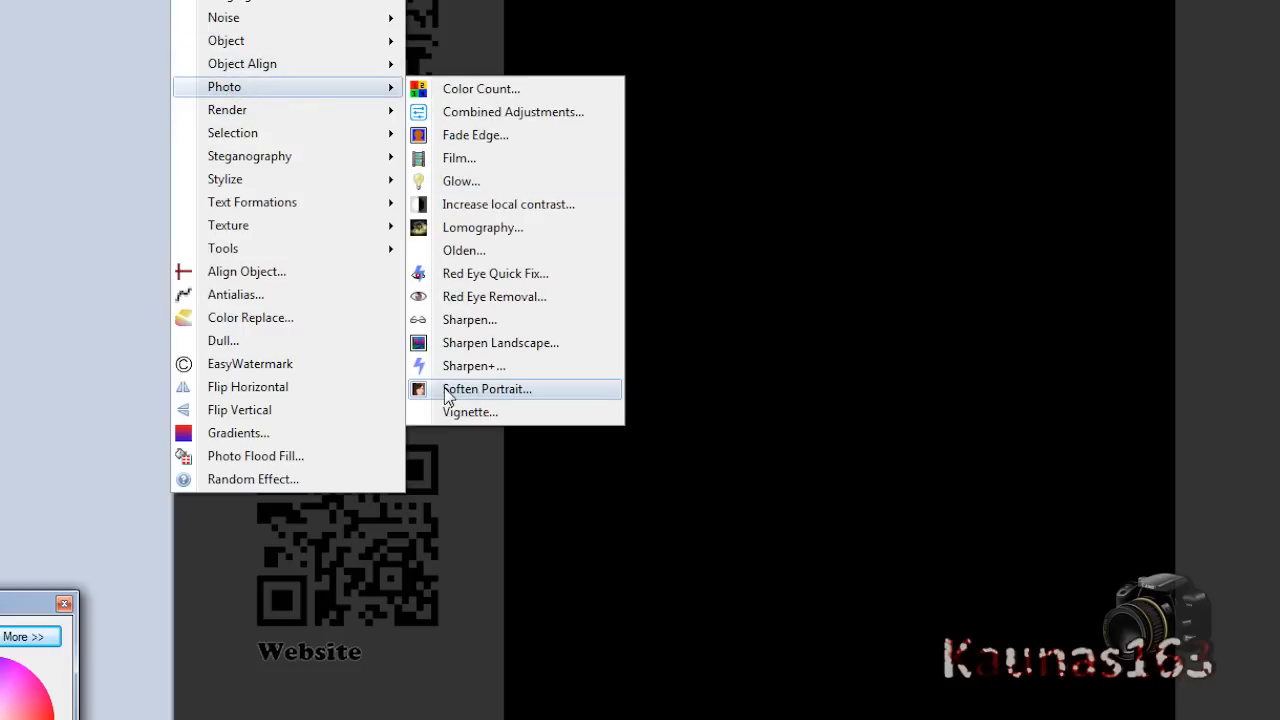
pyautogui.click(487, 389)
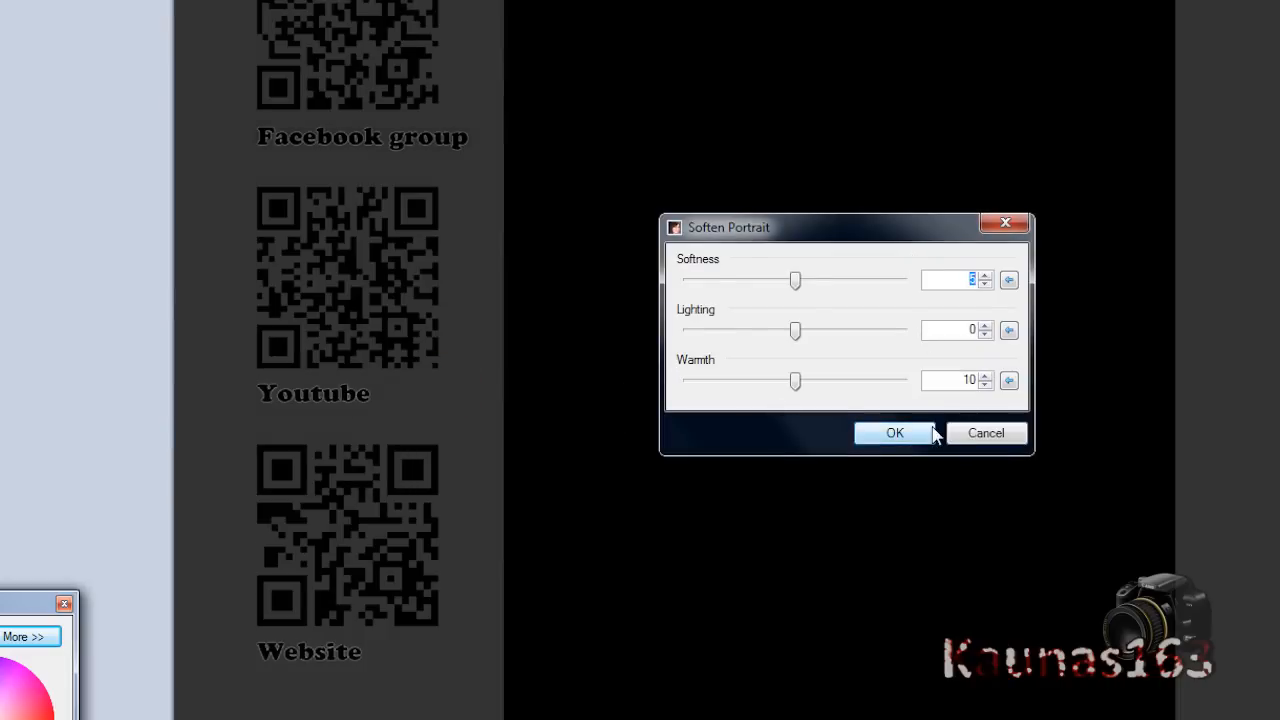
pyautogui.click(894, 432)
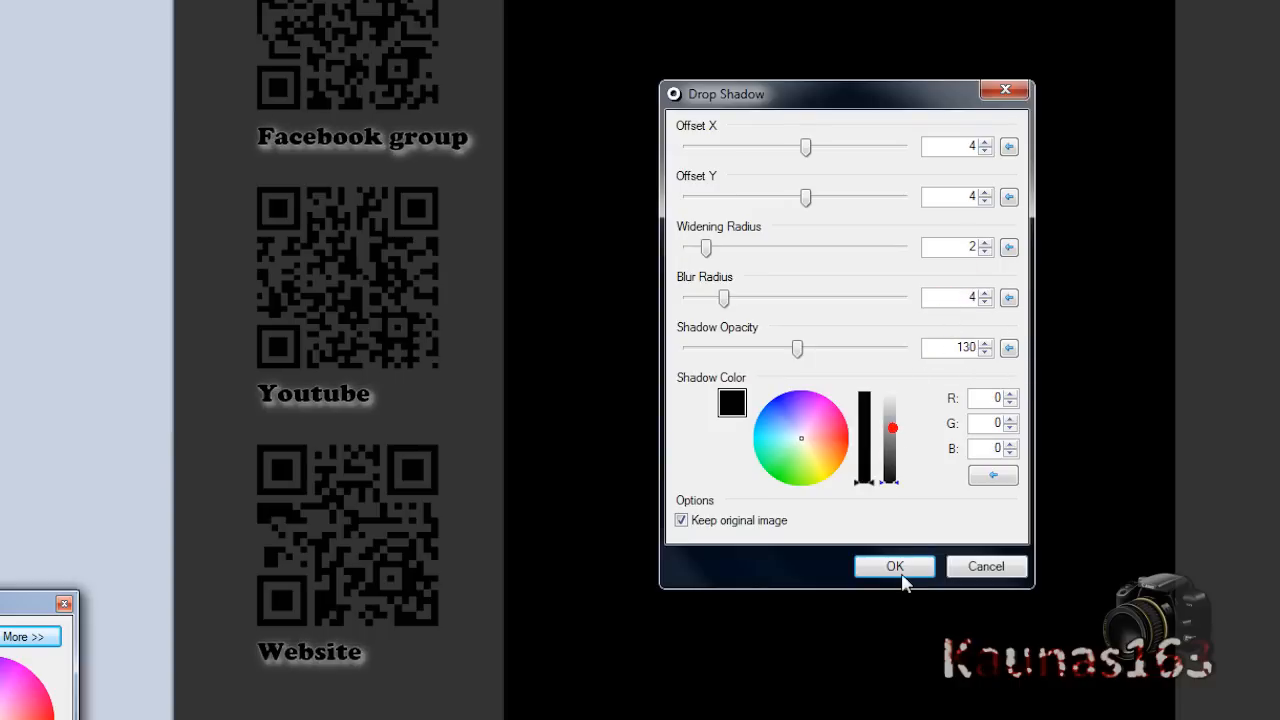
pyautogui.click(893, 566)
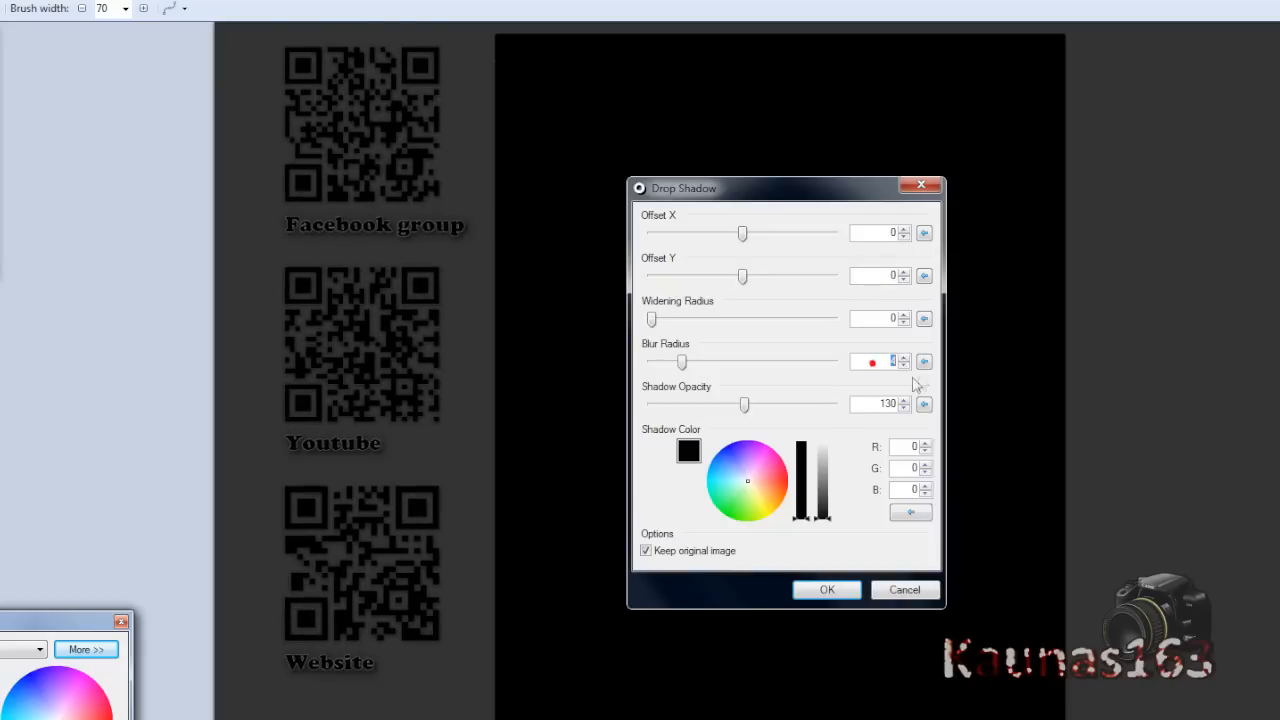
# Give the QR codes a white glow, Soften Portrait, then a second white glow at opacity 130.
pyautogui.click(822, 453)
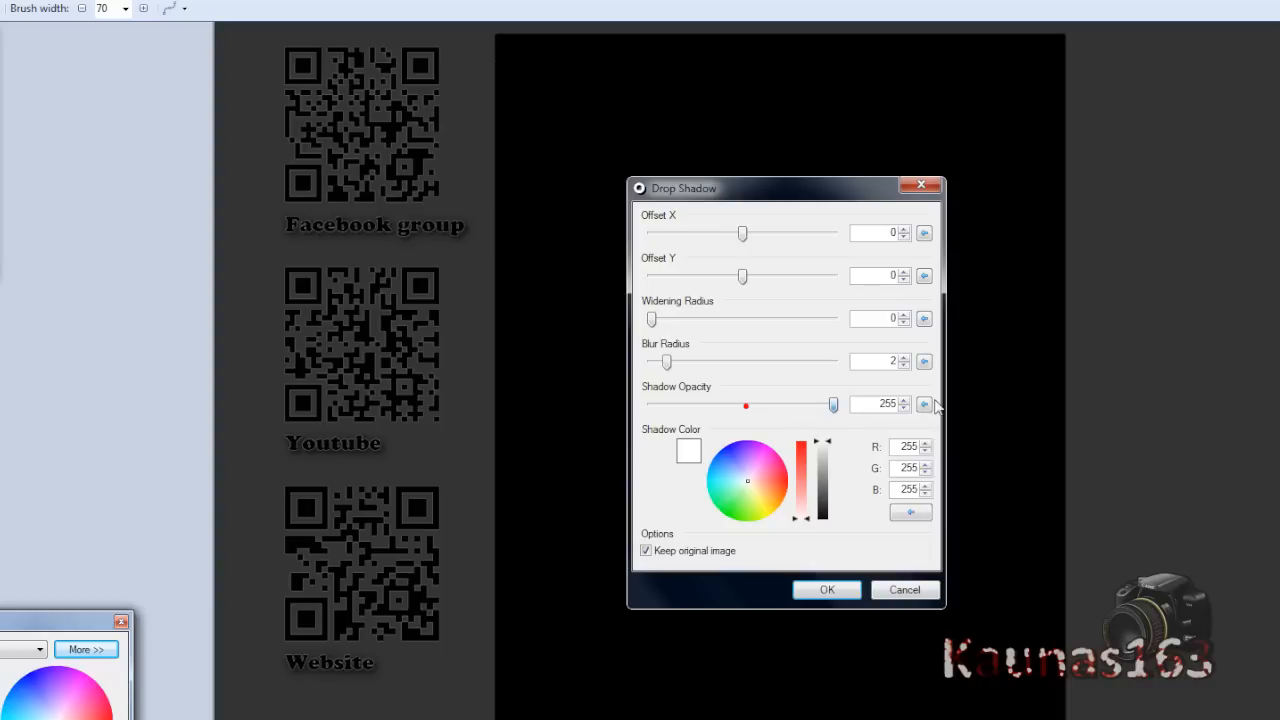
pyautogui.click(827, 589)
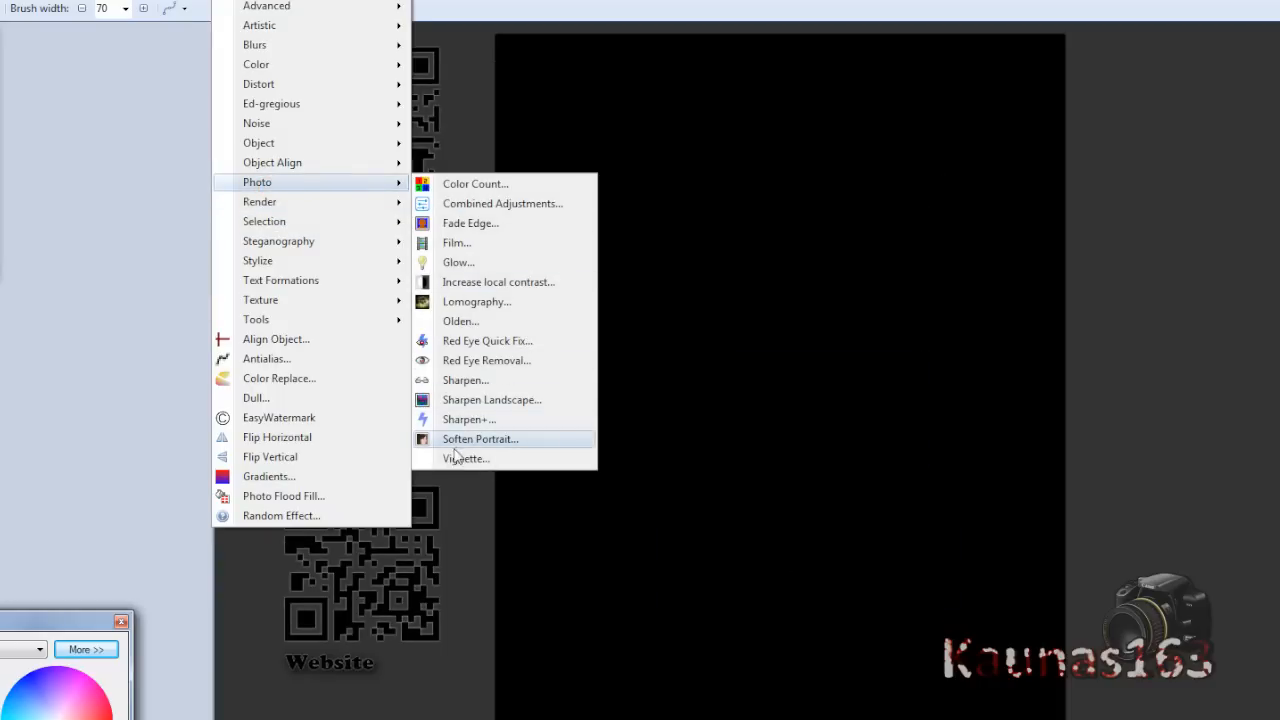
pyautogui.click(480, 439)
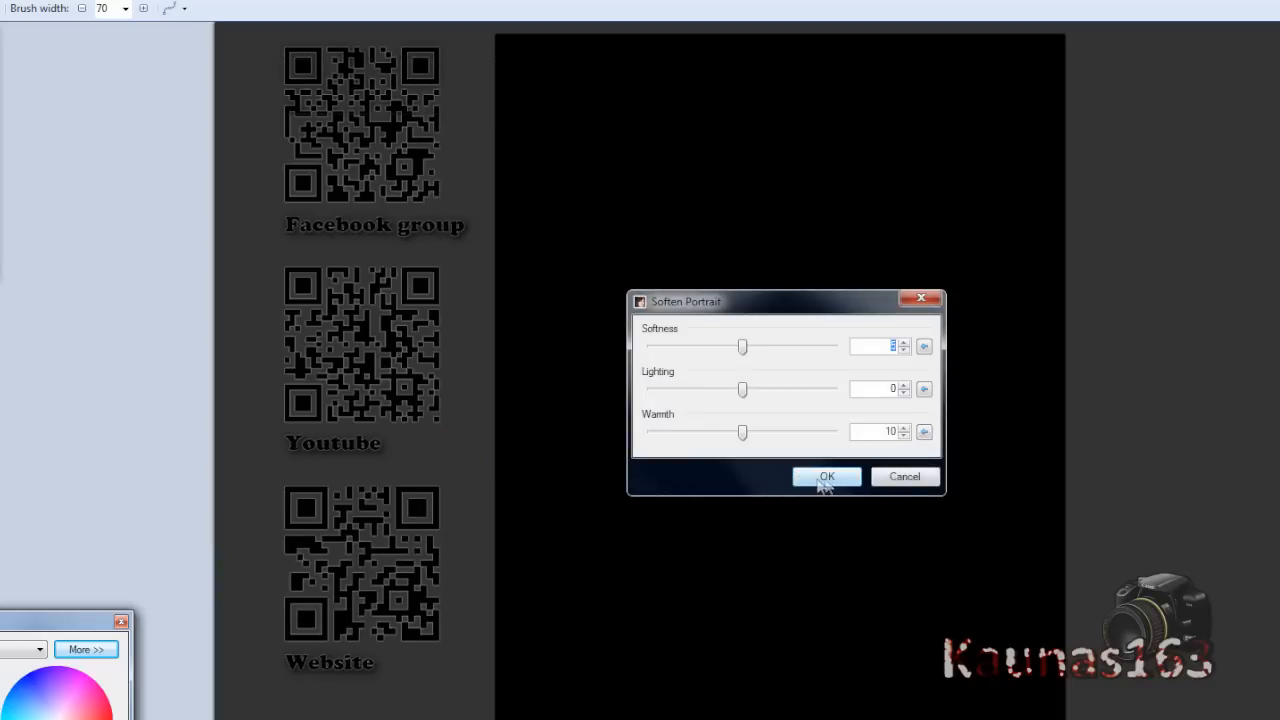
pyautogui.click(826, 476)
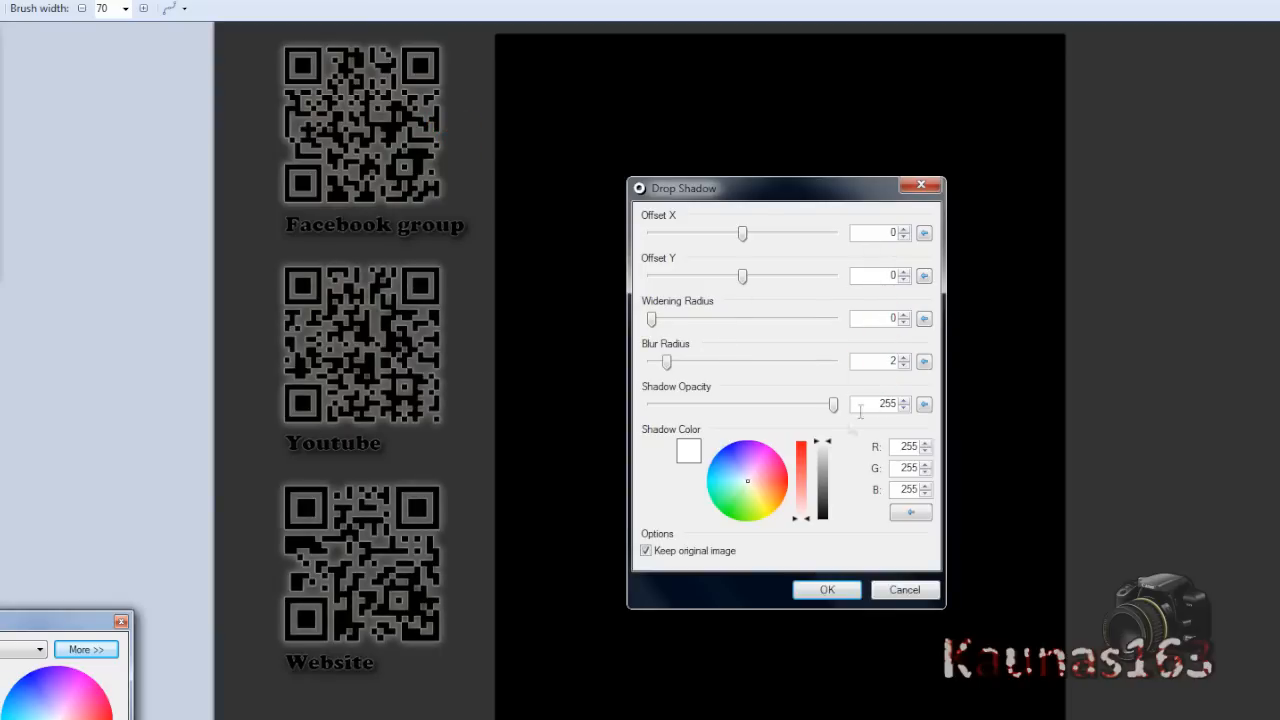
pyautogui.write('130')
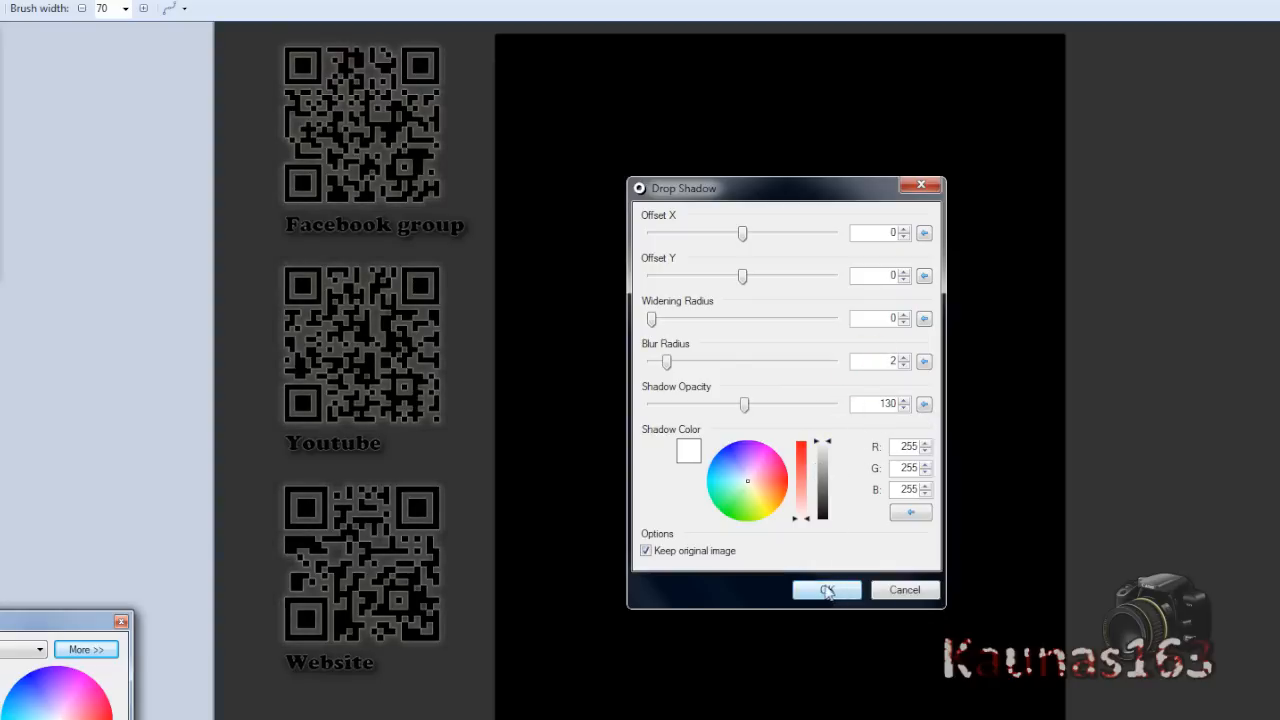
pyautogui.click(826, 589)
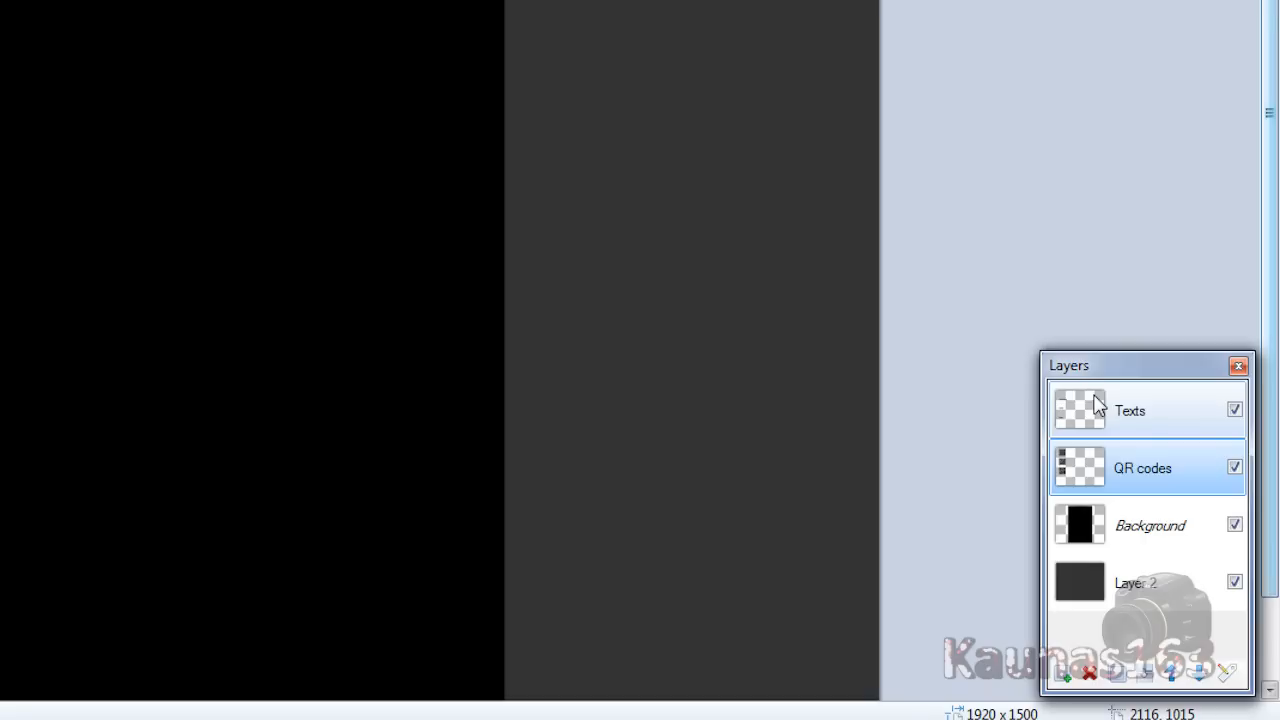
# Merge the Texts layer down into the QR code layer and select the bottom layer.
pyautogui.click(1130, 410)
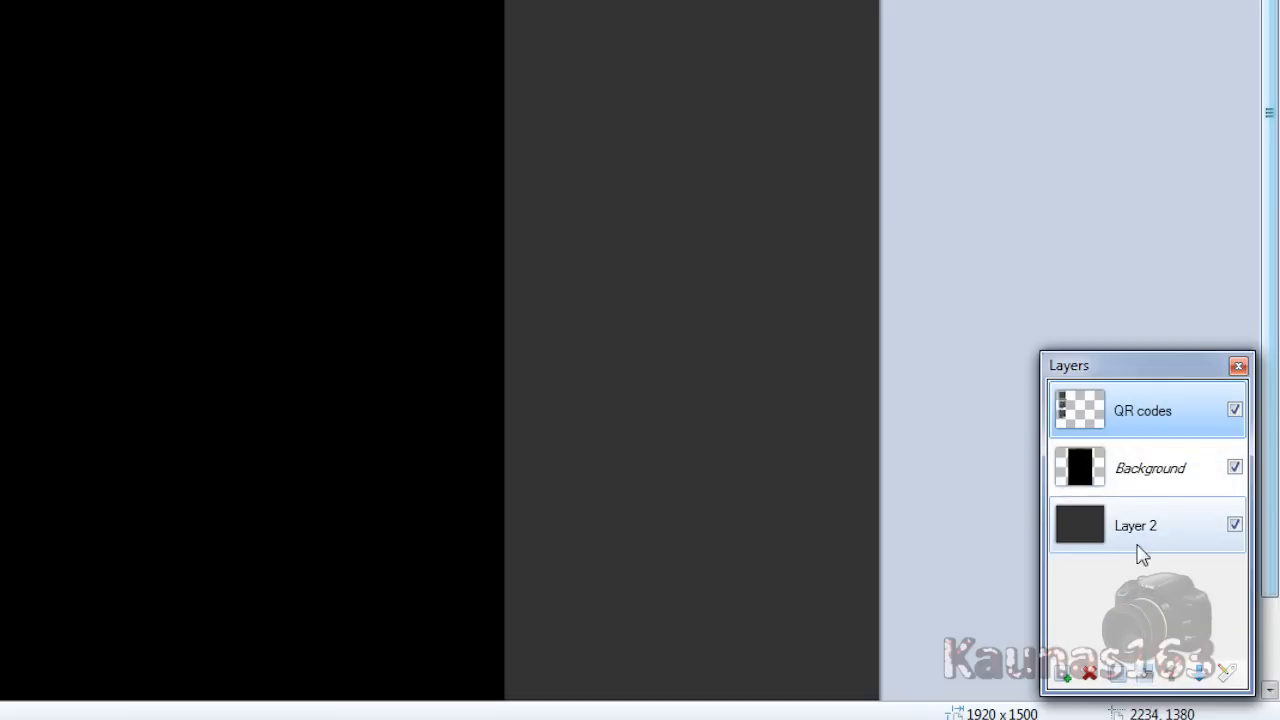
pyautogui.click(1135, 525)
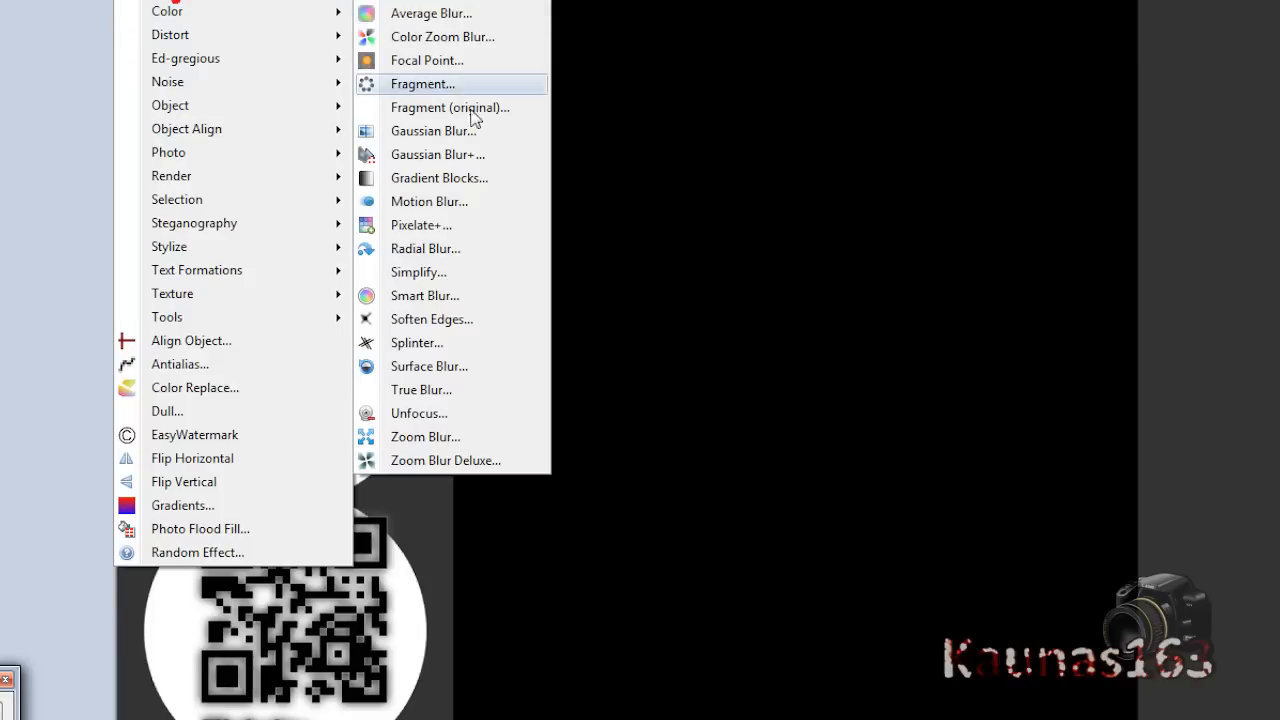
# Blur the white circles with a Gaussian Blur of radius 124.
pyautogui.click(433, 131)
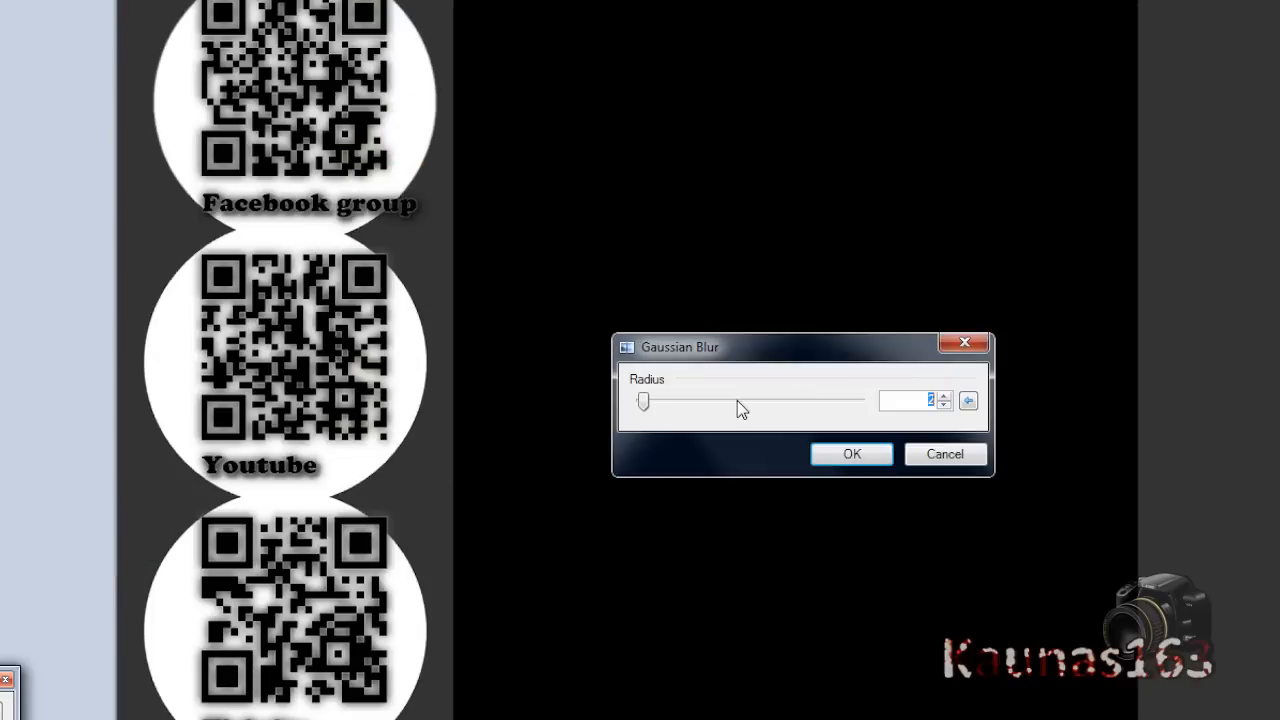
pyautogui.moveTo(643, 400); pyautogui.dragTo(775, 400)
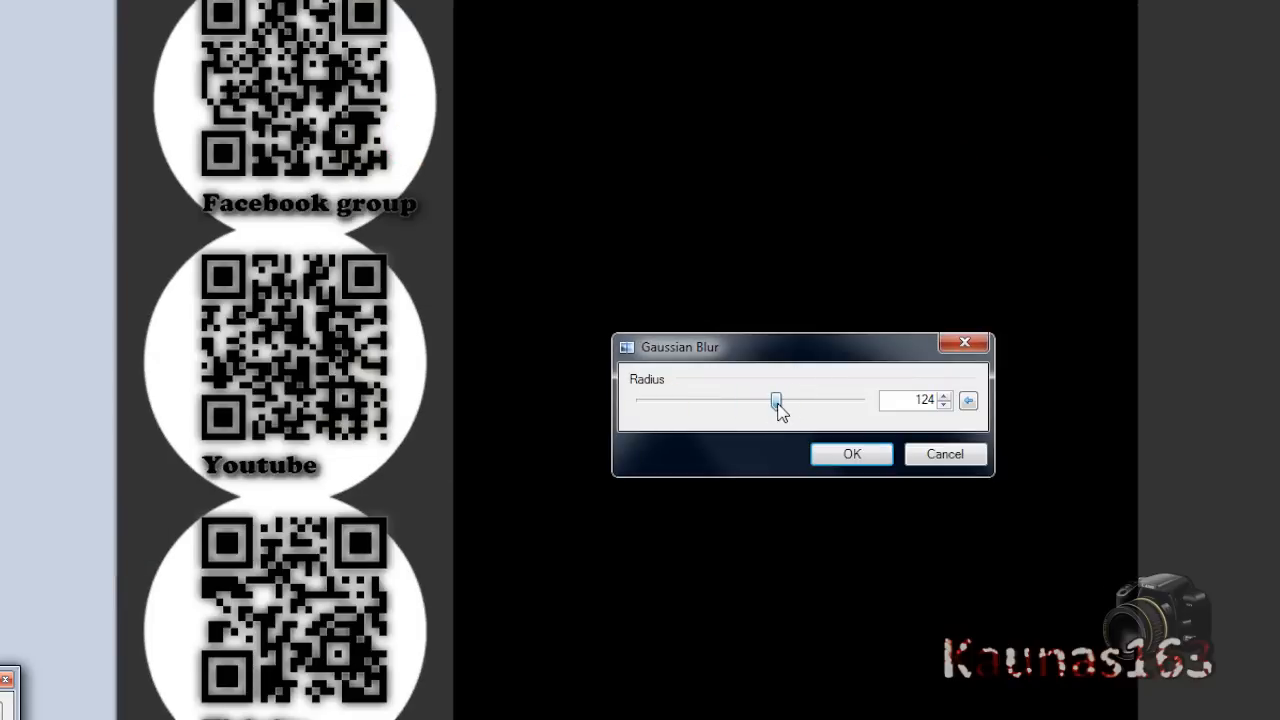
pyautogui.click(851, 453)
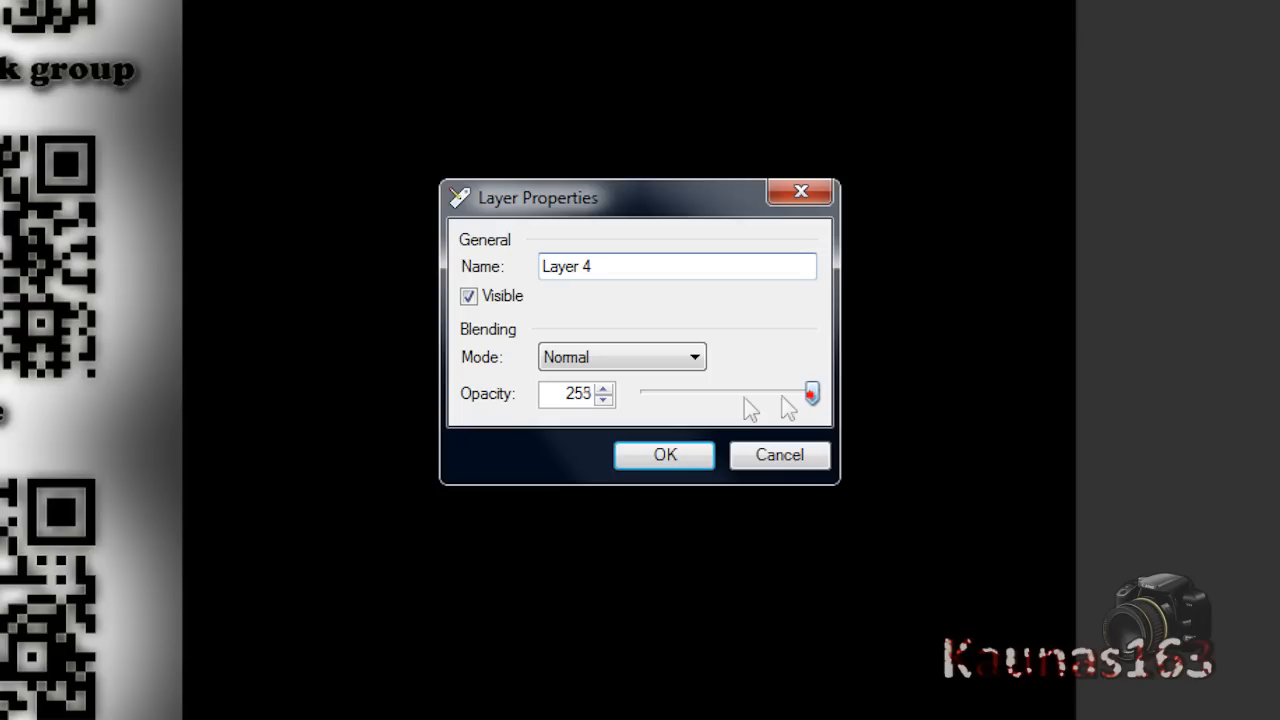
# Lower the glow layer's opacity to 144 and hide the black Background layer.
pyautogui.moveTo(810, 392); pyautogui.dragTo(740, 392)
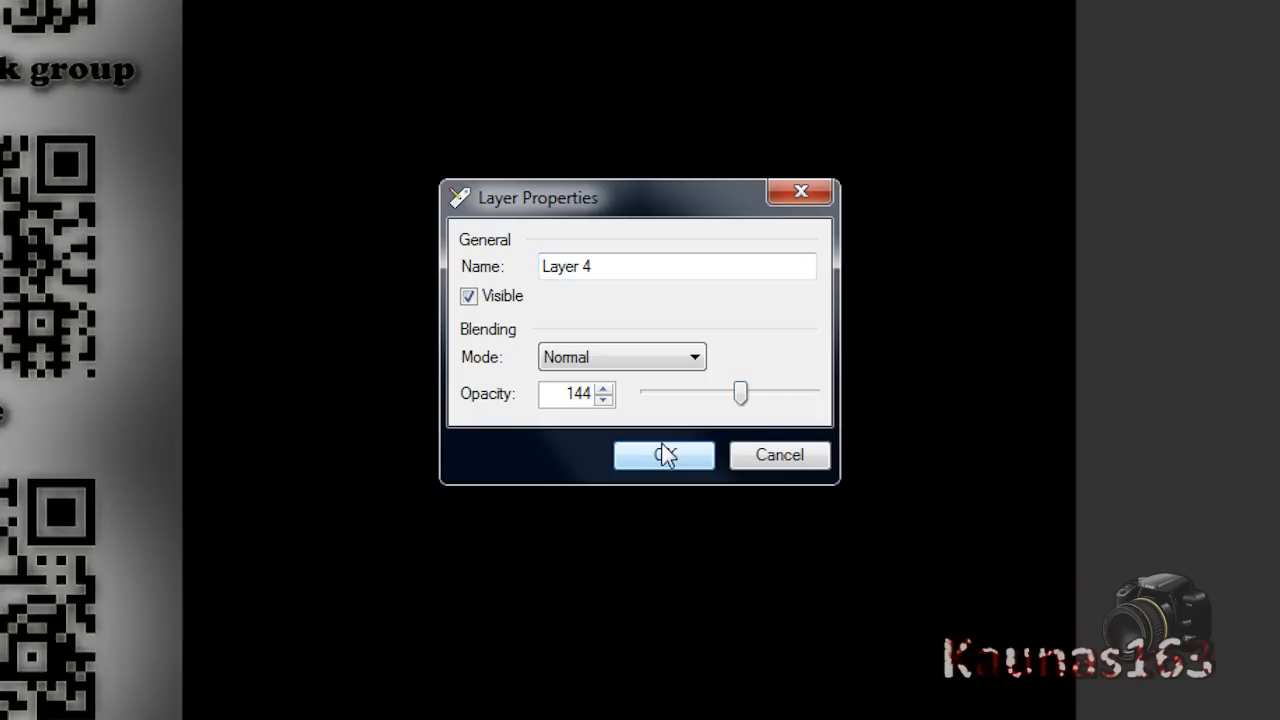
pyautogui.click(663, 455)
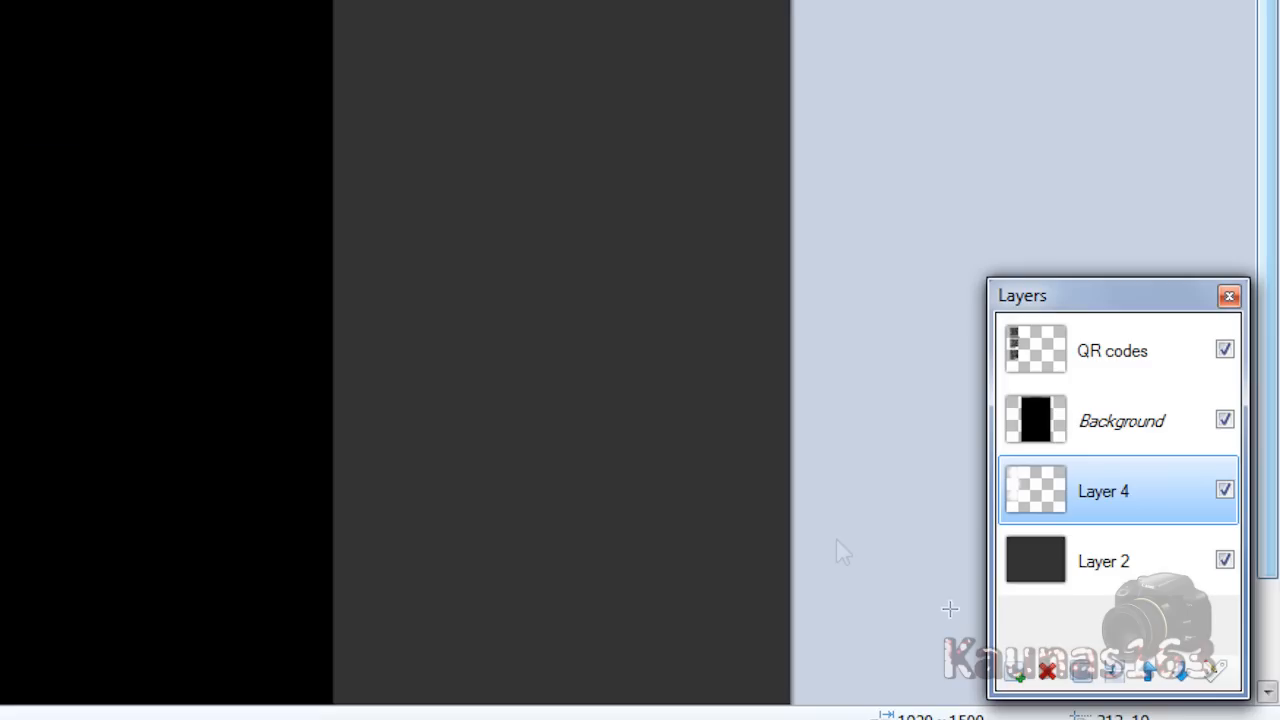
pyautogui.click(1120, 420)
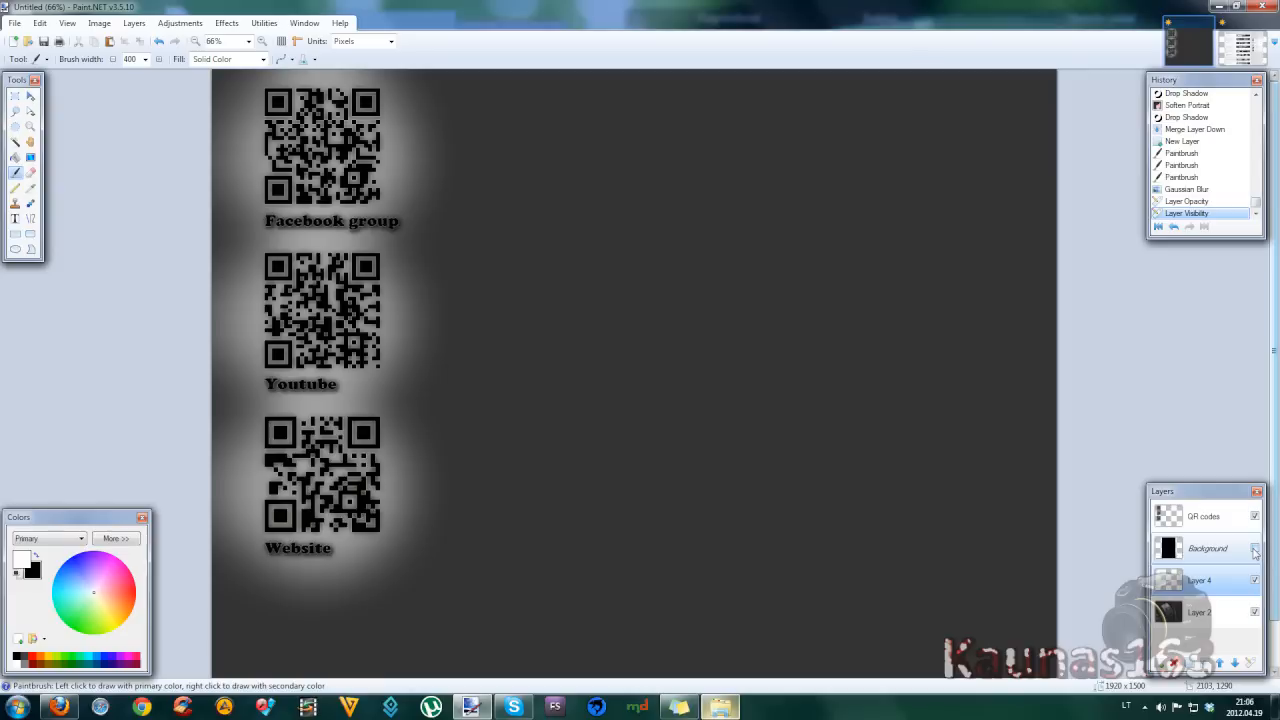
# Save the finished channel background image as 'YT BG'.
pyautogui.click(1255, 548)
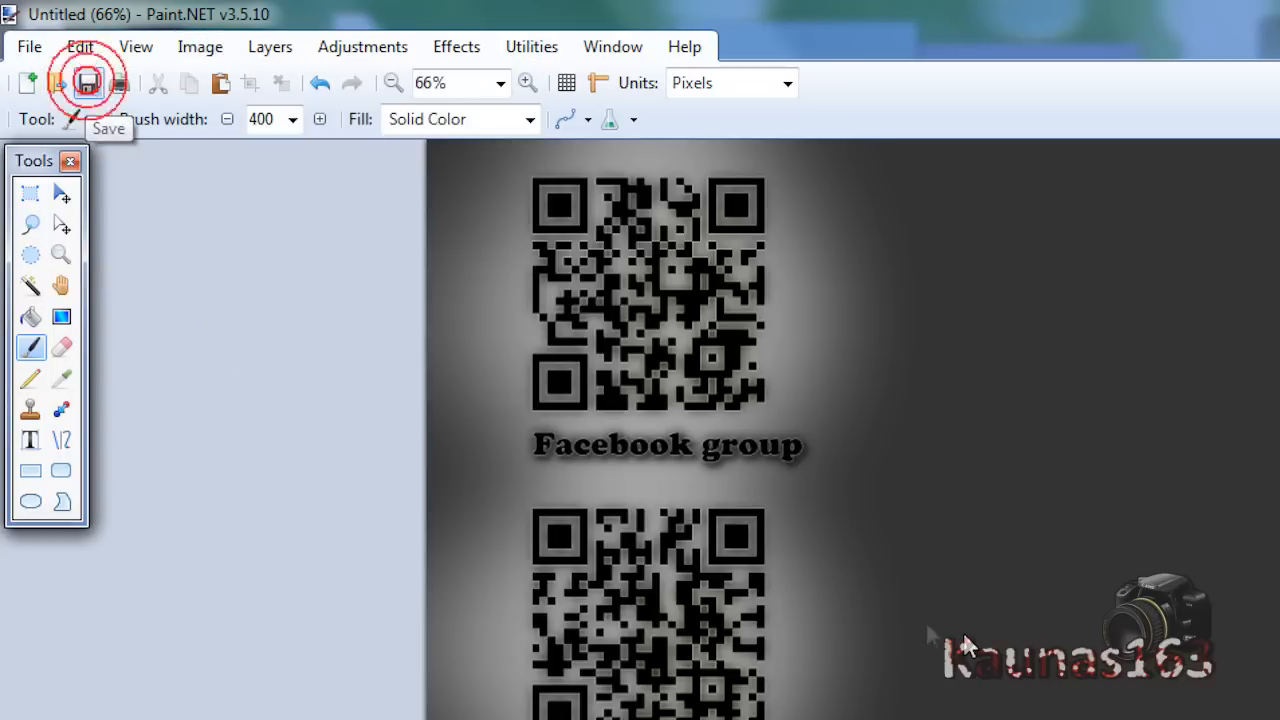
pyautogui.click(88, 83)
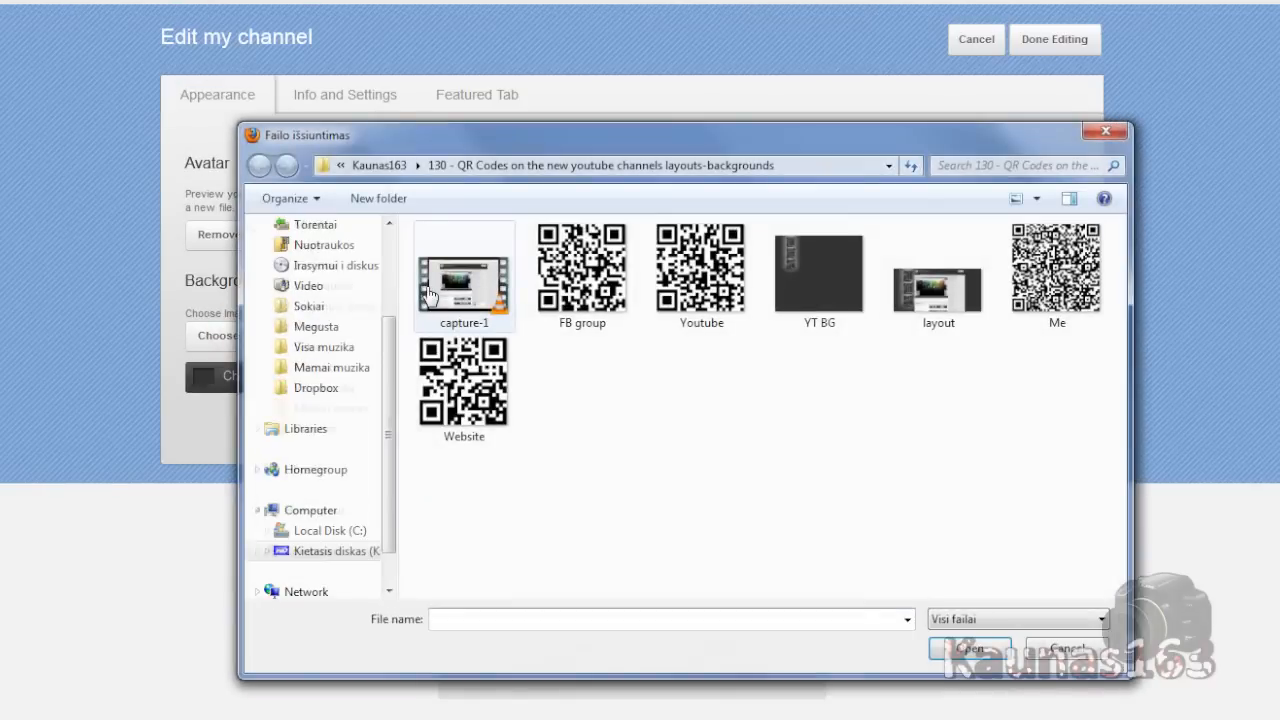
# Scroll up and cancel the Edit my channel panel, discarding changes to the channel page.
pyautogui.scroll(3)
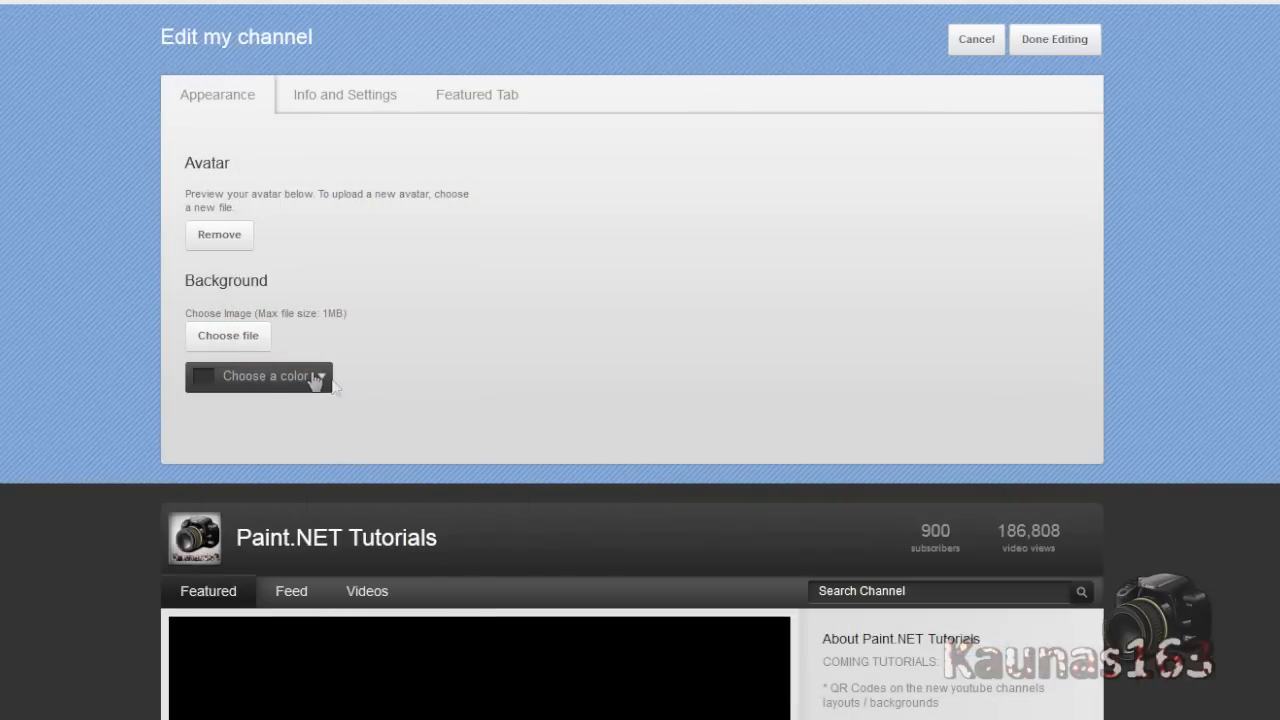
pyautogui.moveTo(677, 328)
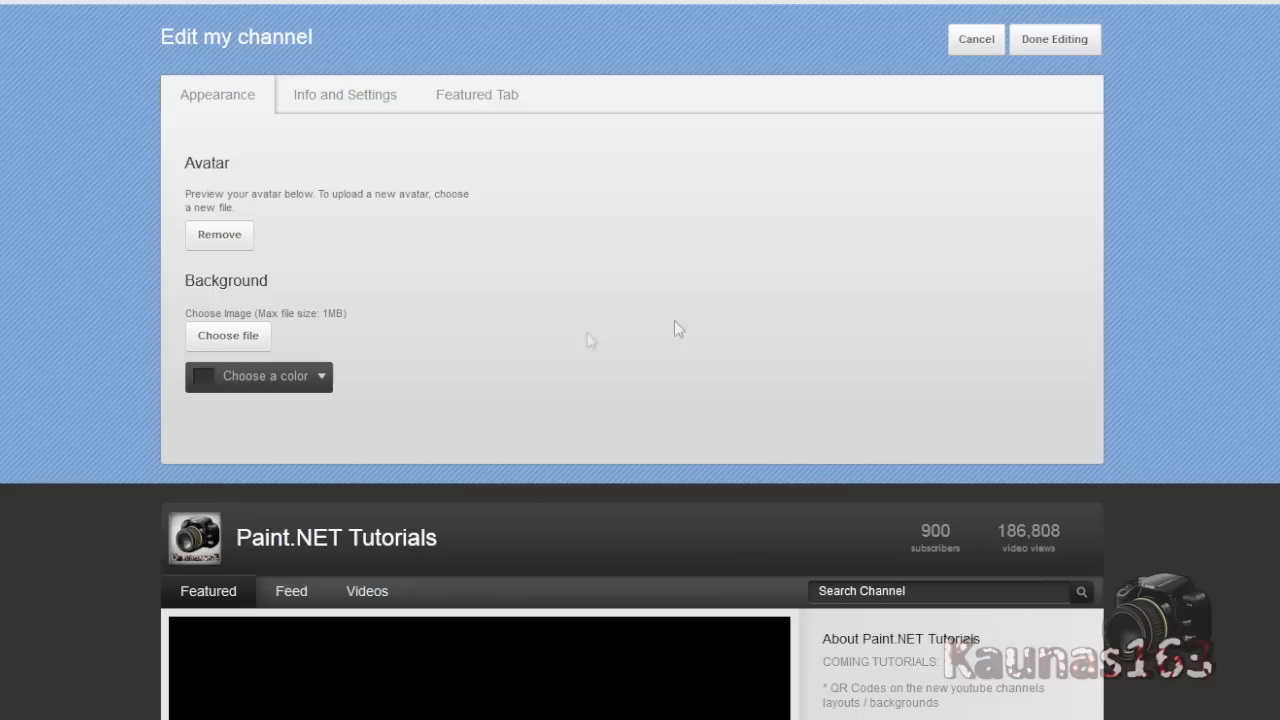
pyautogui.moveTo(770, 322)
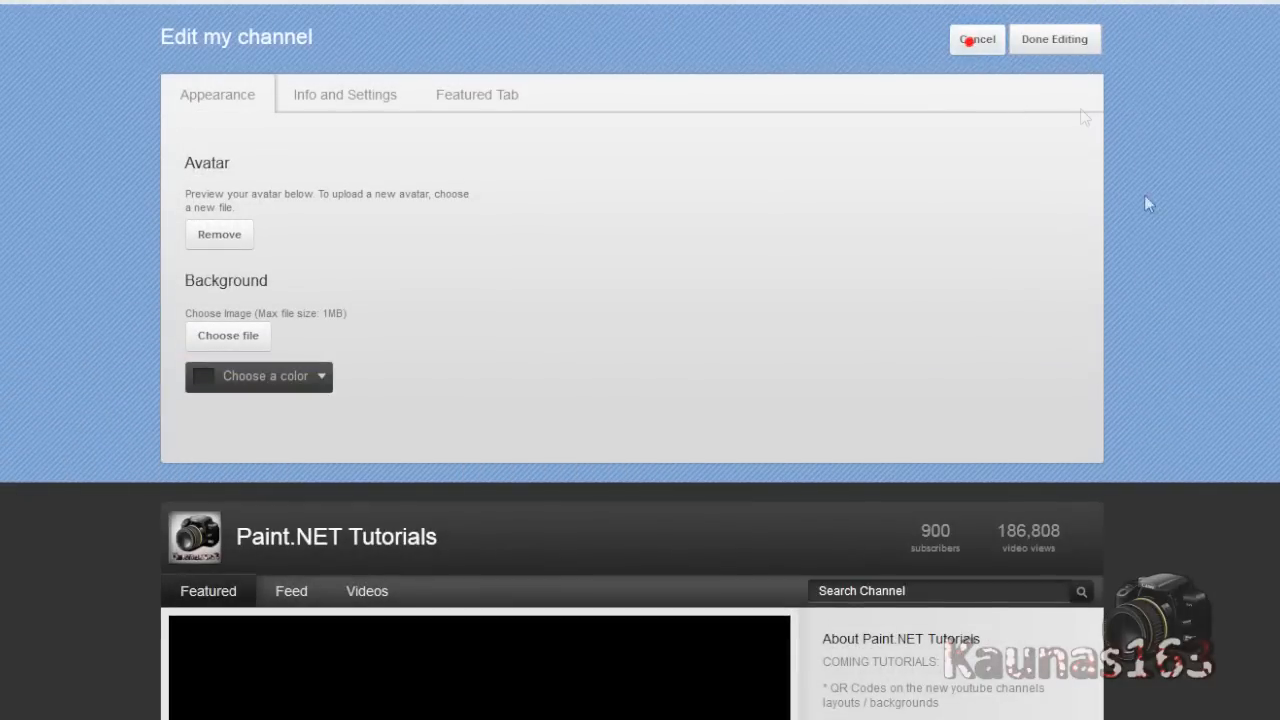
pyautogui.click(1054, 38)
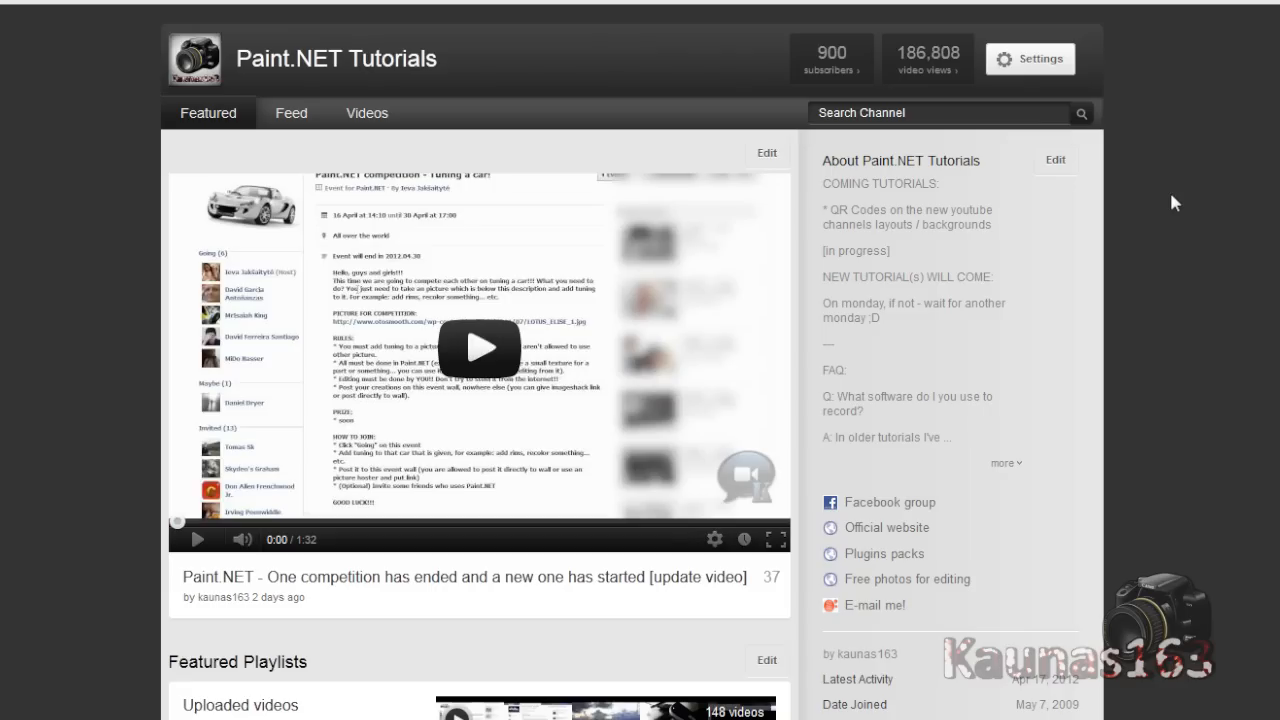